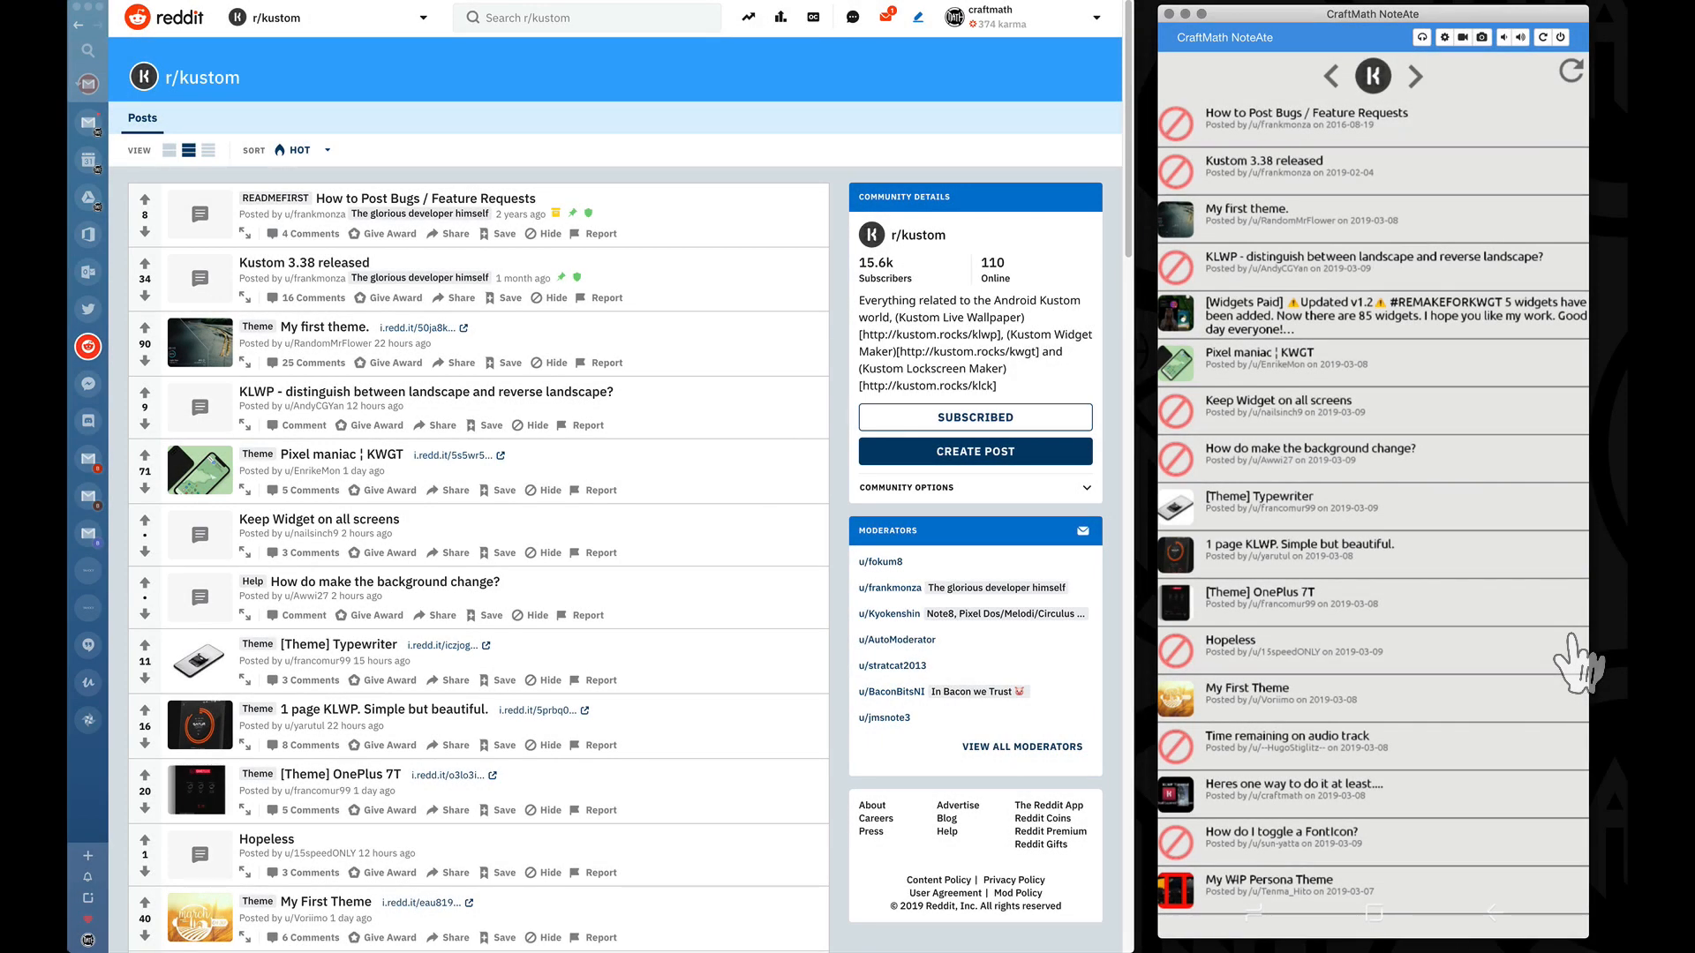
pyautogui.moveTo(1313, 260)
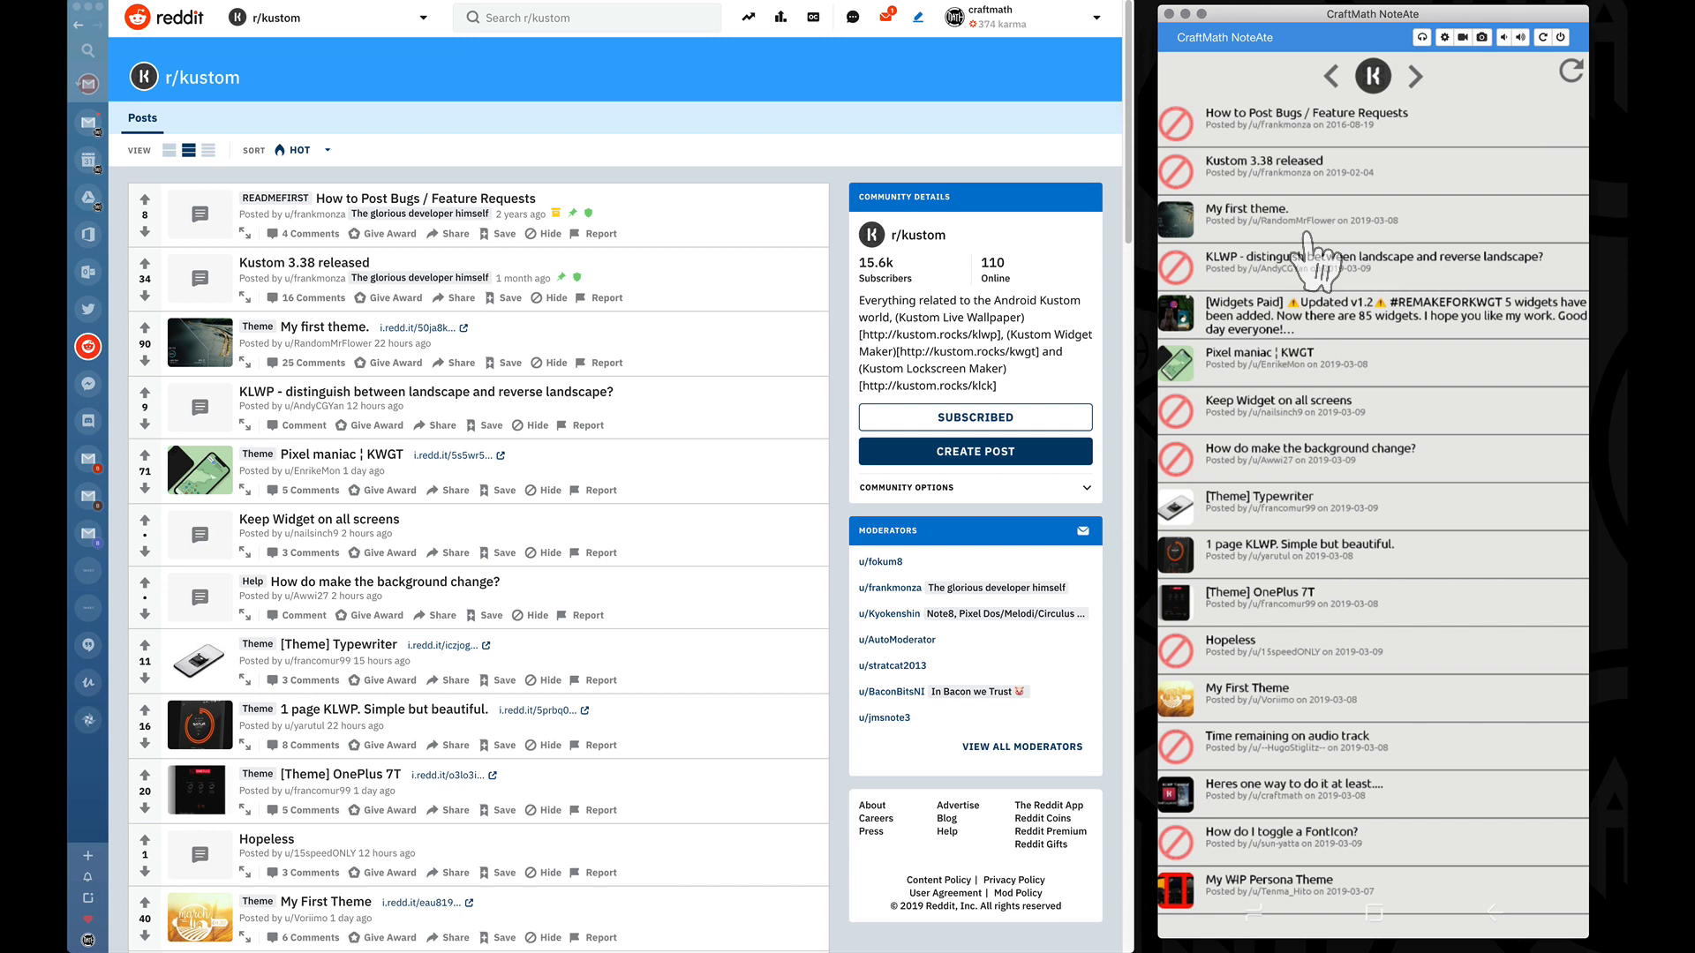
pyautogui.moveTo(206, 130)
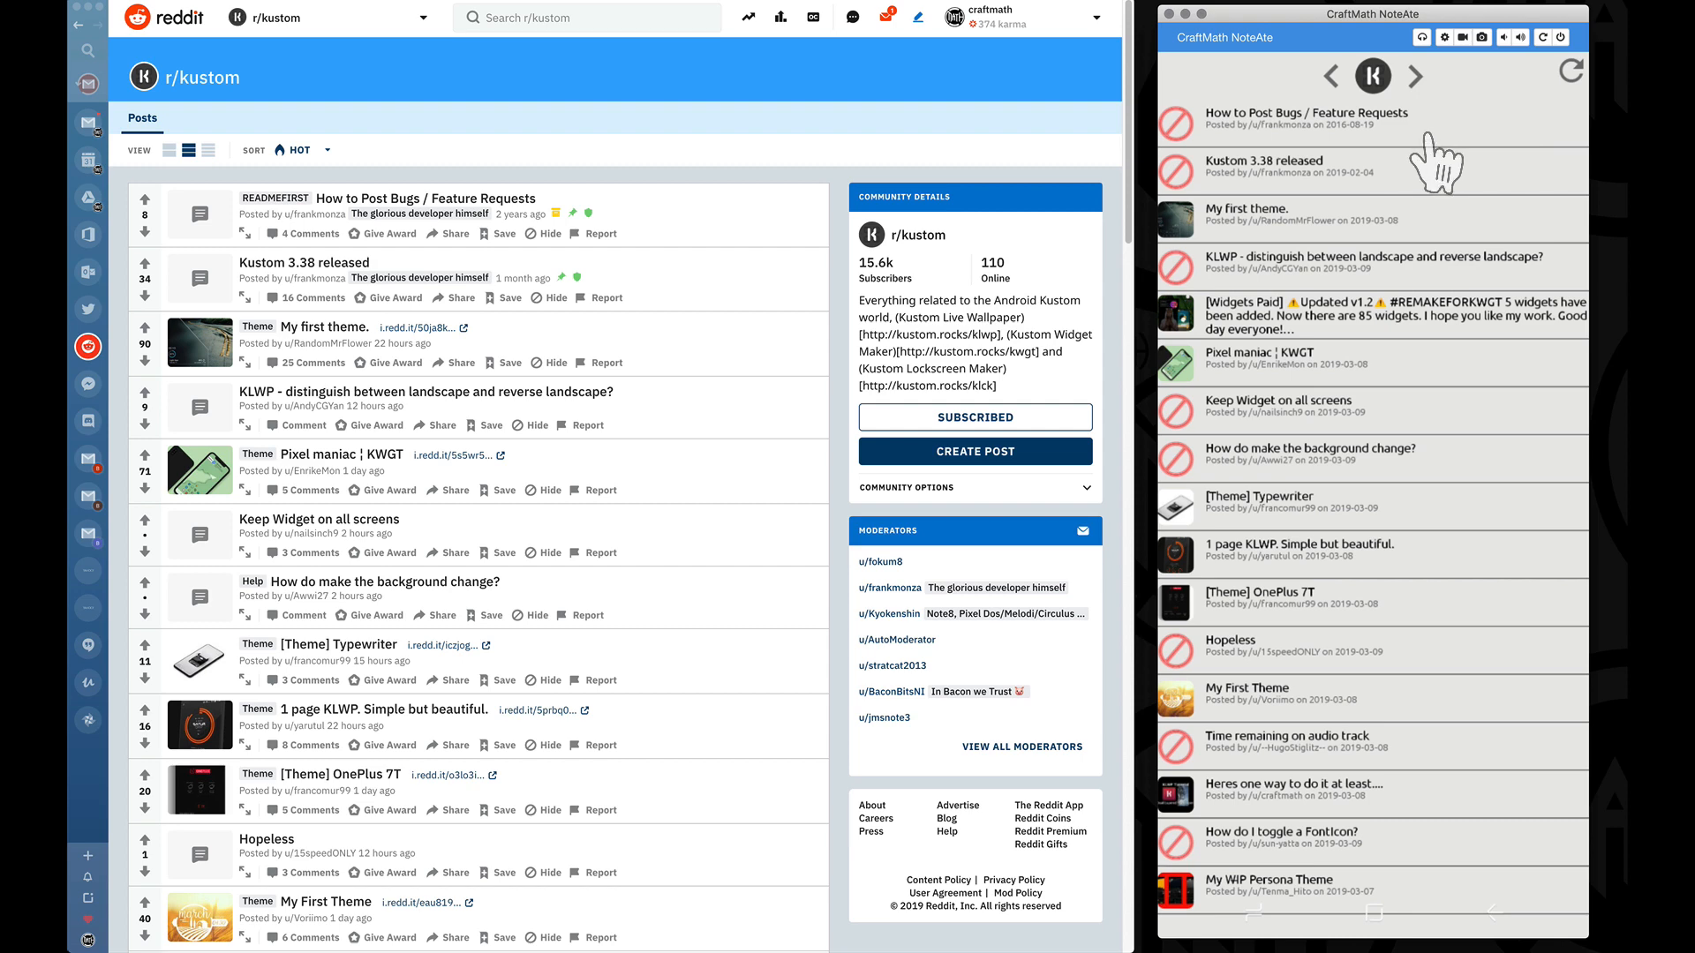
pyautogui.moveTo(1438, 97)
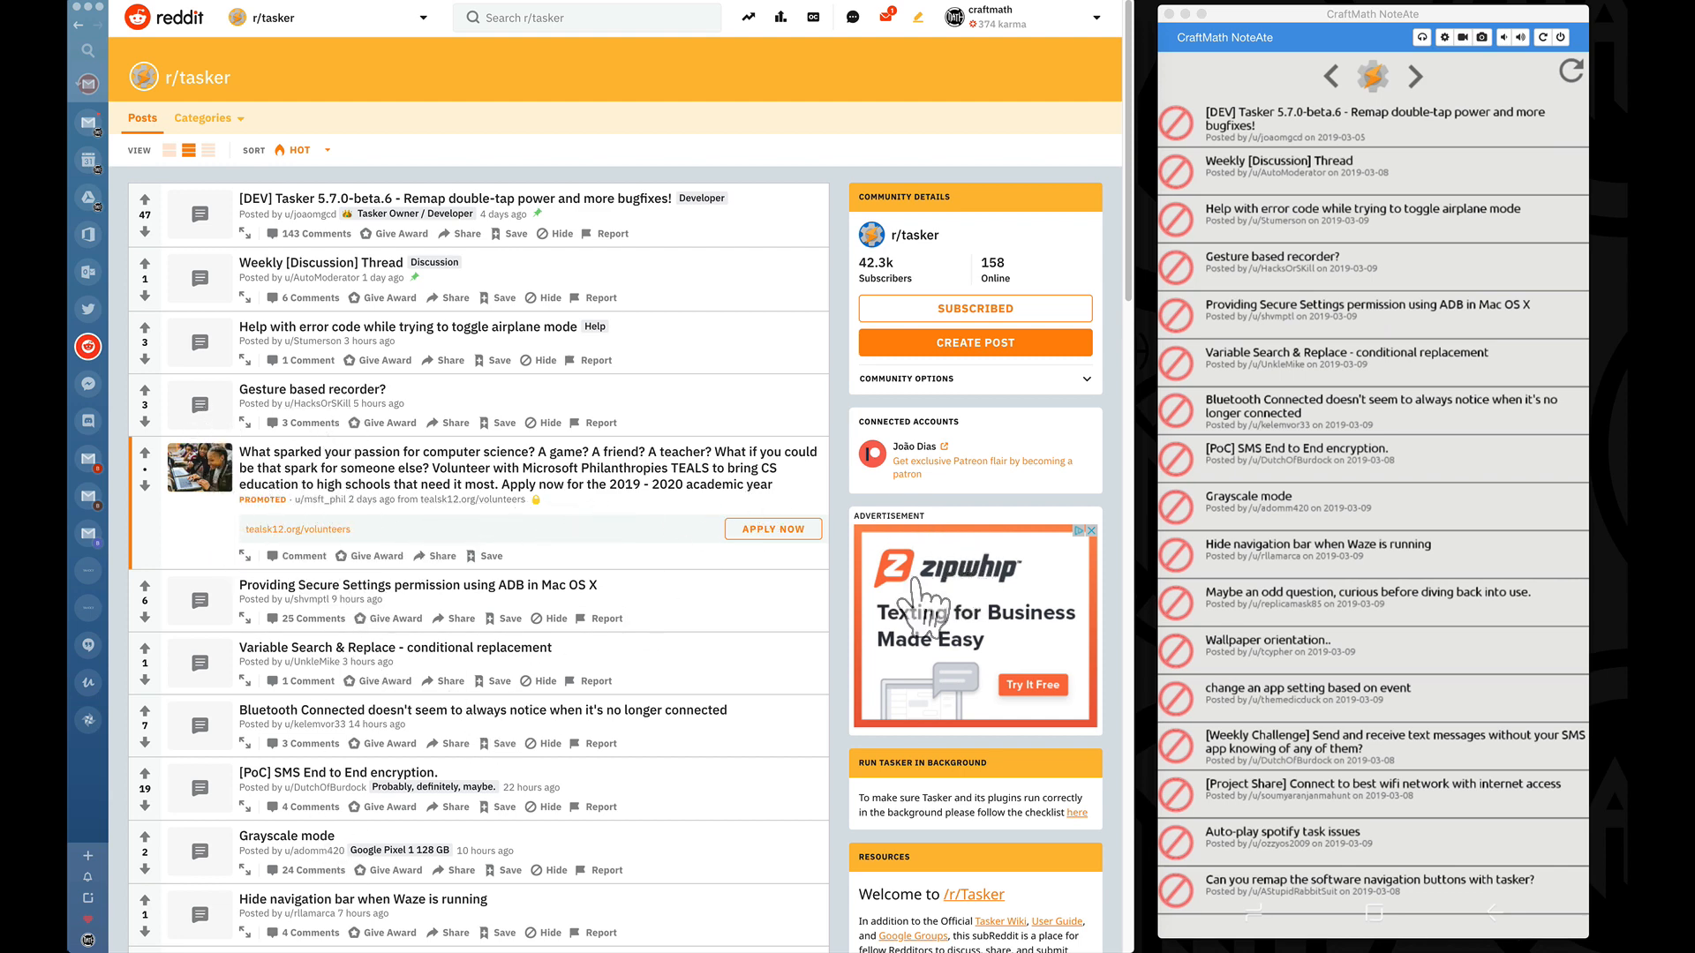
pyautogui.moveTo(206, 724)
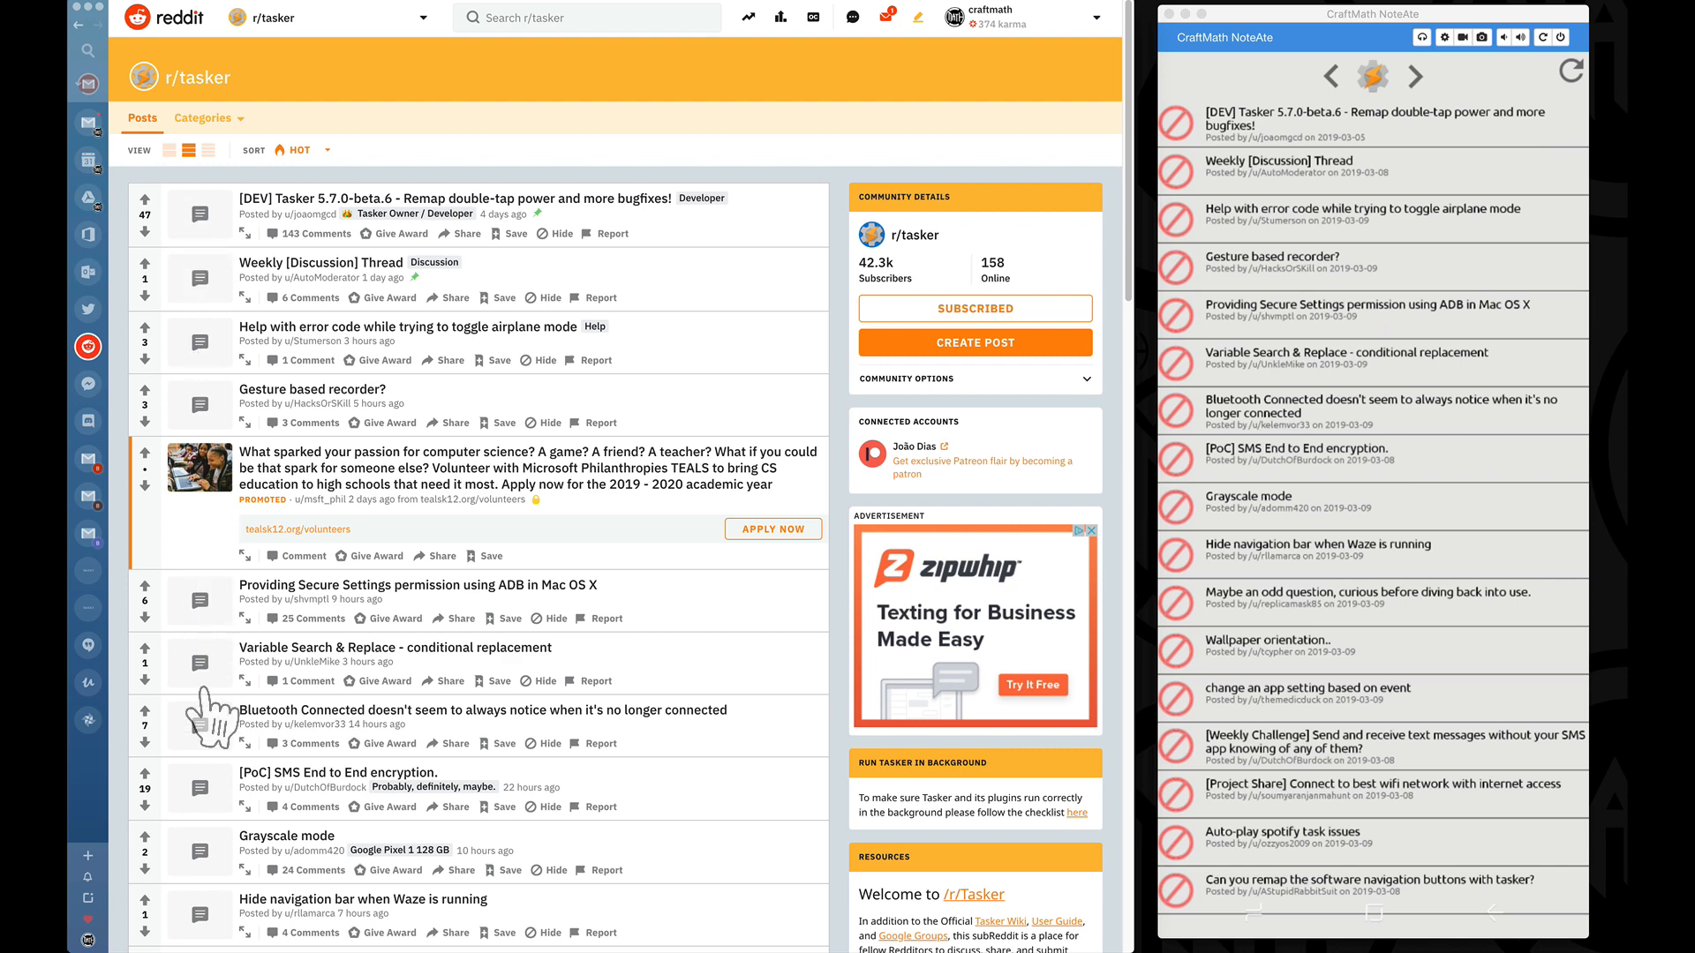
# - Cycle the wallpaper's Reddit feed from r/kustom through r/tasker to r/Cinema4D
pyautogui.click(1373, 76)
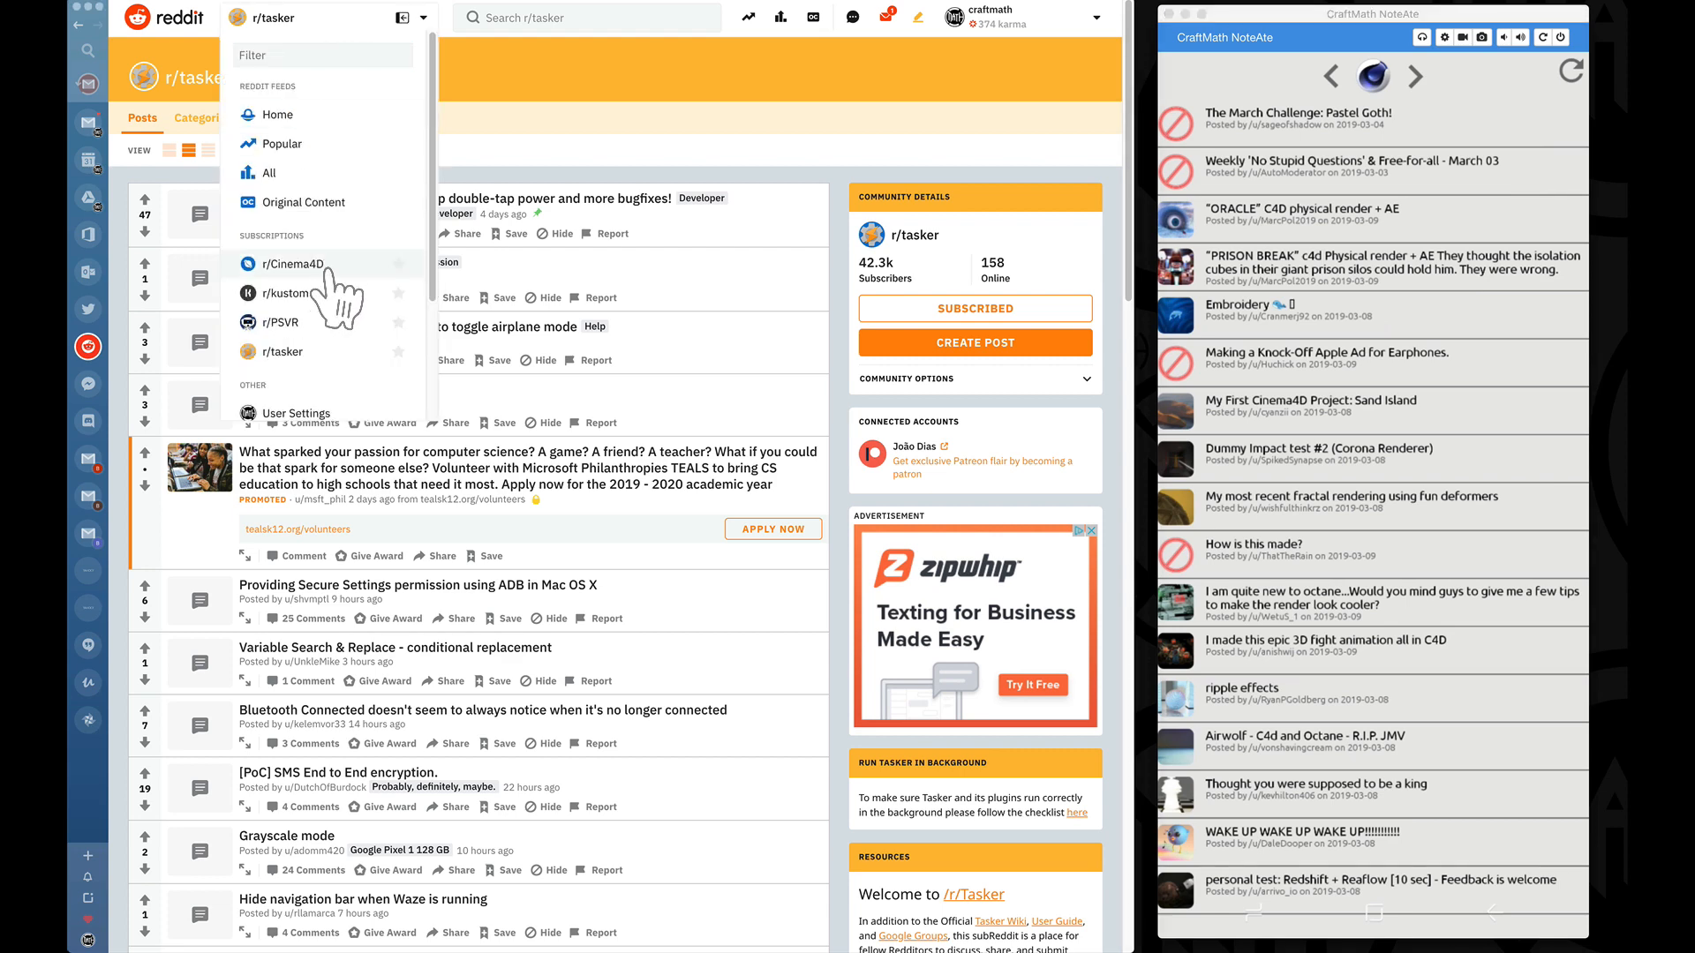
# - Browse r/Cinema4D posts to compare, then cycle the wallpaper feed back to r/kustom
pyautogui.click(292, 264)
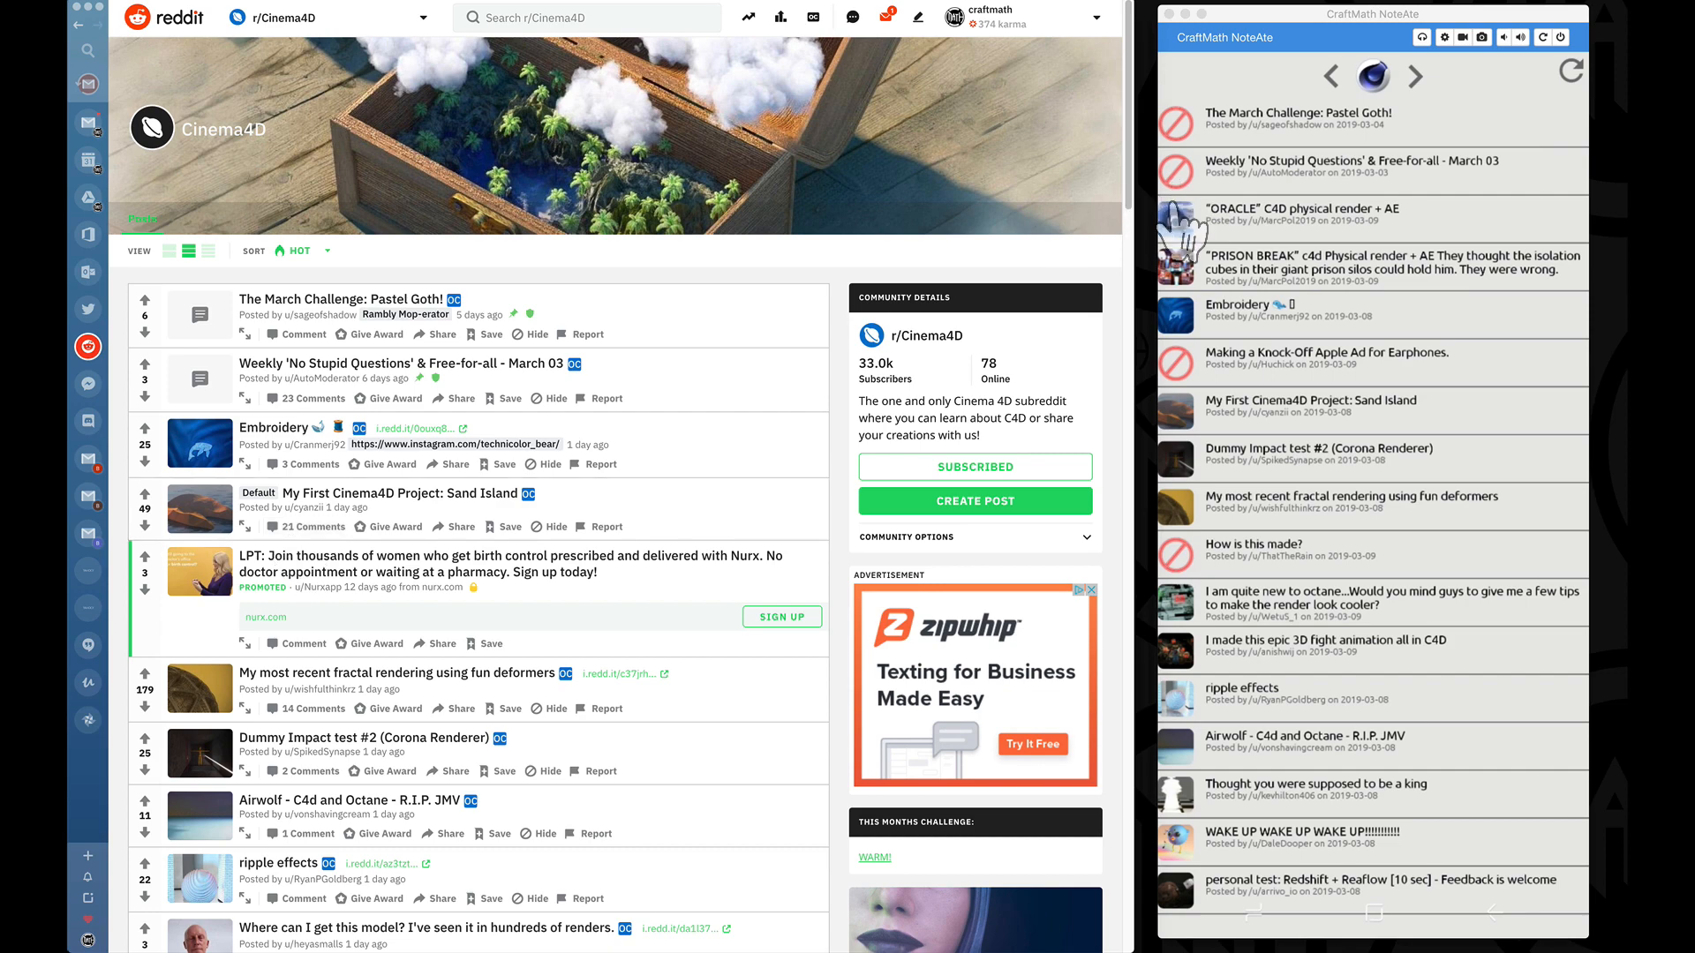
pyautogui.scroll(-3)
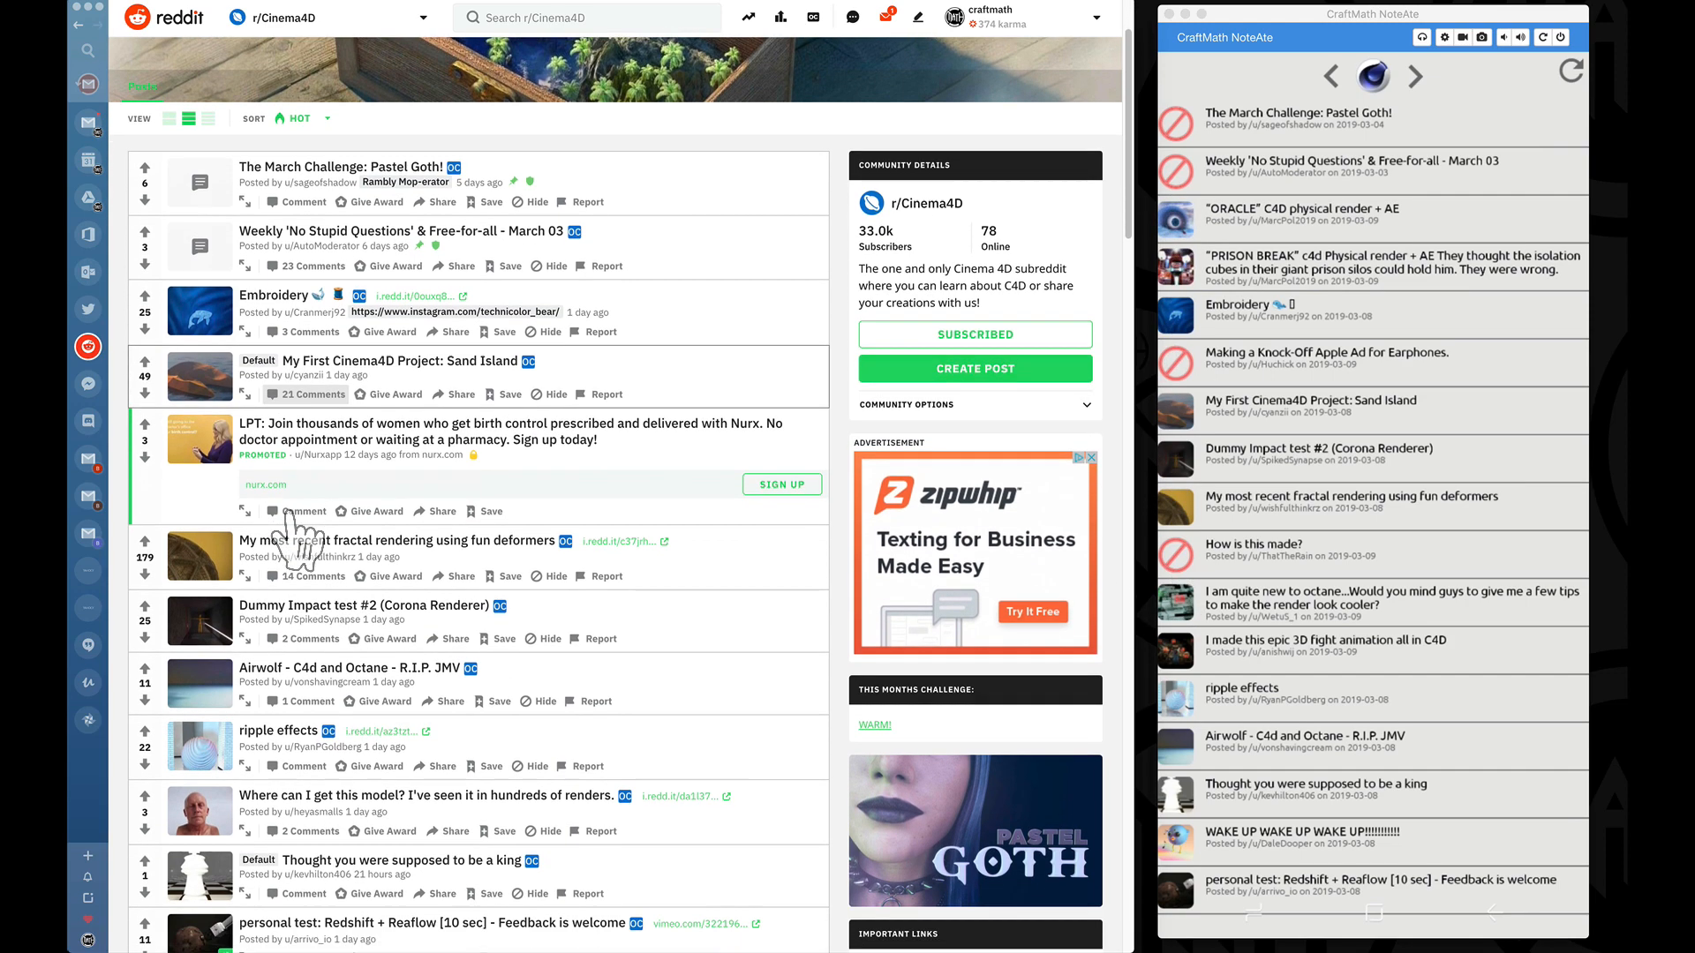
pyautogui.scroll(-3)
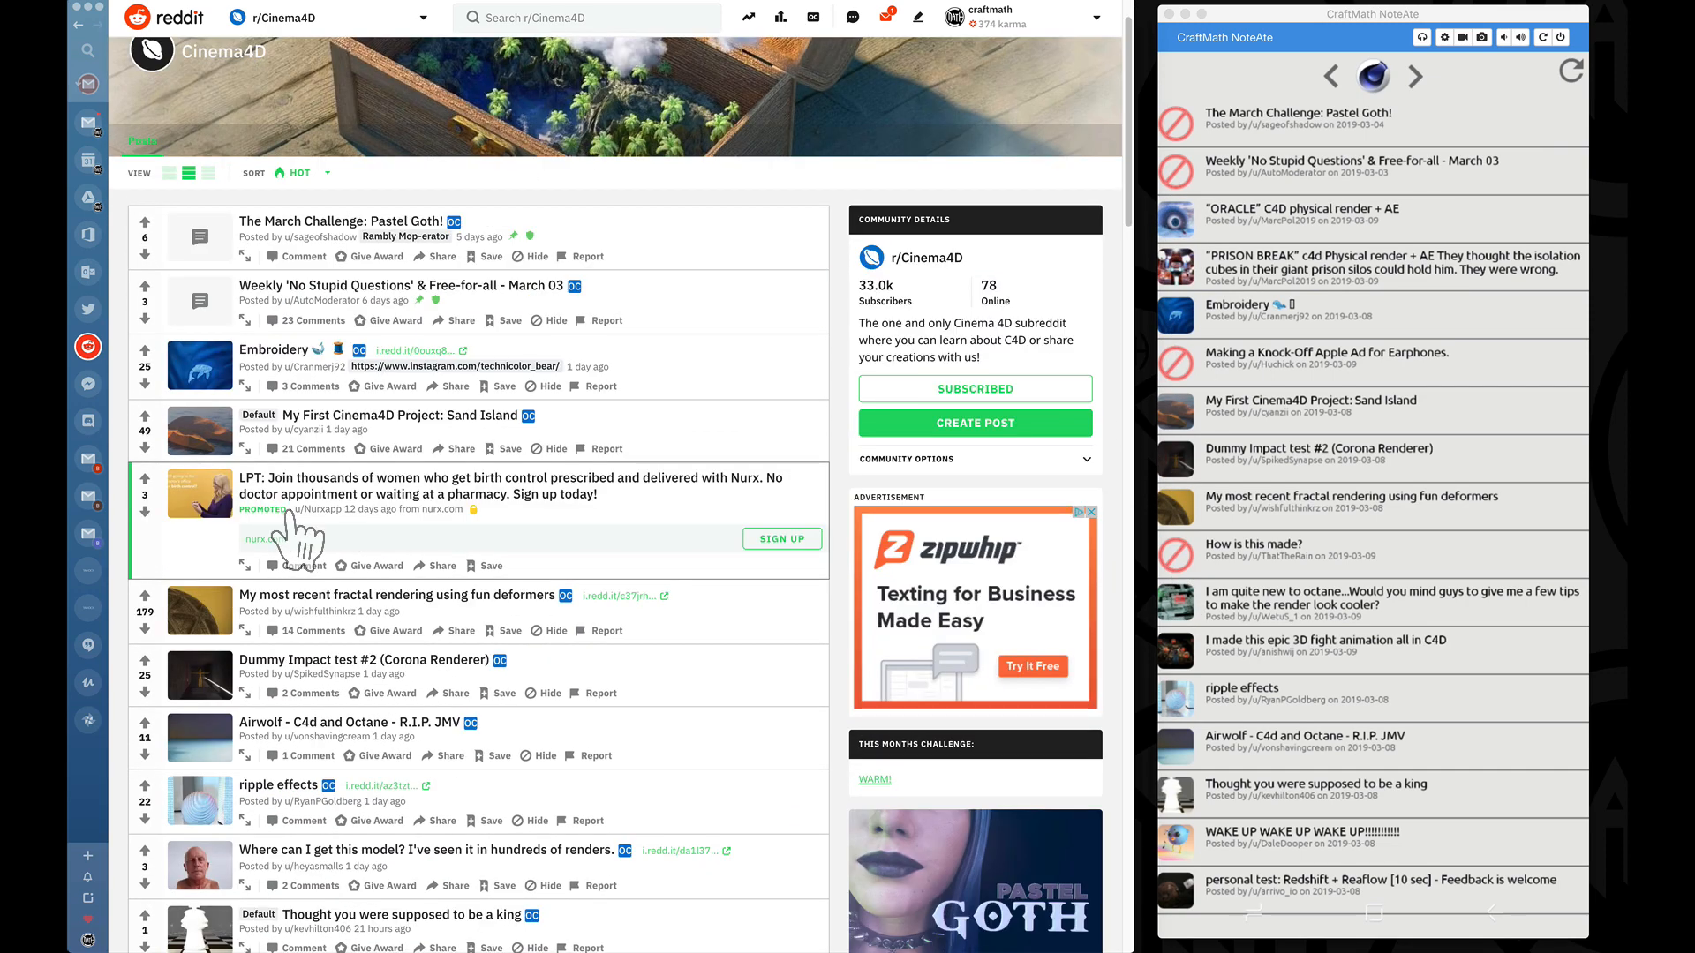
pyautogui.scroll(-3)
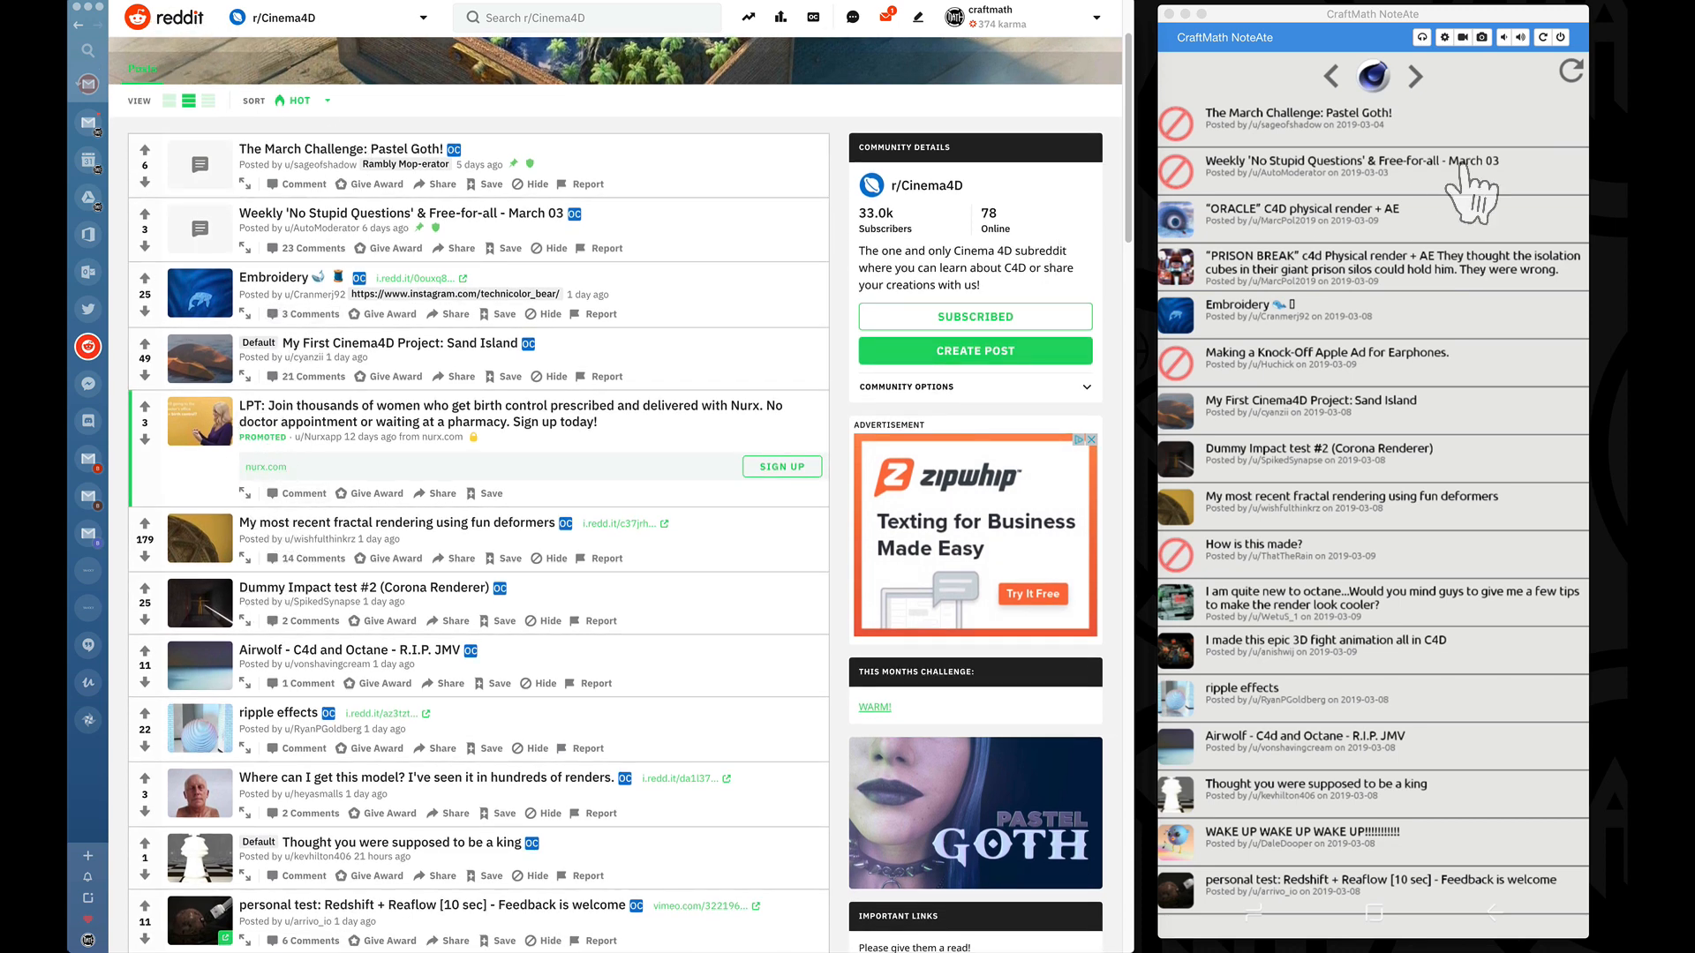
pyautogui.moveTo(1589, 92)
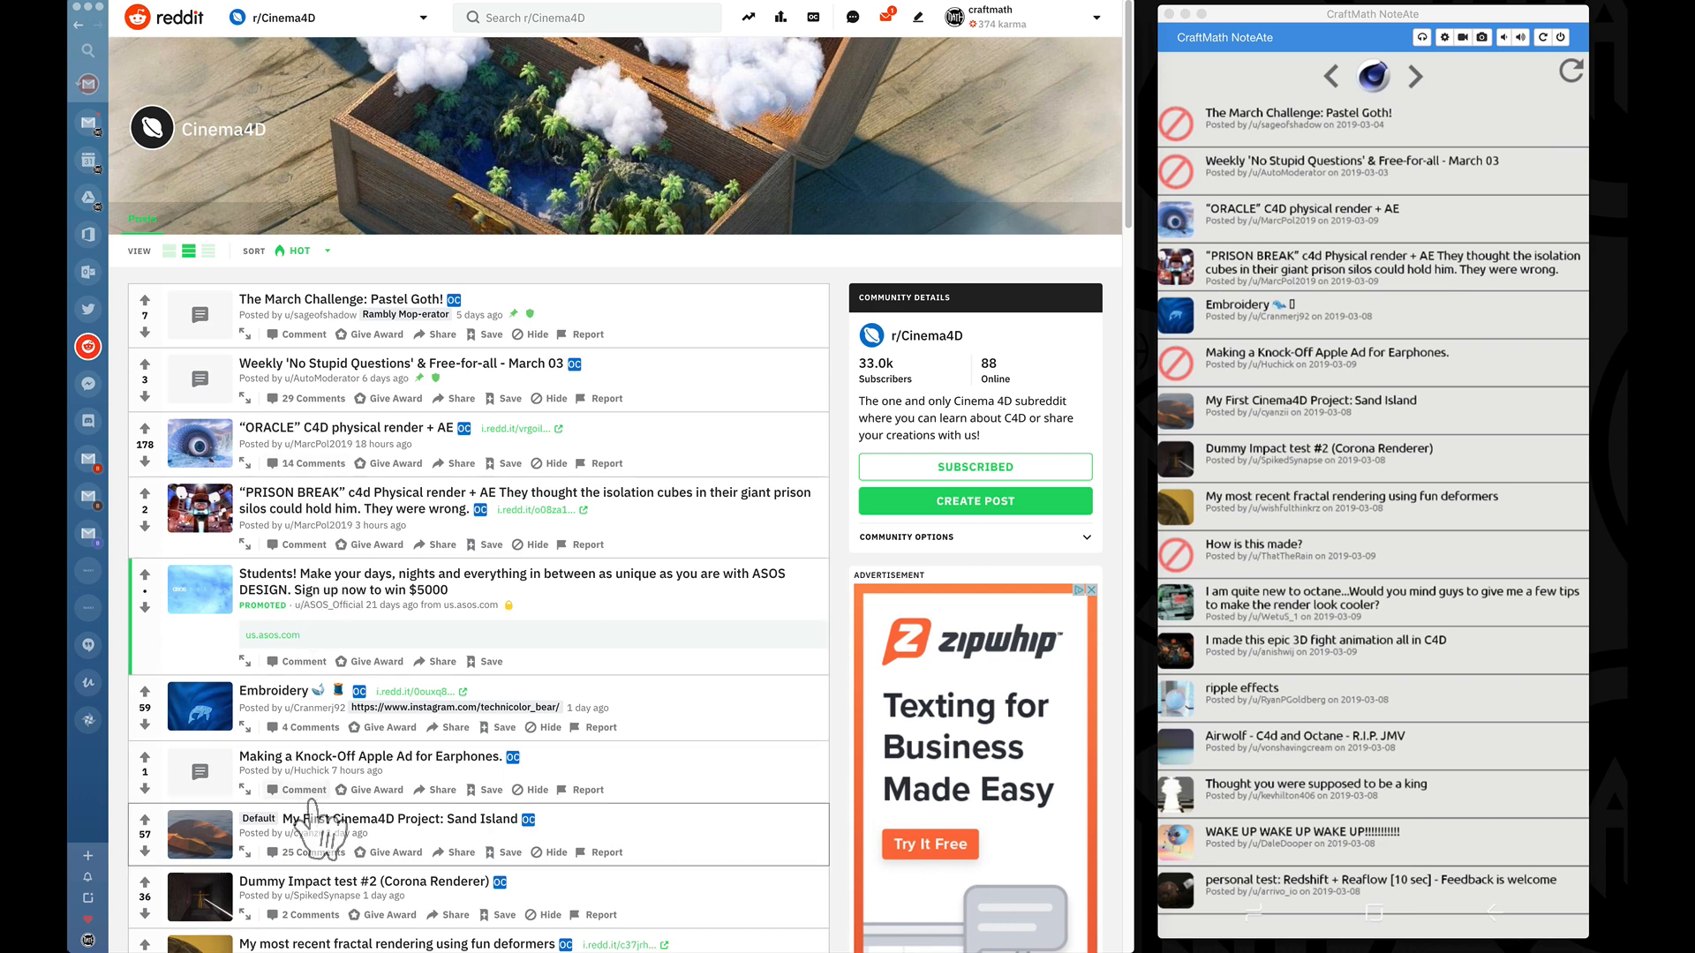
pyautogui.moveTo(362, 525)
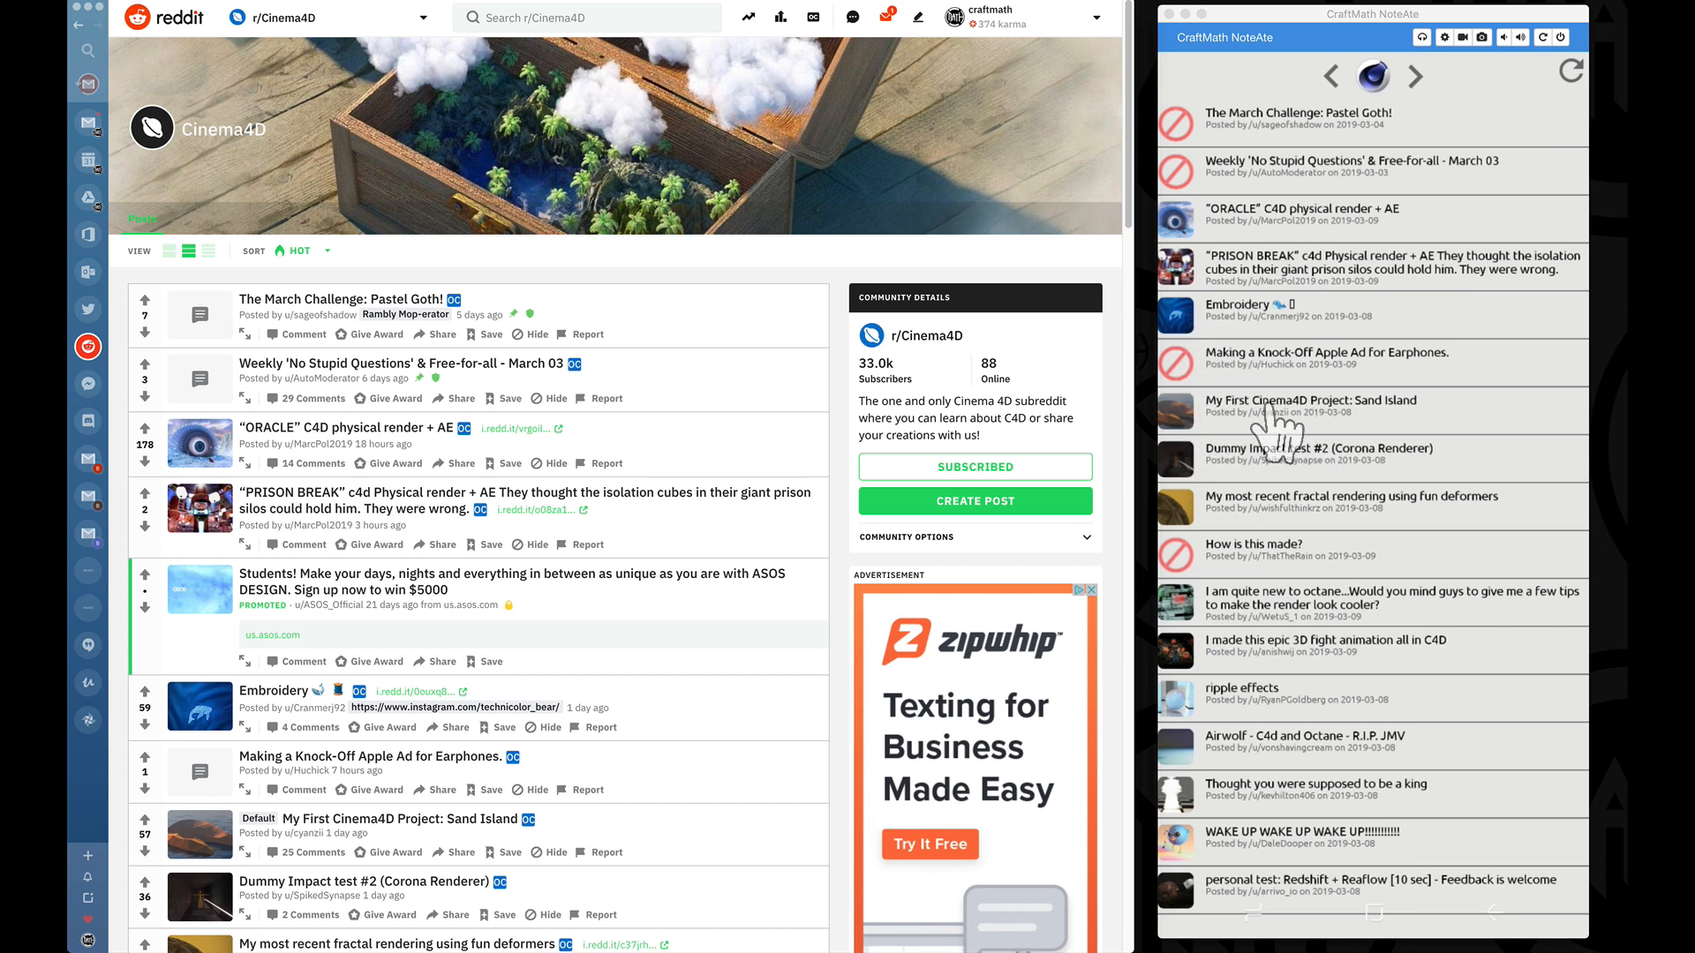
pyautogui.moveTo(1189, 443)
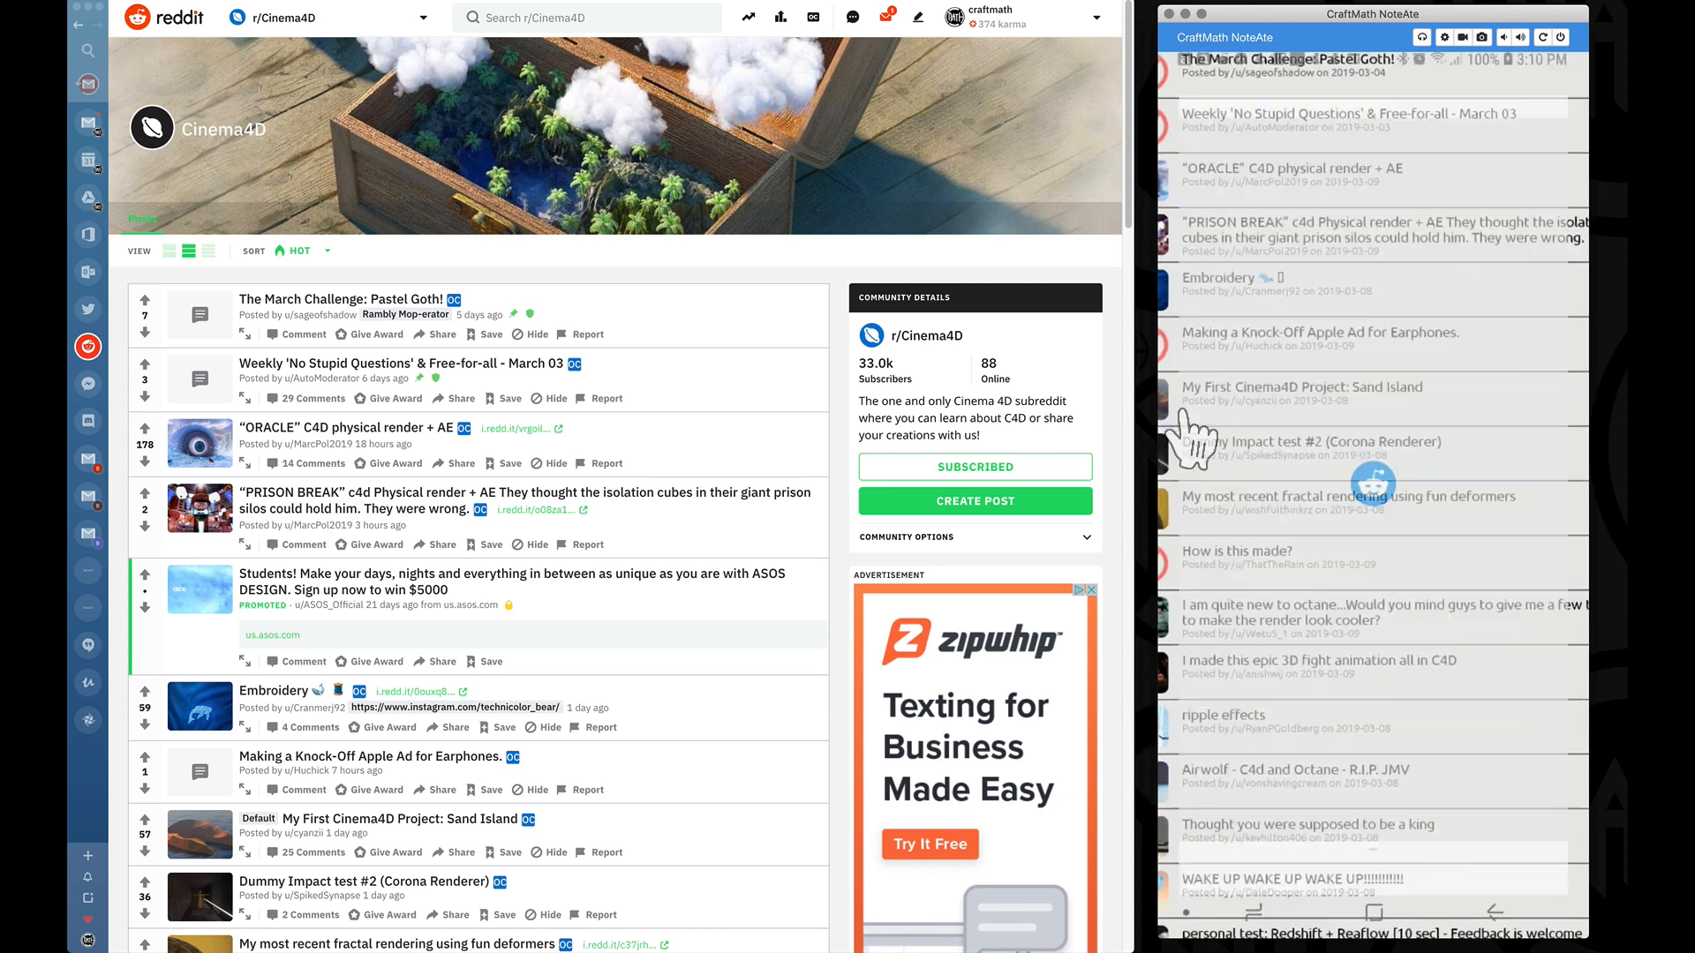
pyautogui.click(1303, 386)
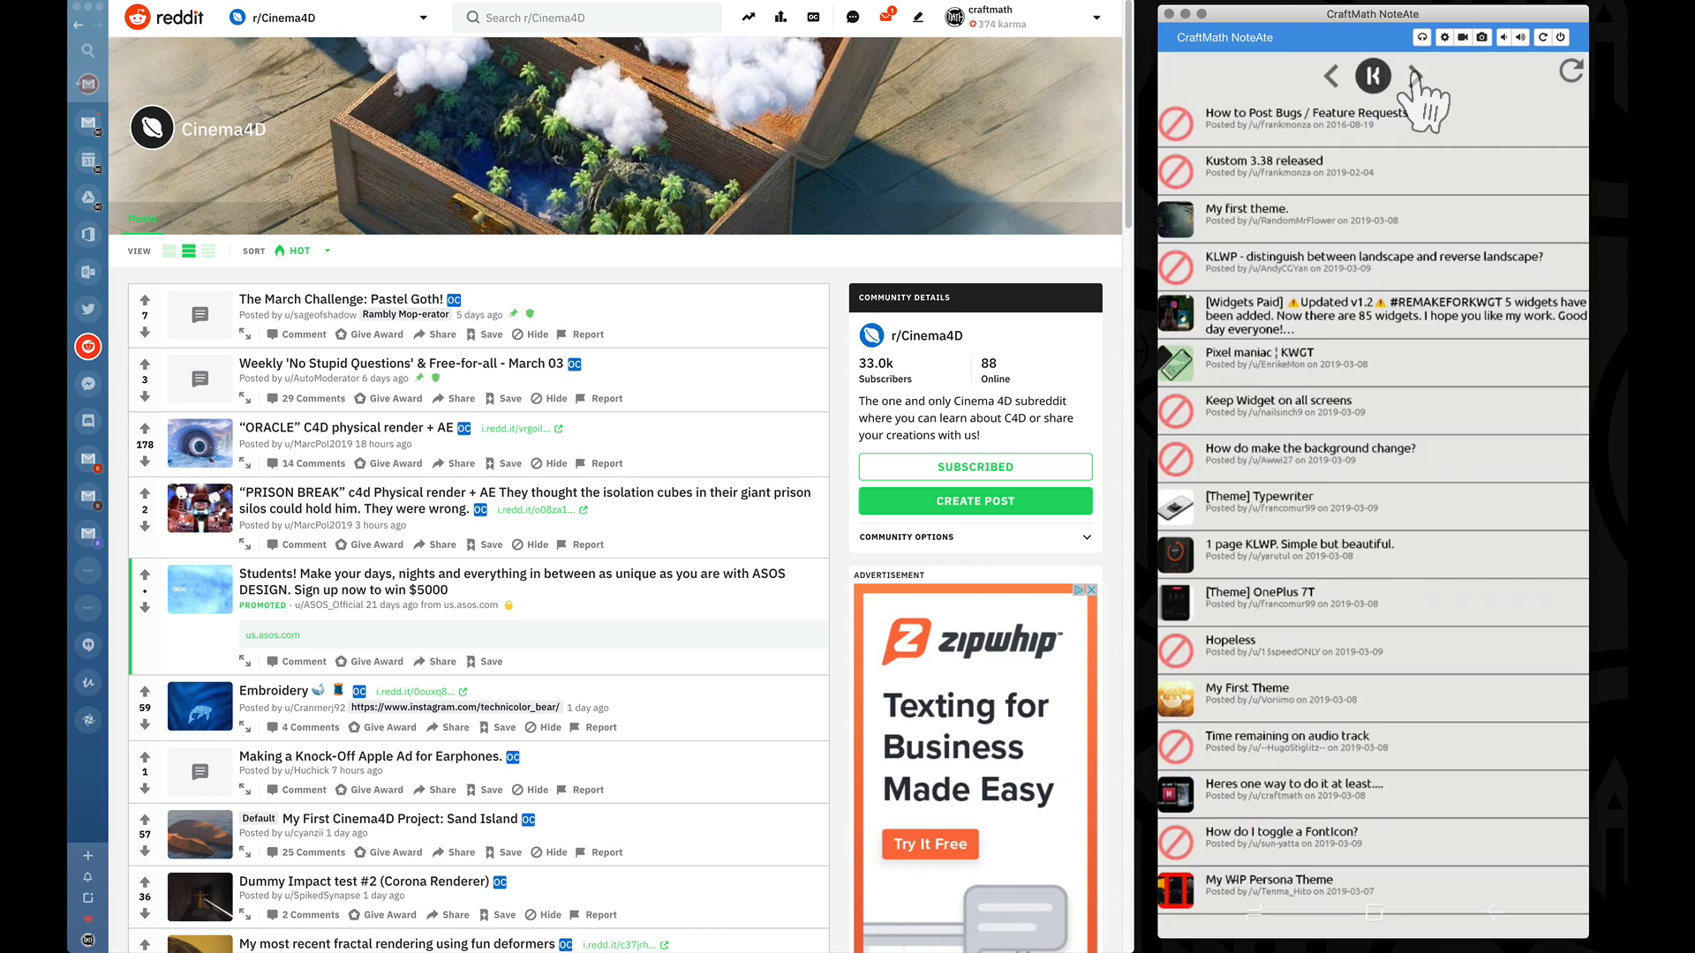
# - Enter the KLWP editor on the Reddit RSS komponent's Globals
pyautogui.click(1371, 76)
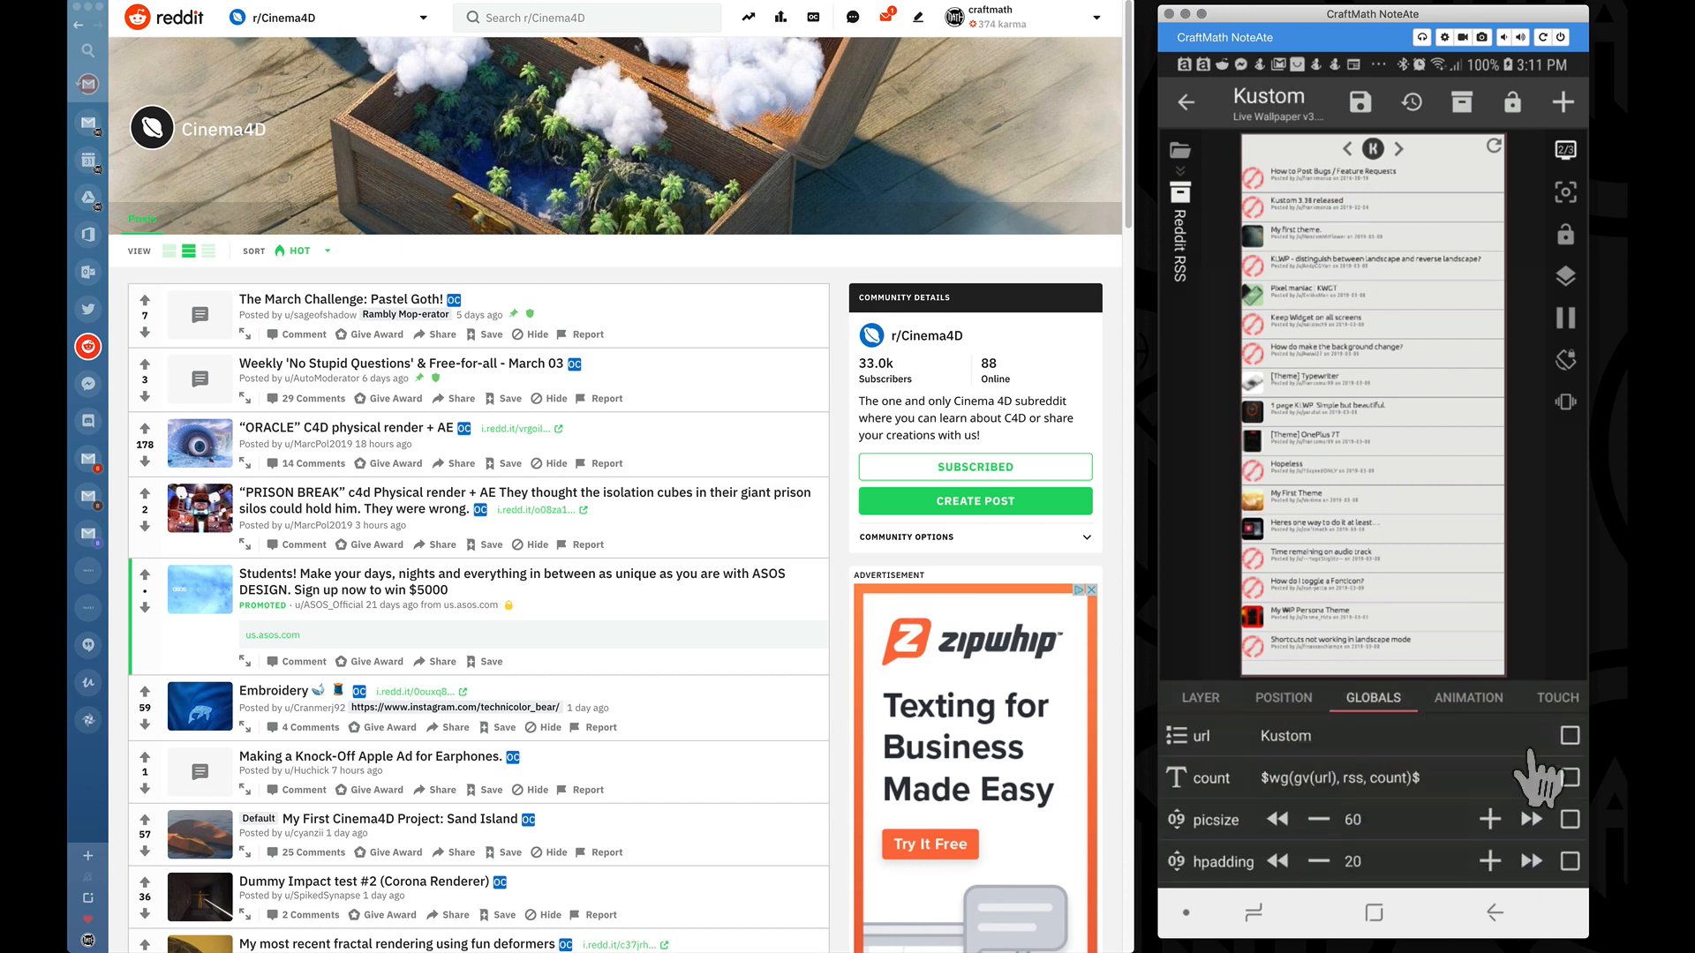
# - Edit the url global to list the Tasker, C4D and Kustom subreddit RSS feeds with ## labels
pyautogui.click(1570, 736)
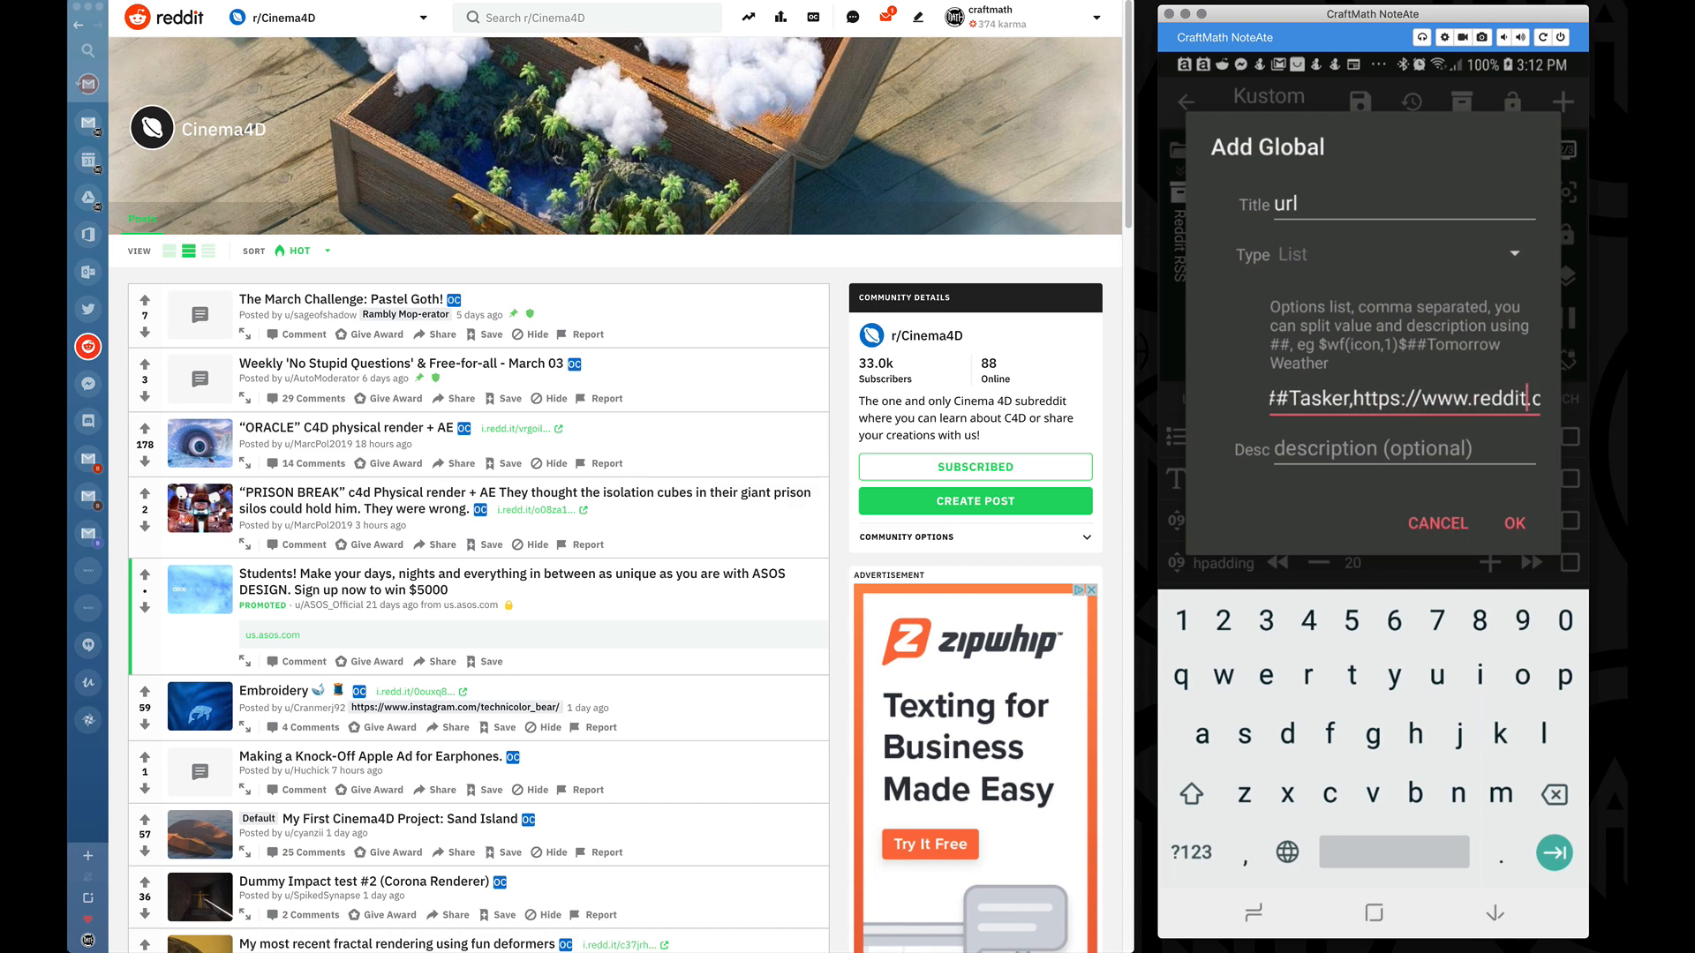
pyautogui.write('it.com/r/cinema4d/.rss##C4')
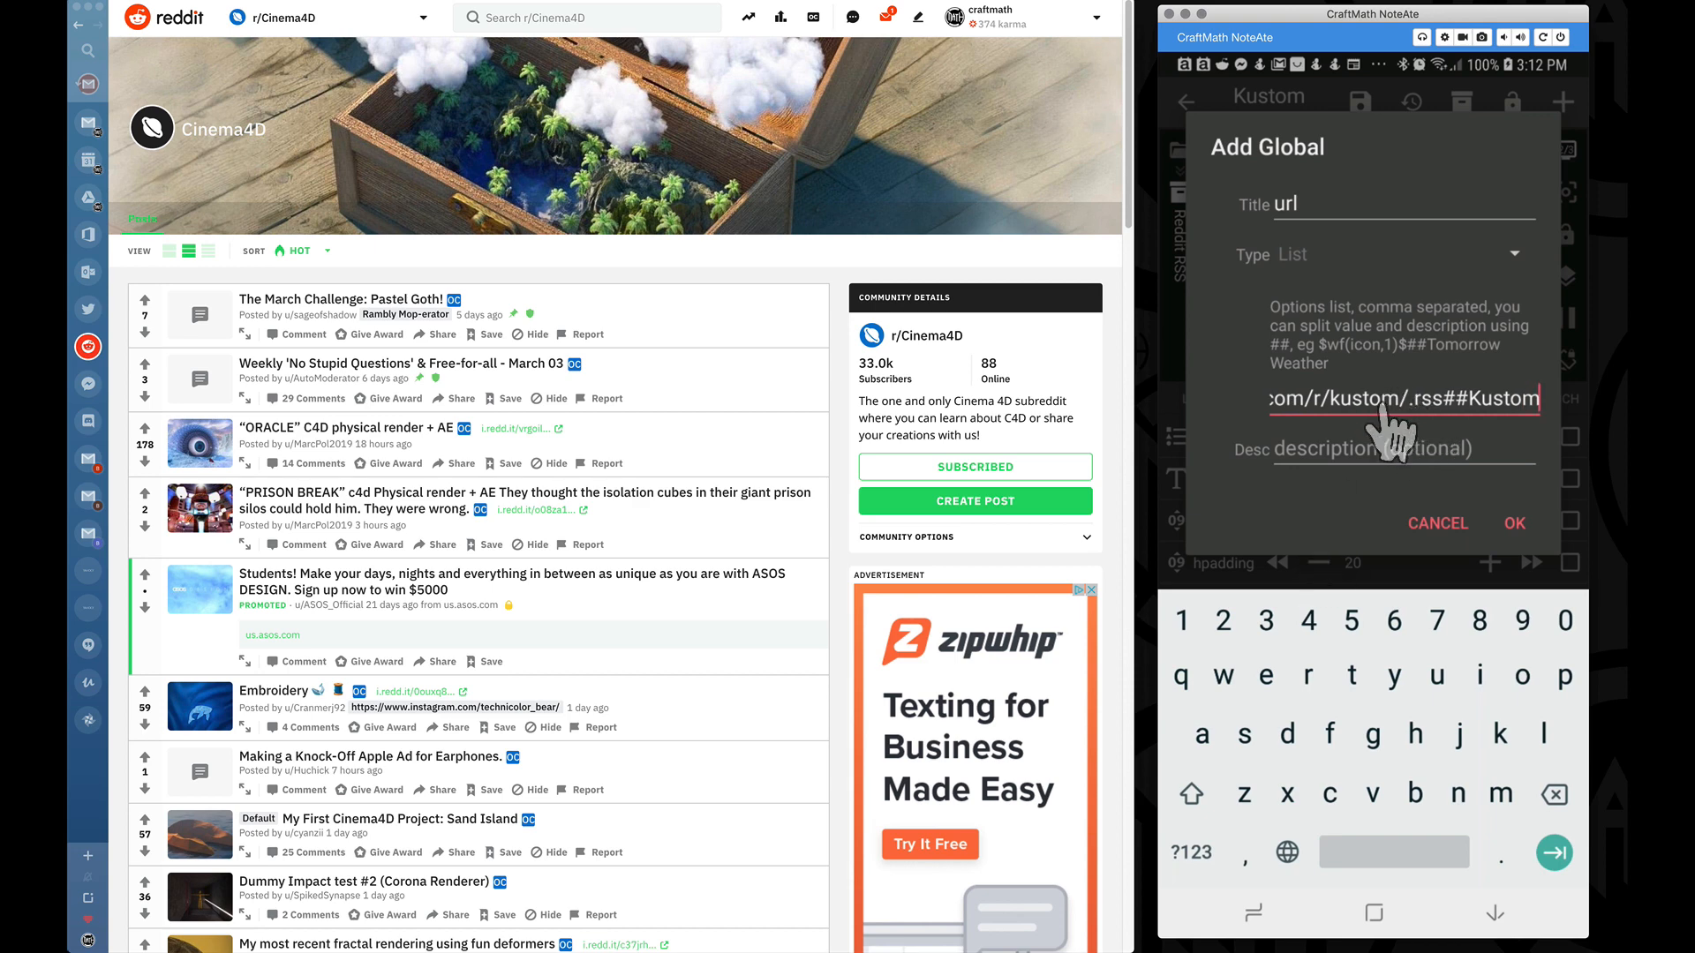
pyautogui.moveTo(1402, 441)
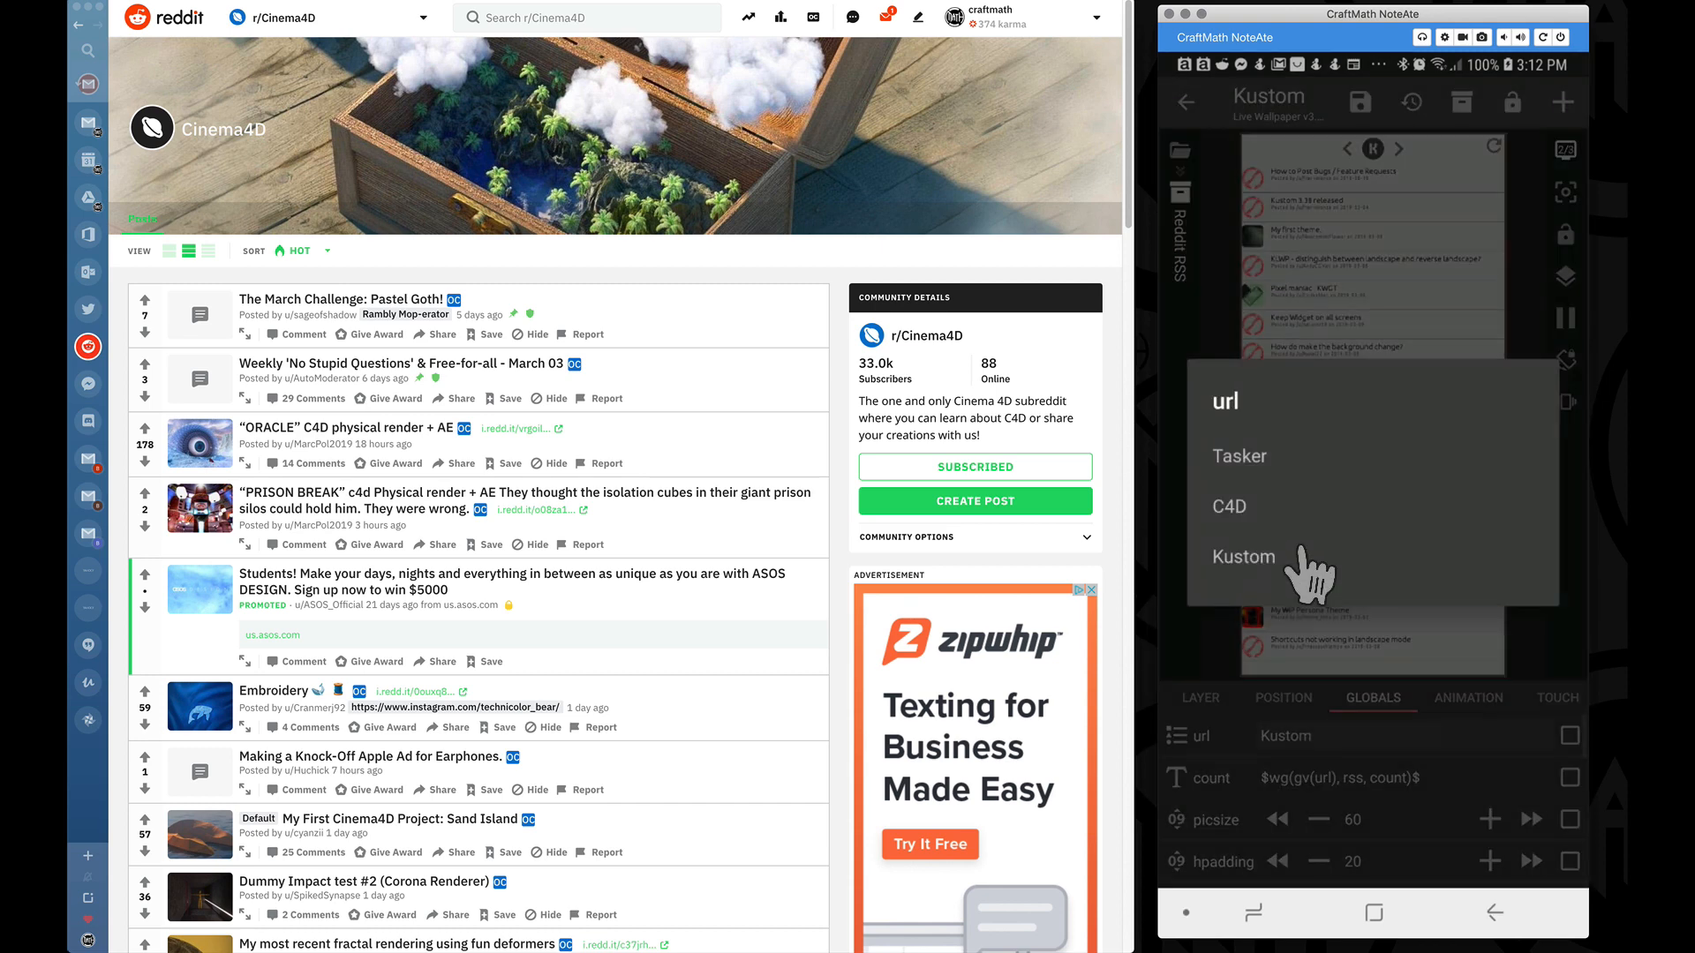
# - Keep Kustom as the url feed choice and select the switch global
pyautogui.click(1242, 557)
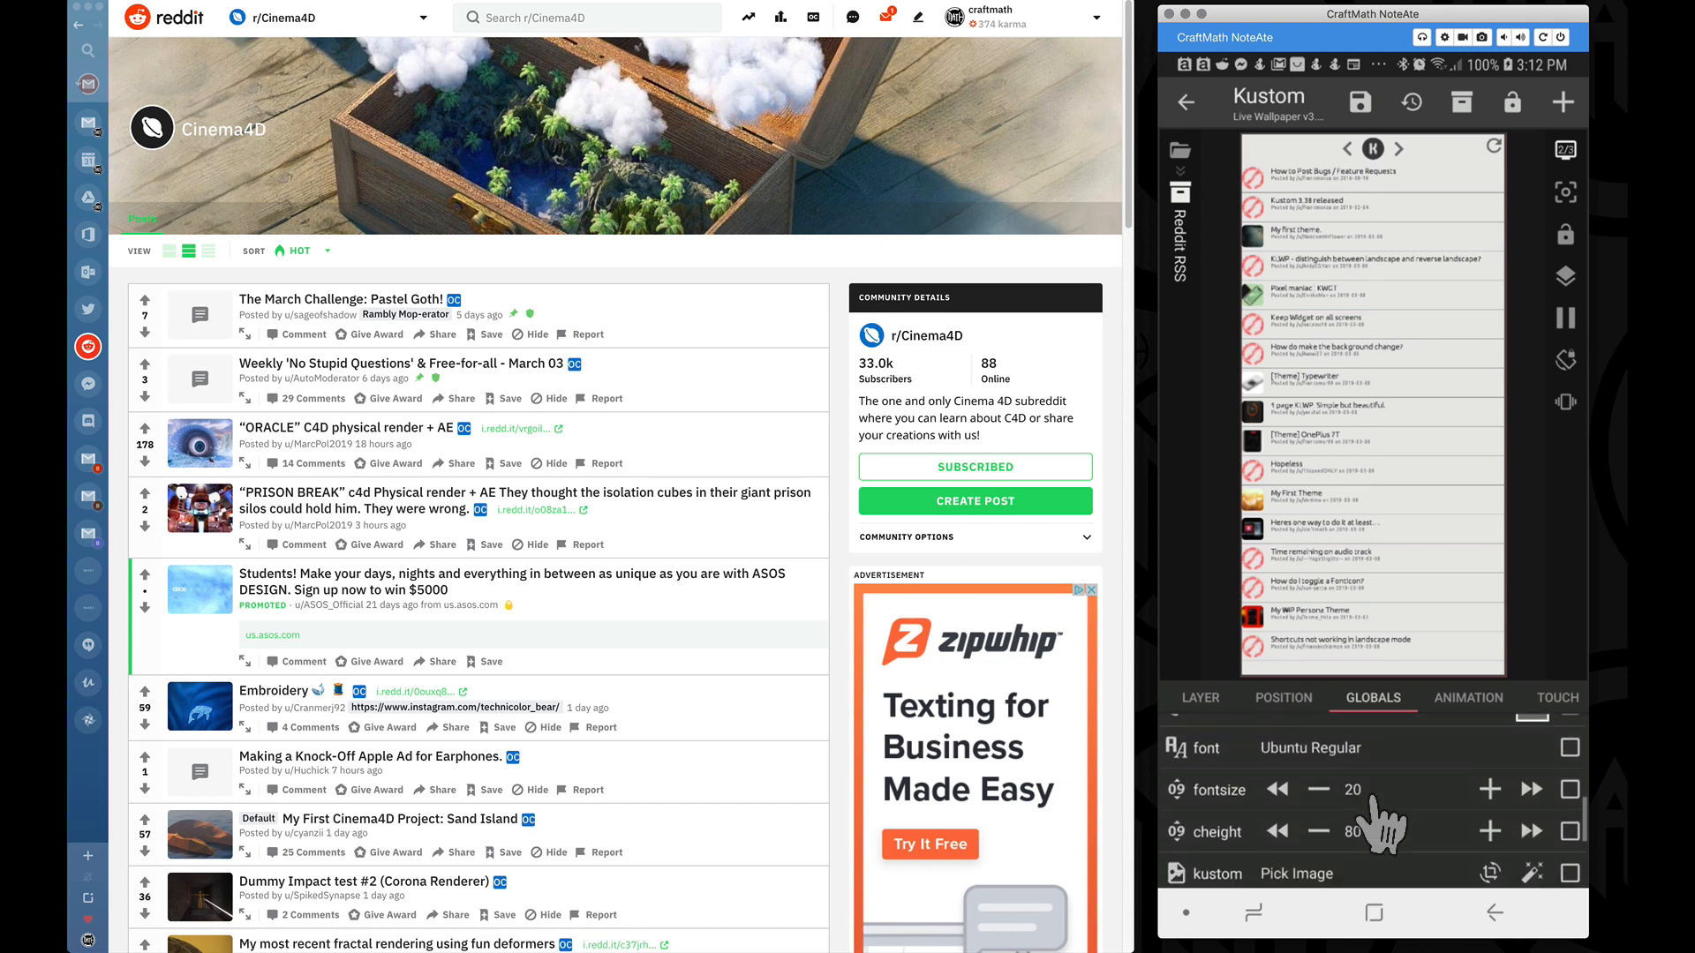
pyautogui.scroll(-3)
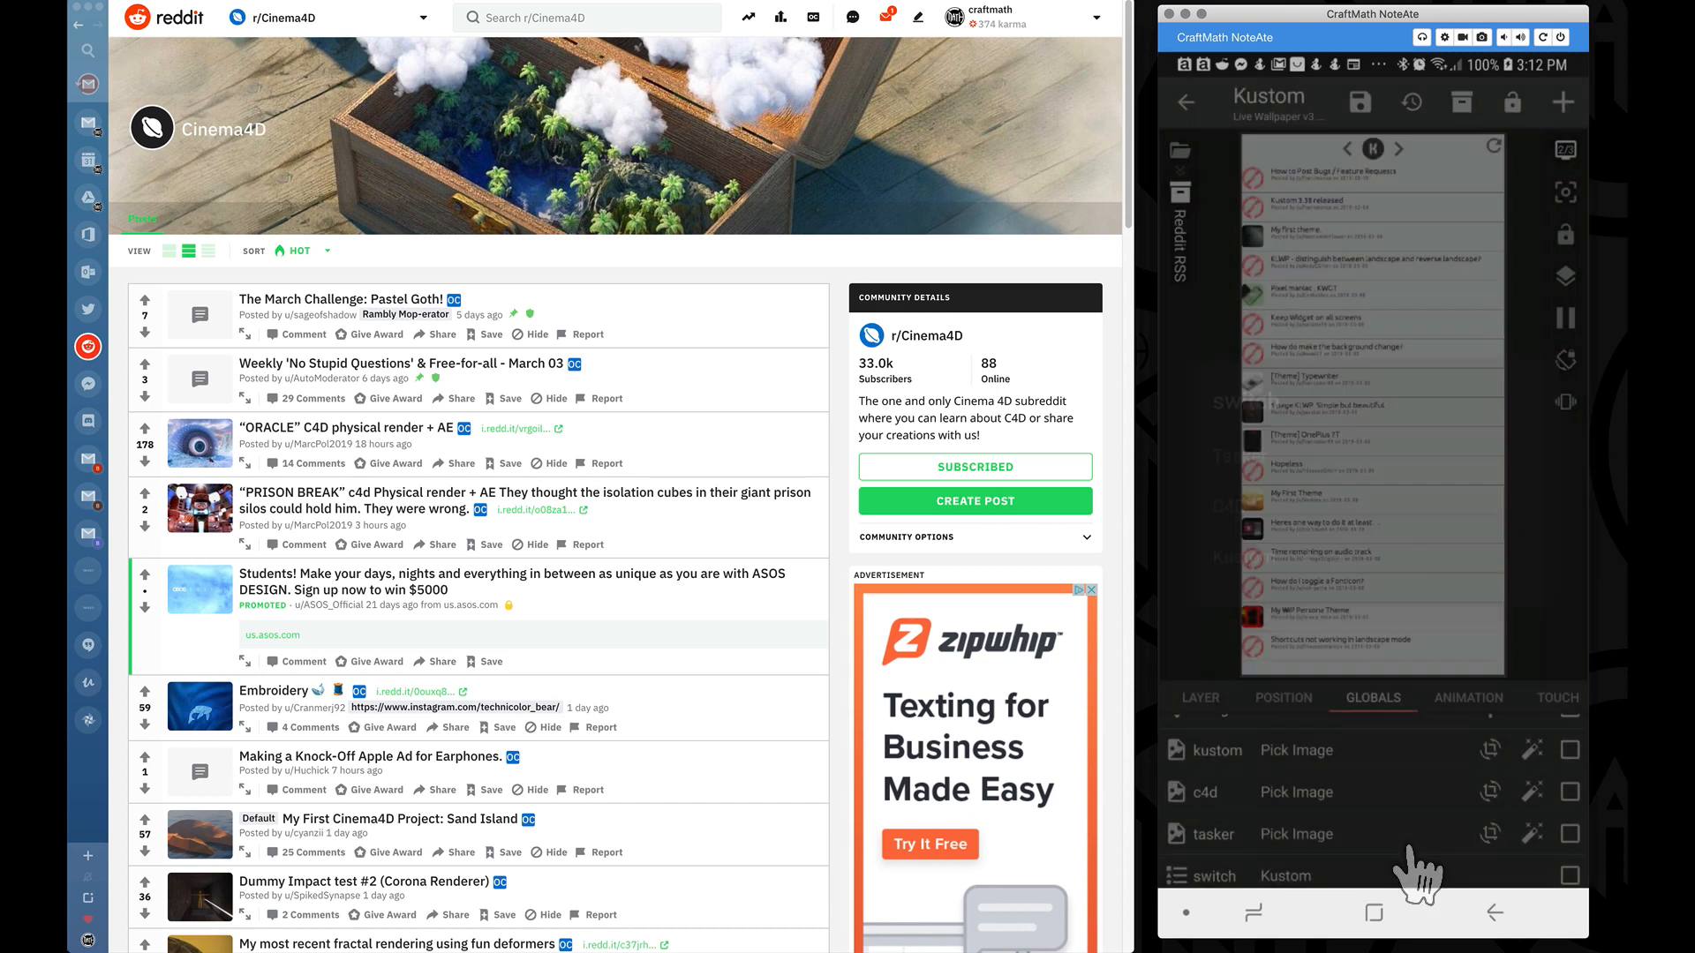
pyautogui.click(1569, 876)
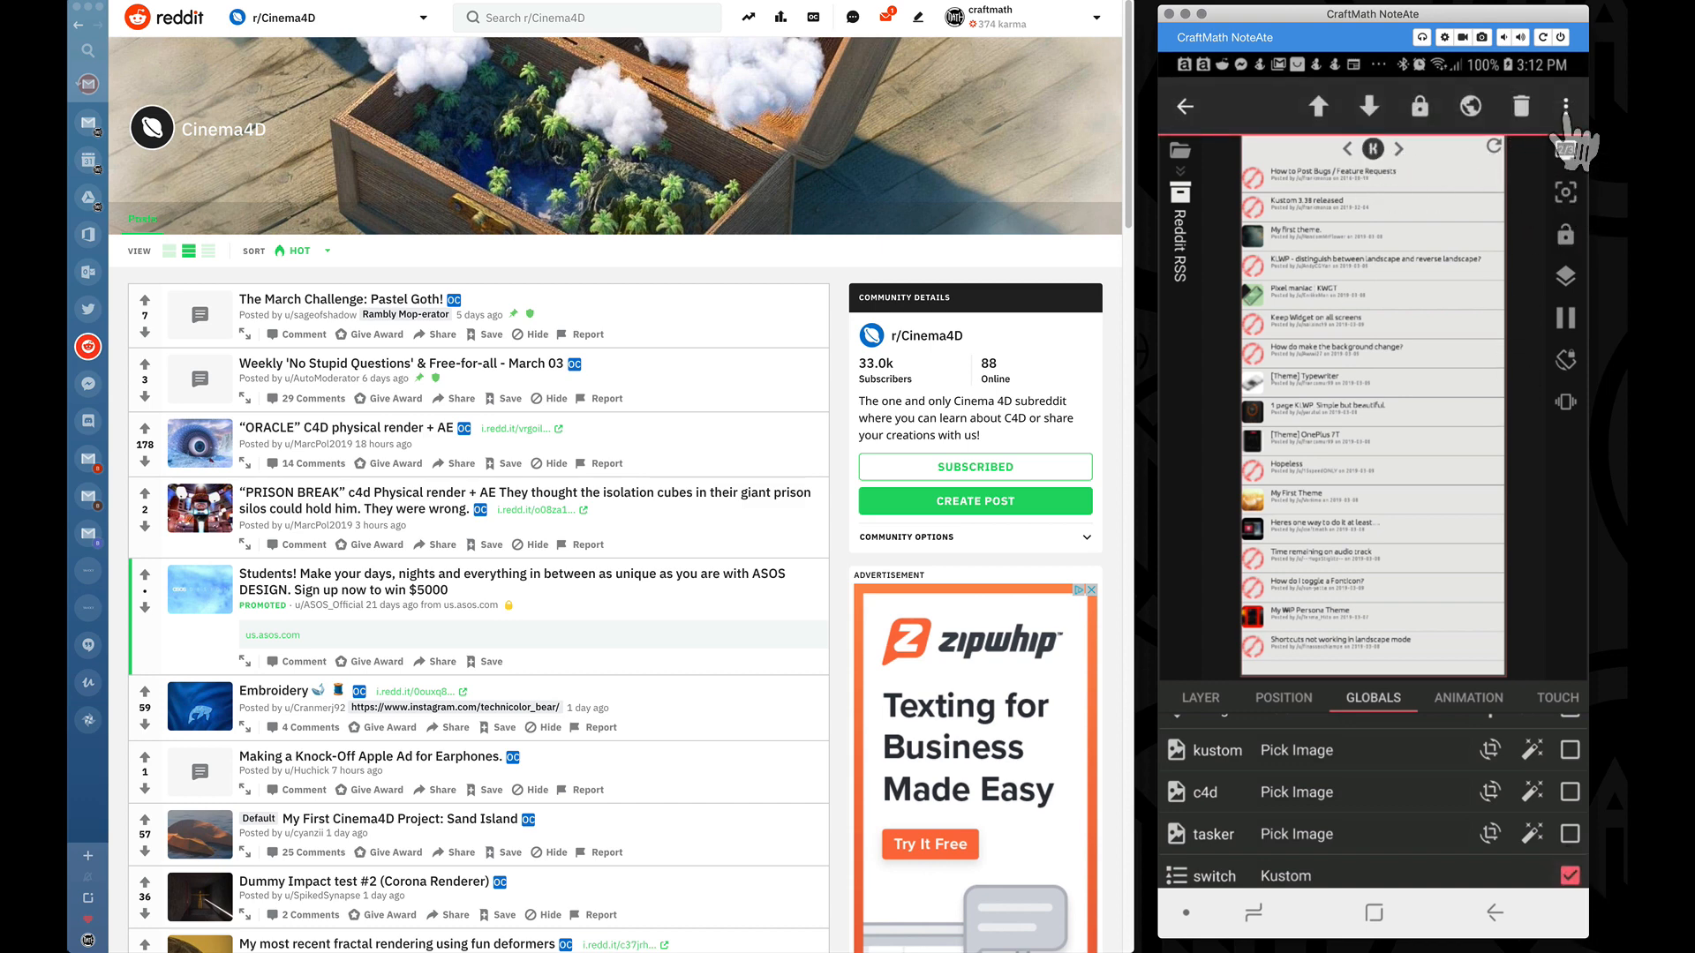
# - Make the switch global a list of Tasker, C4D, Kustom, currently Kustom
pyautogui.click(1563, 106)
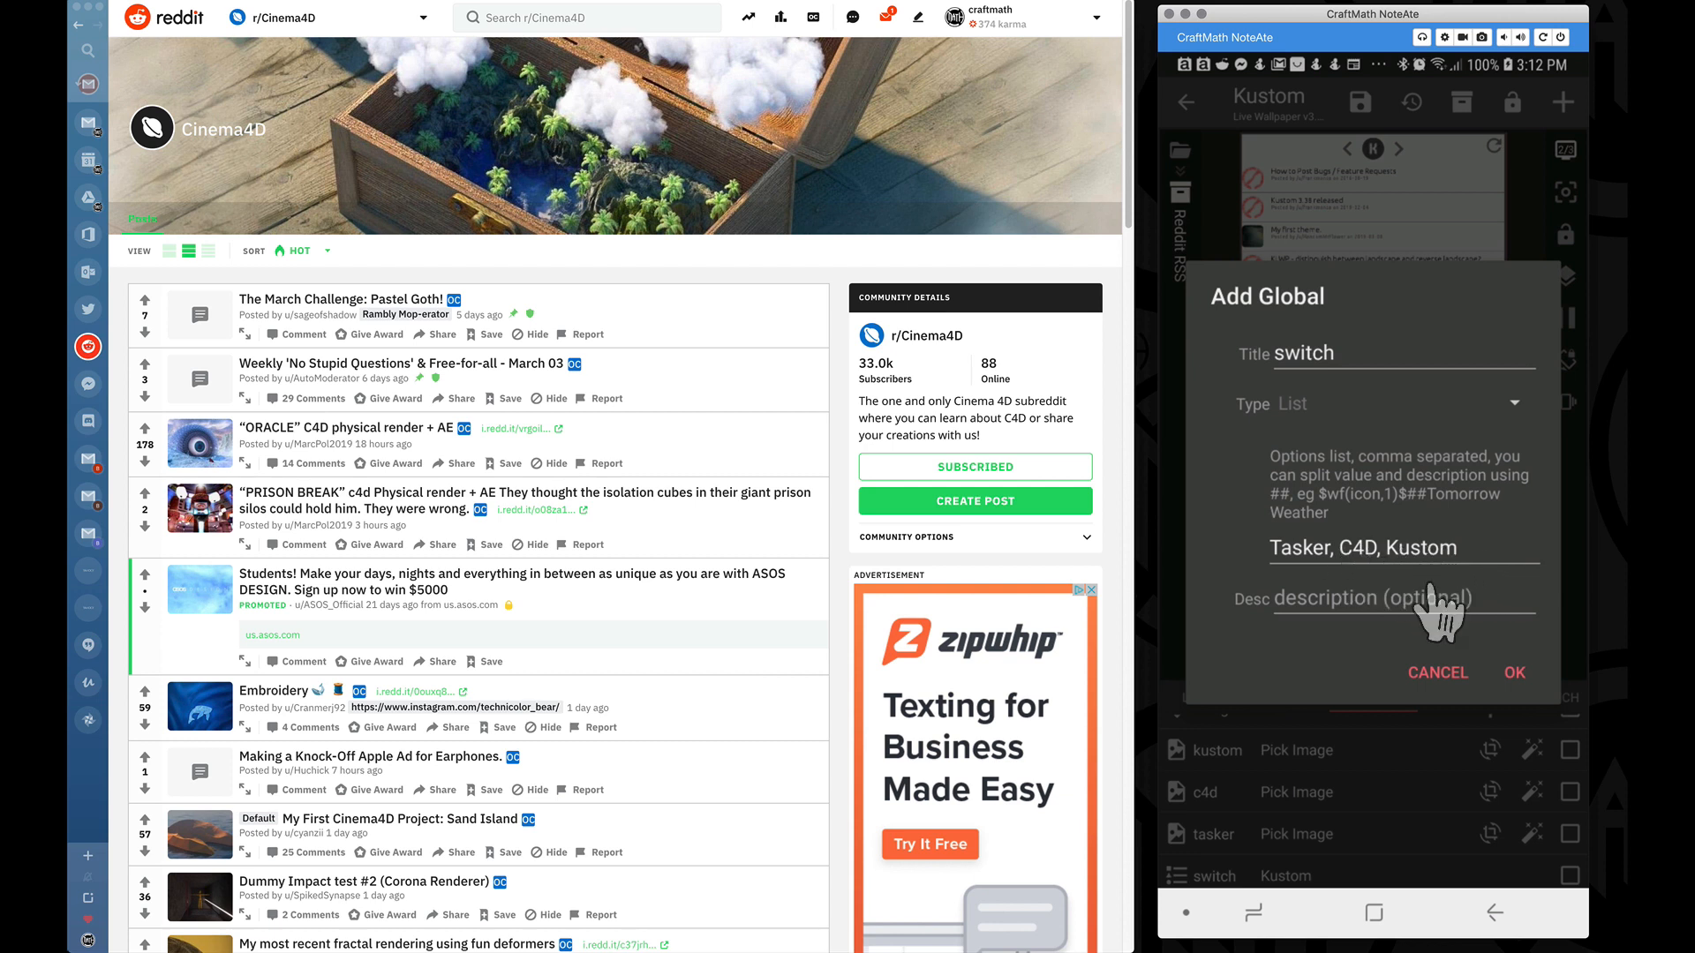
pyautogui.moveTo(1518, 702)
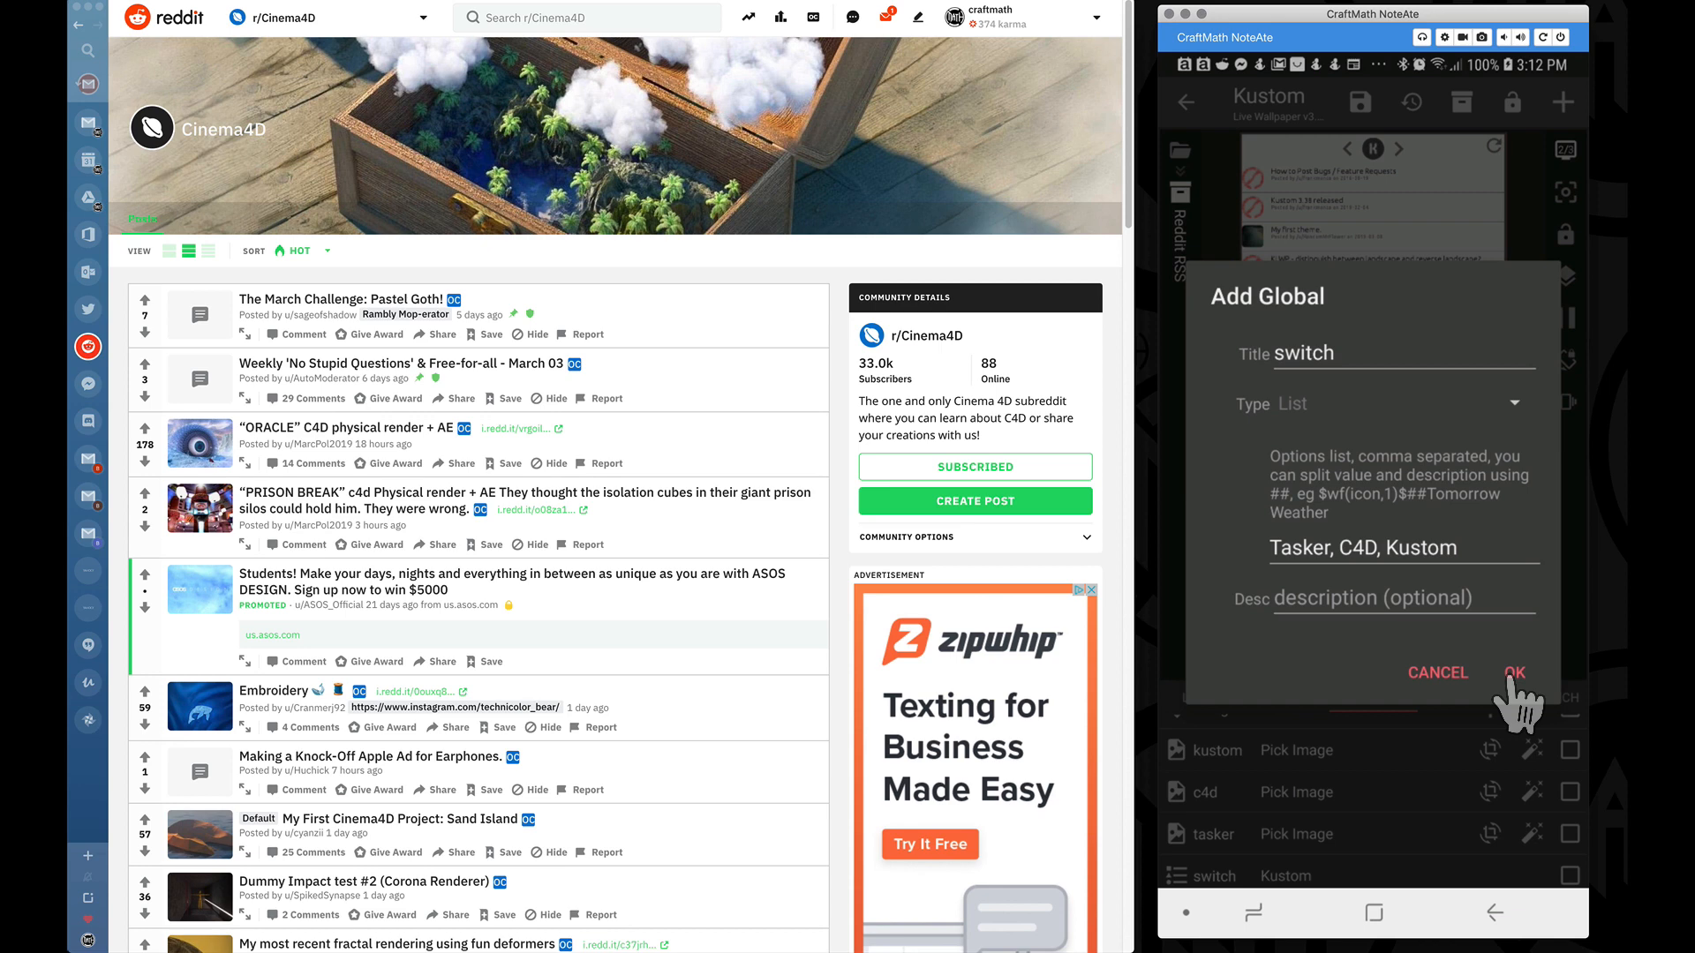
pyautogui.click(1514, 672)
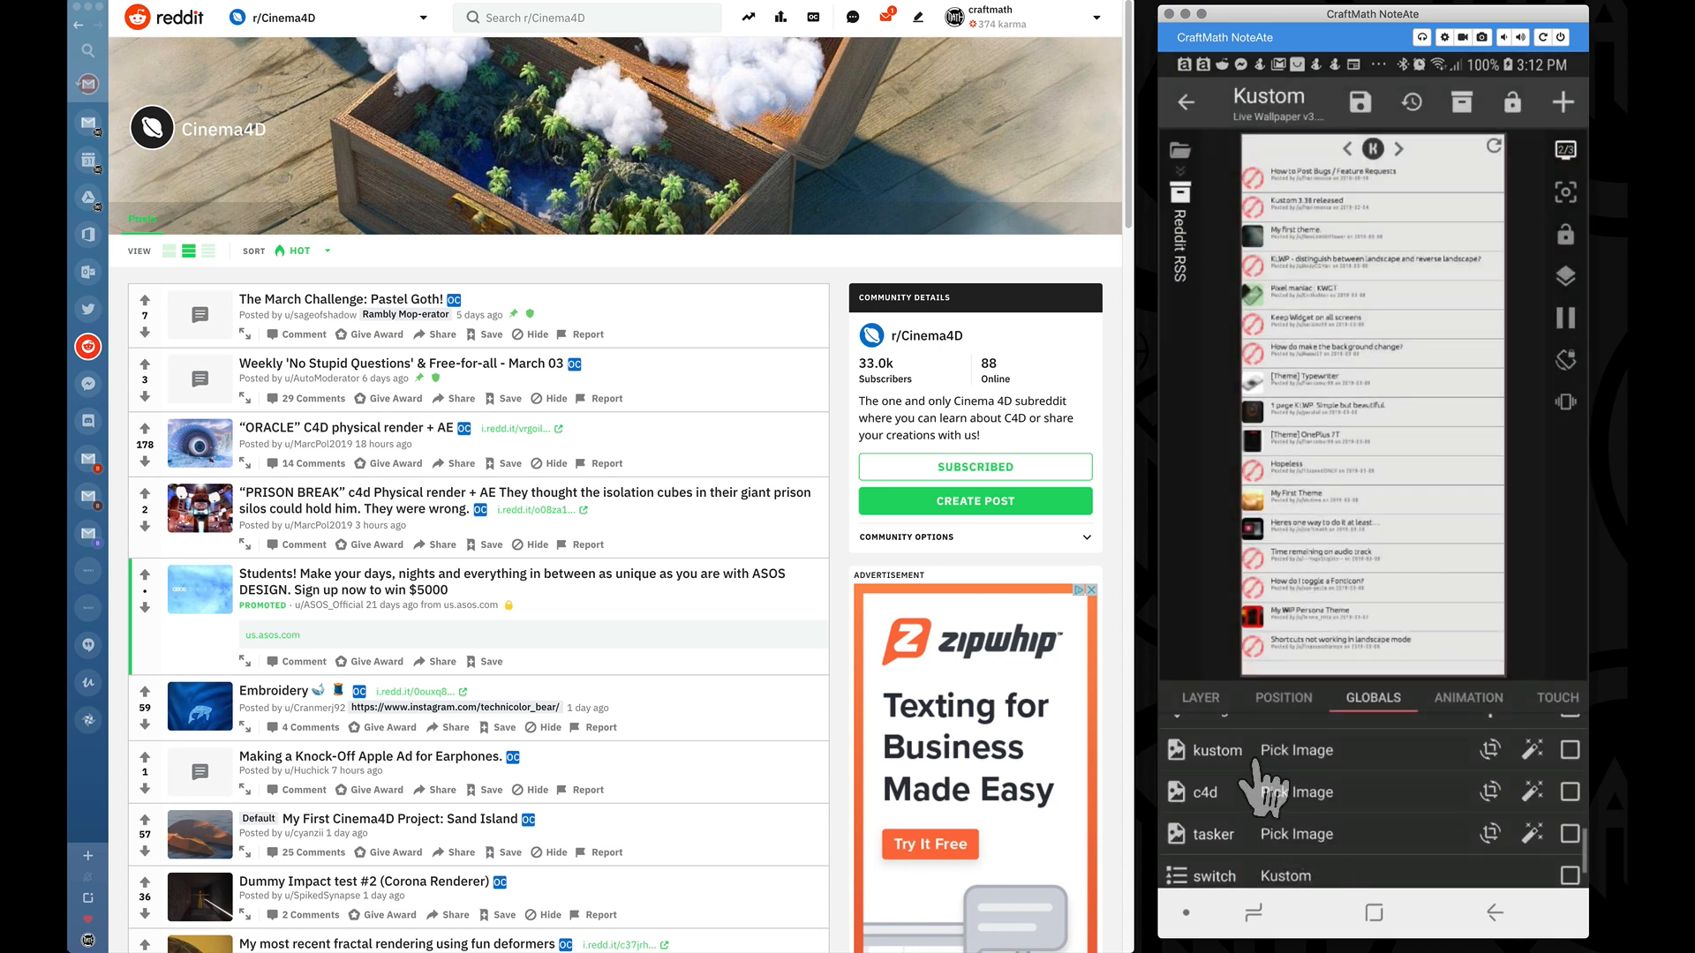
pyautogui.moveTo(1254, 859)
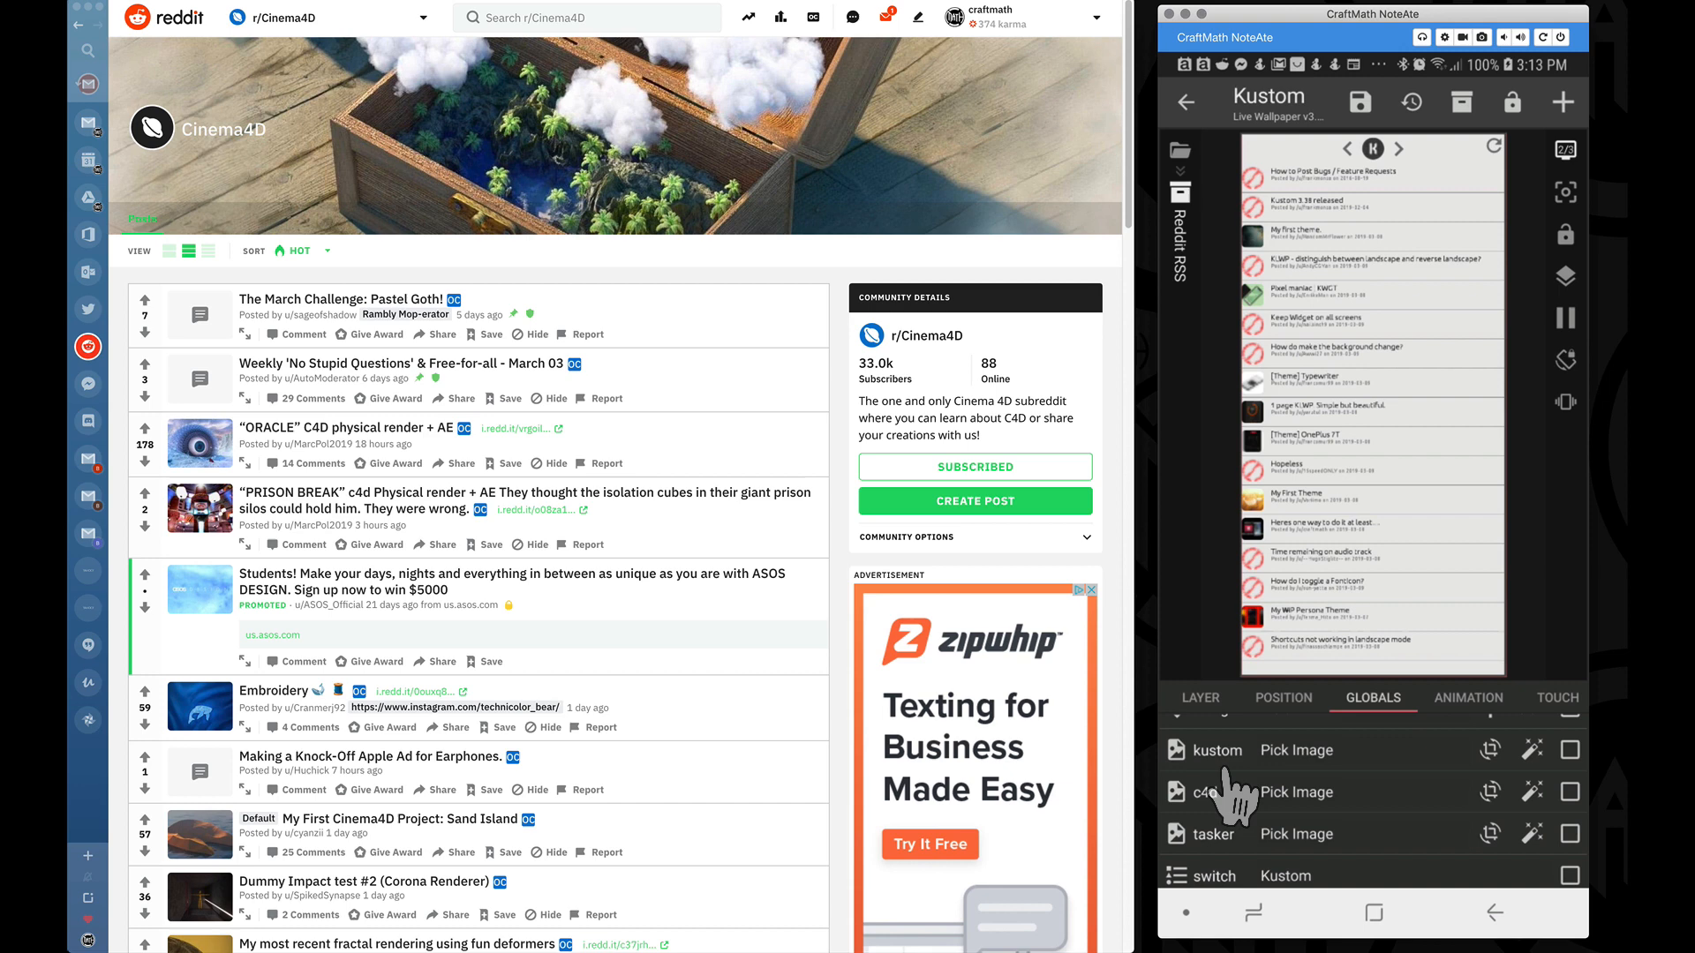
pyautogui.moveTo(1308, 897)
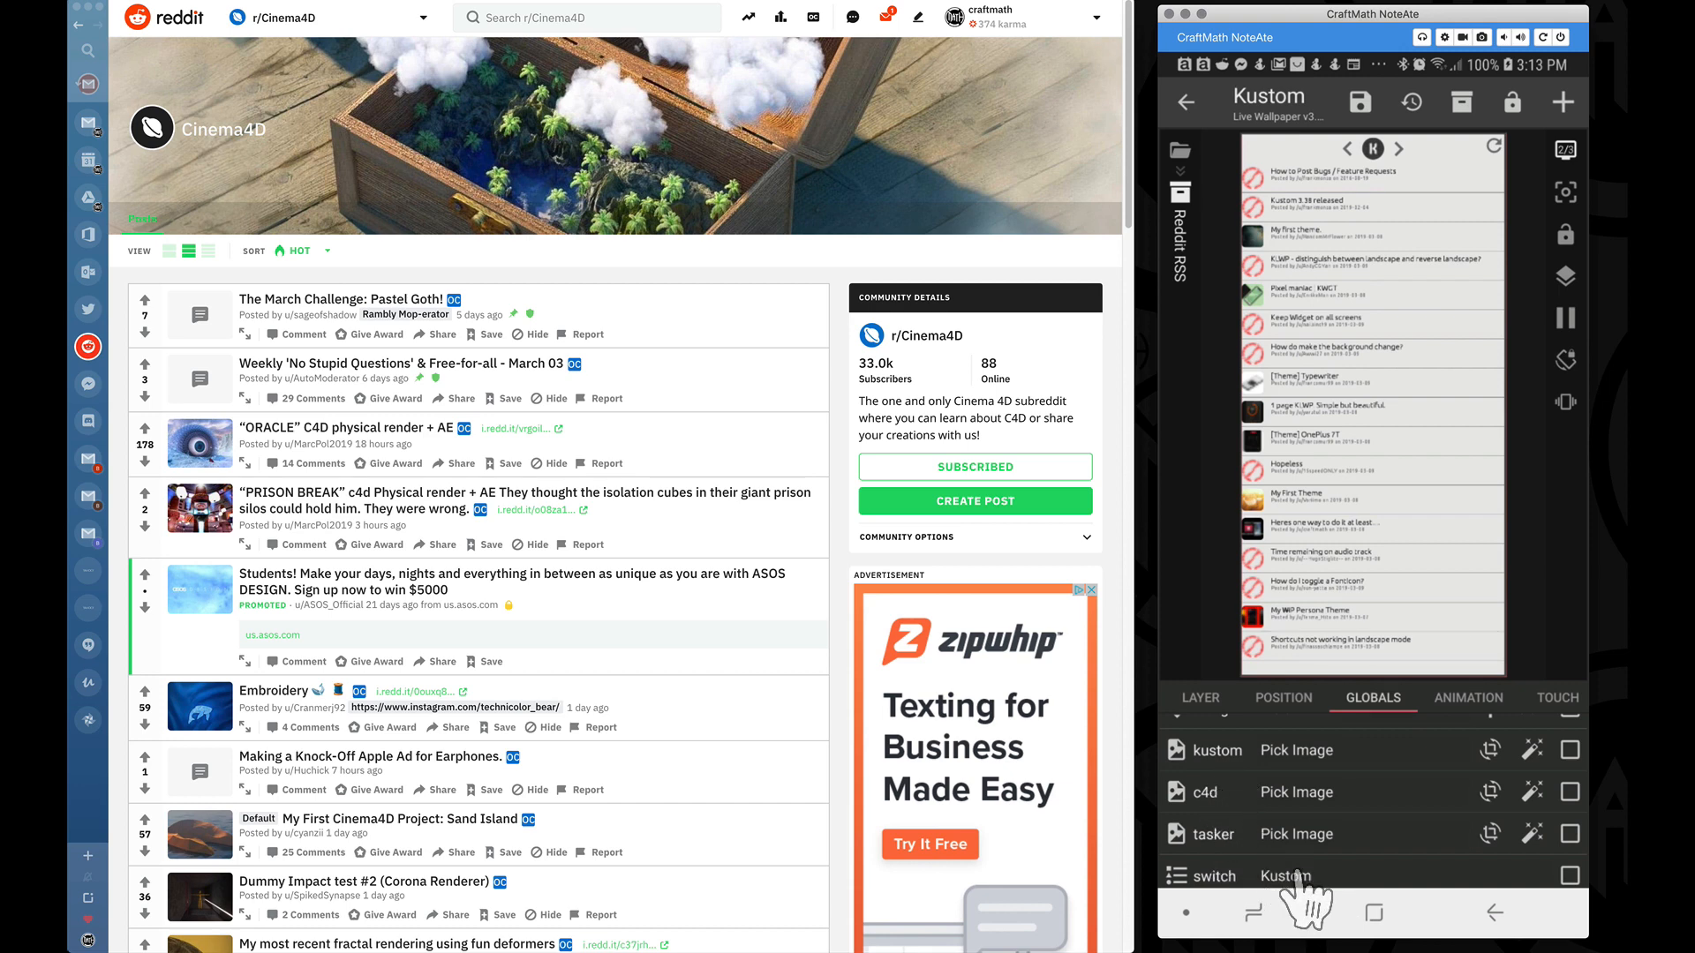
# - Try picsize 70 and return to 60, then raise hpadding to 130
pyautogui.scroll(-3)
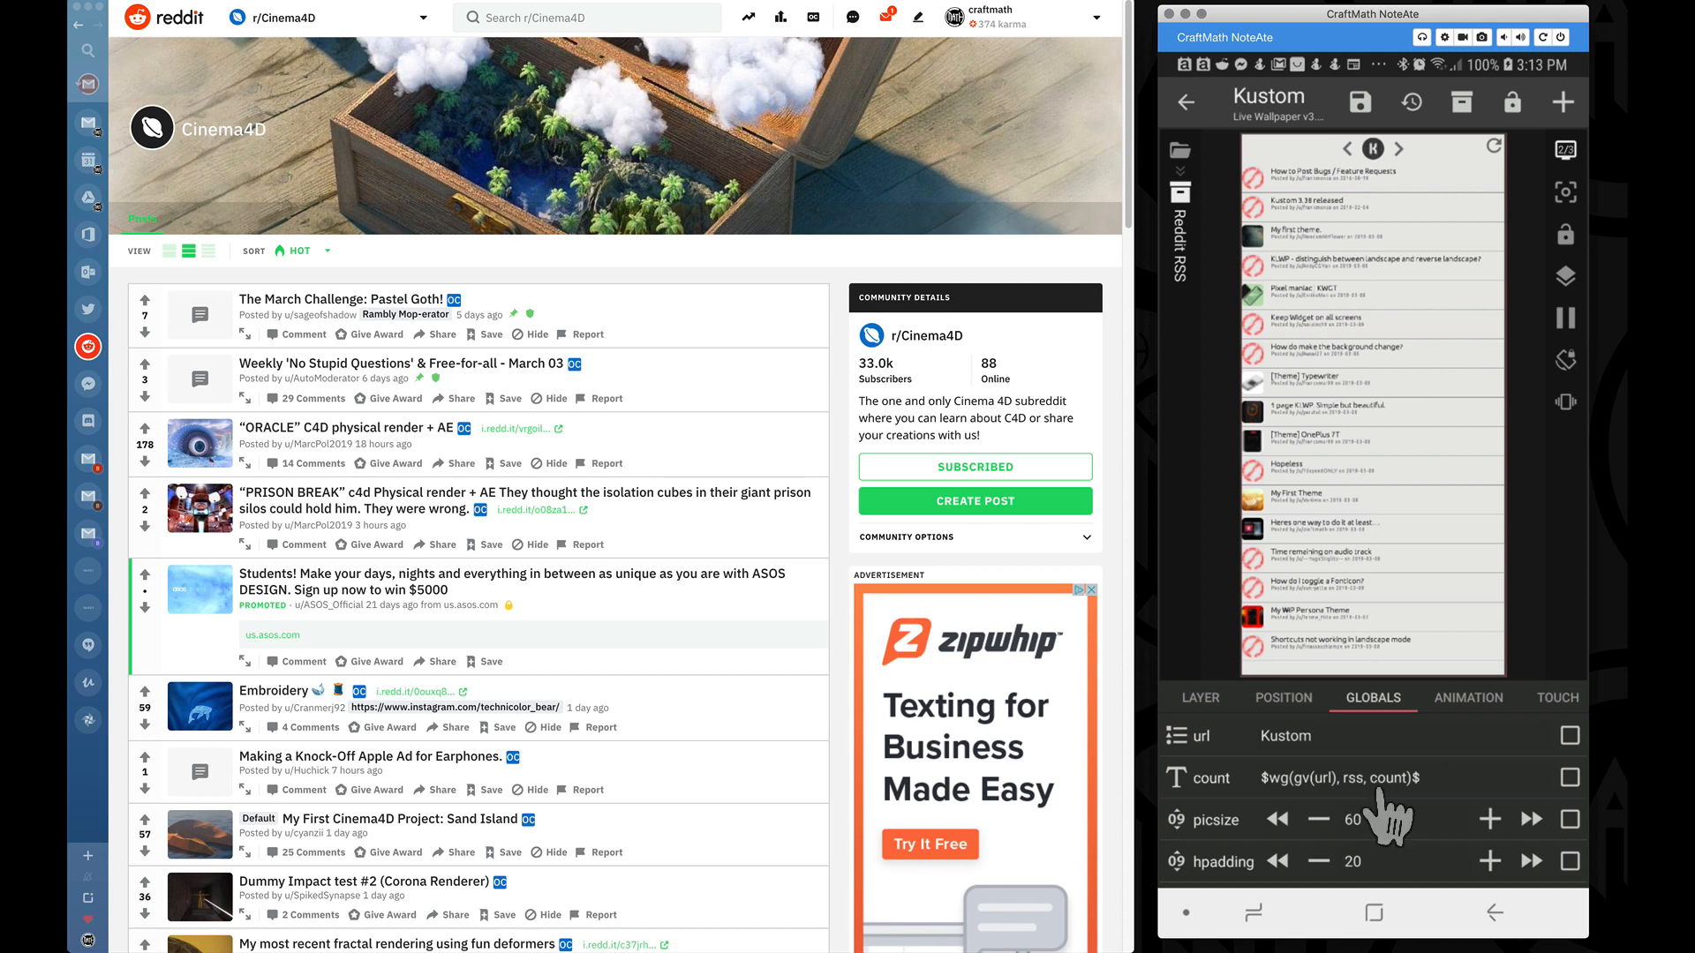
pyautogui.click(1530, 819)
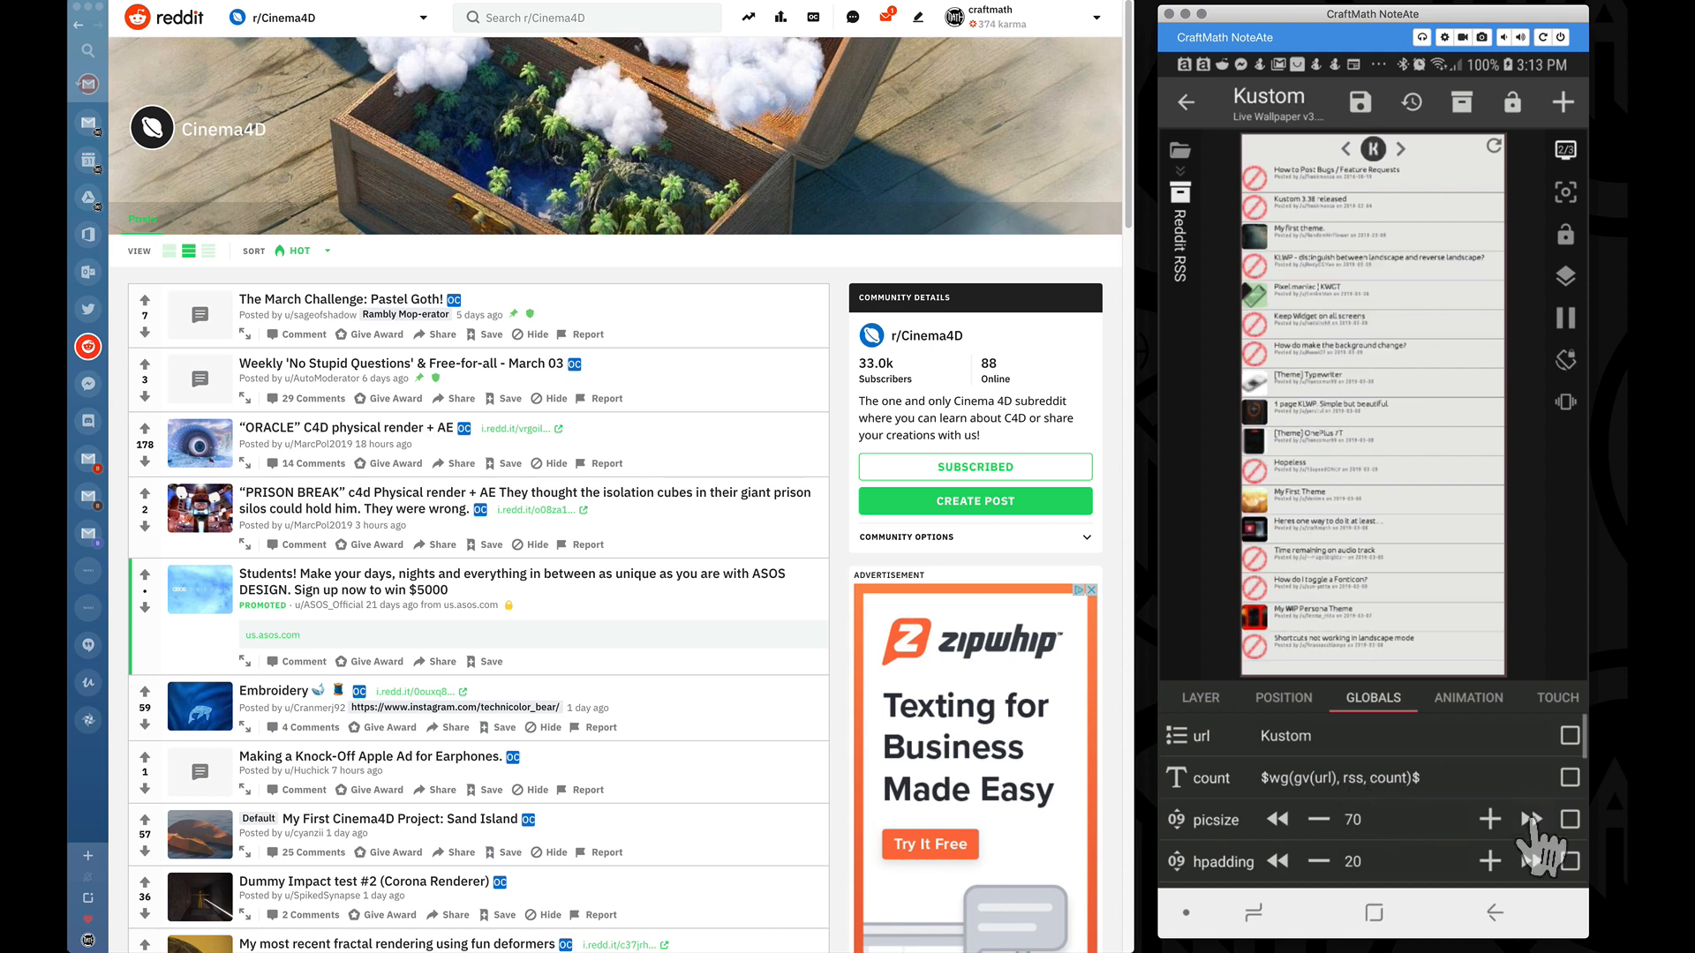
pyautogui.click(1489, 819)
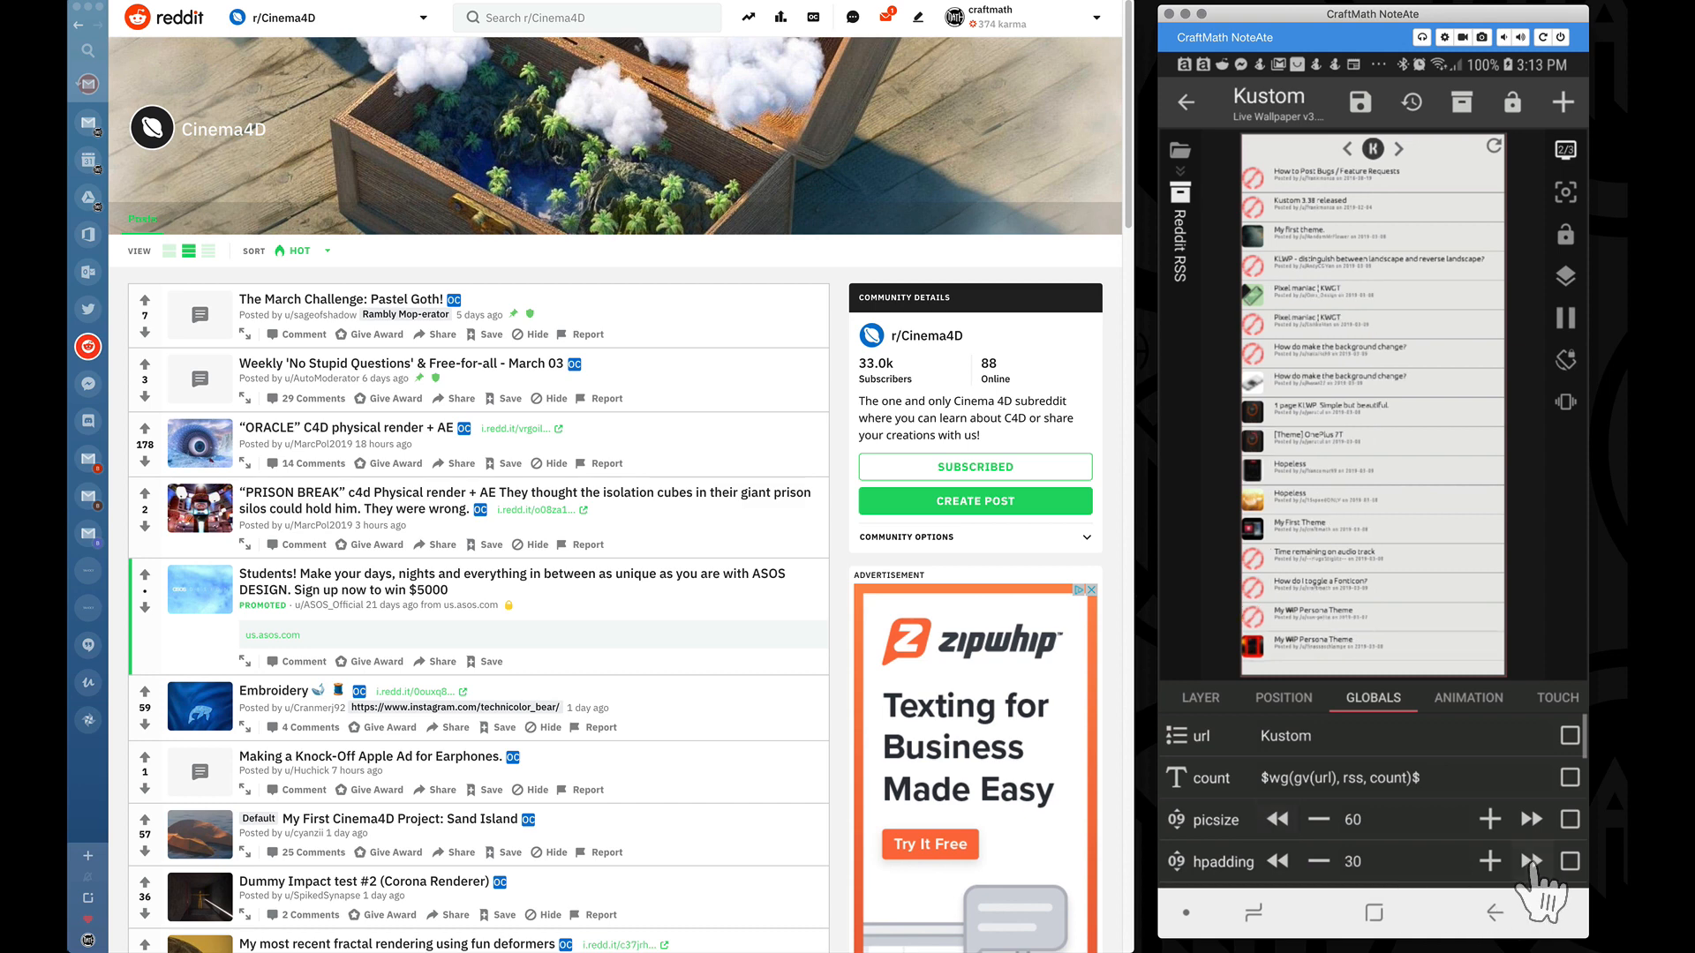
pyautogui.click(1488, 862)
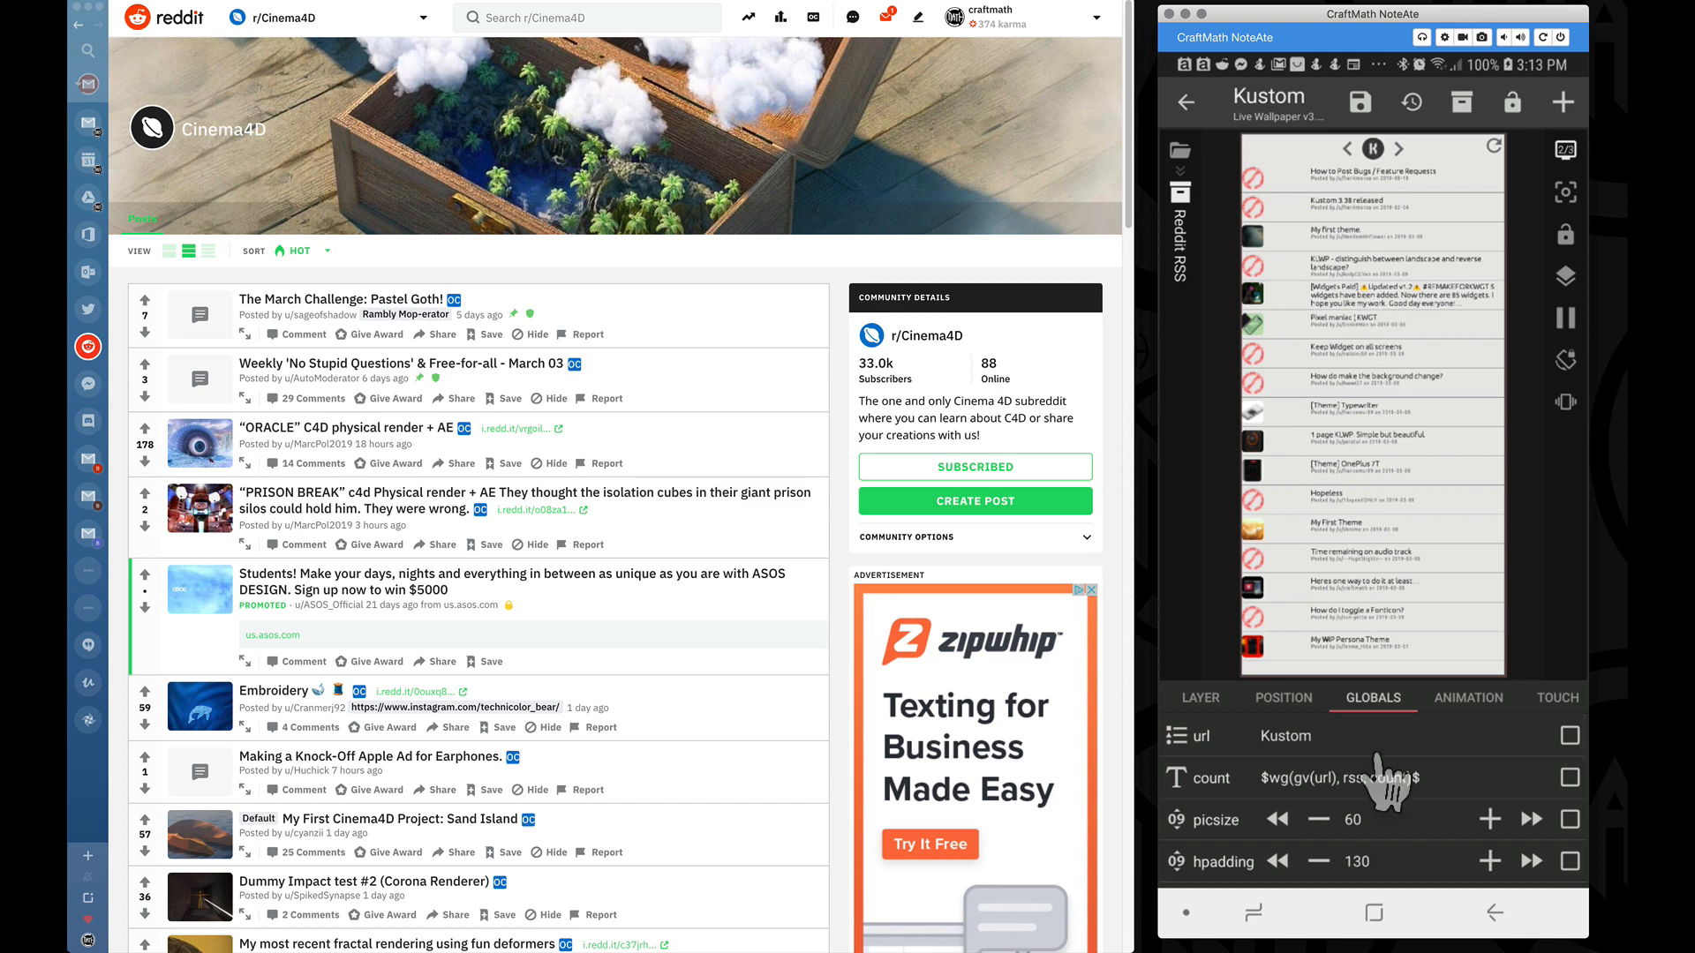
pyautogui.scroll(-3)
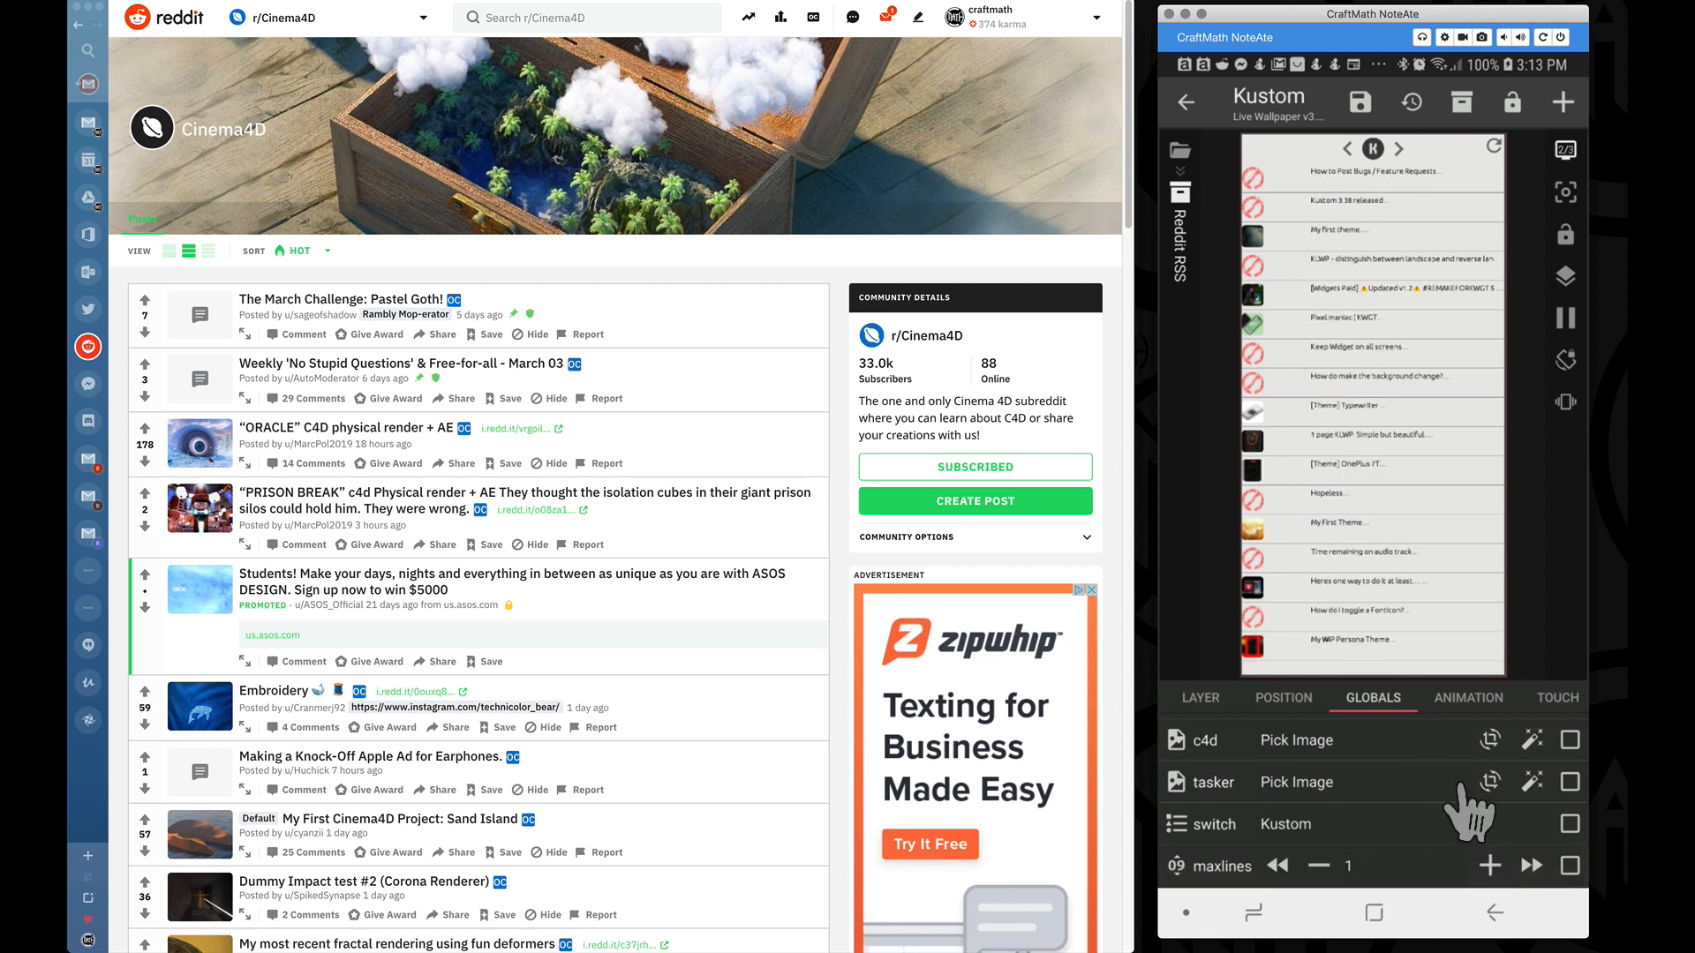
# - Lower hpadding from 130 through 80 and 0 to settle at 20
pyautogui.click(1488, 865)
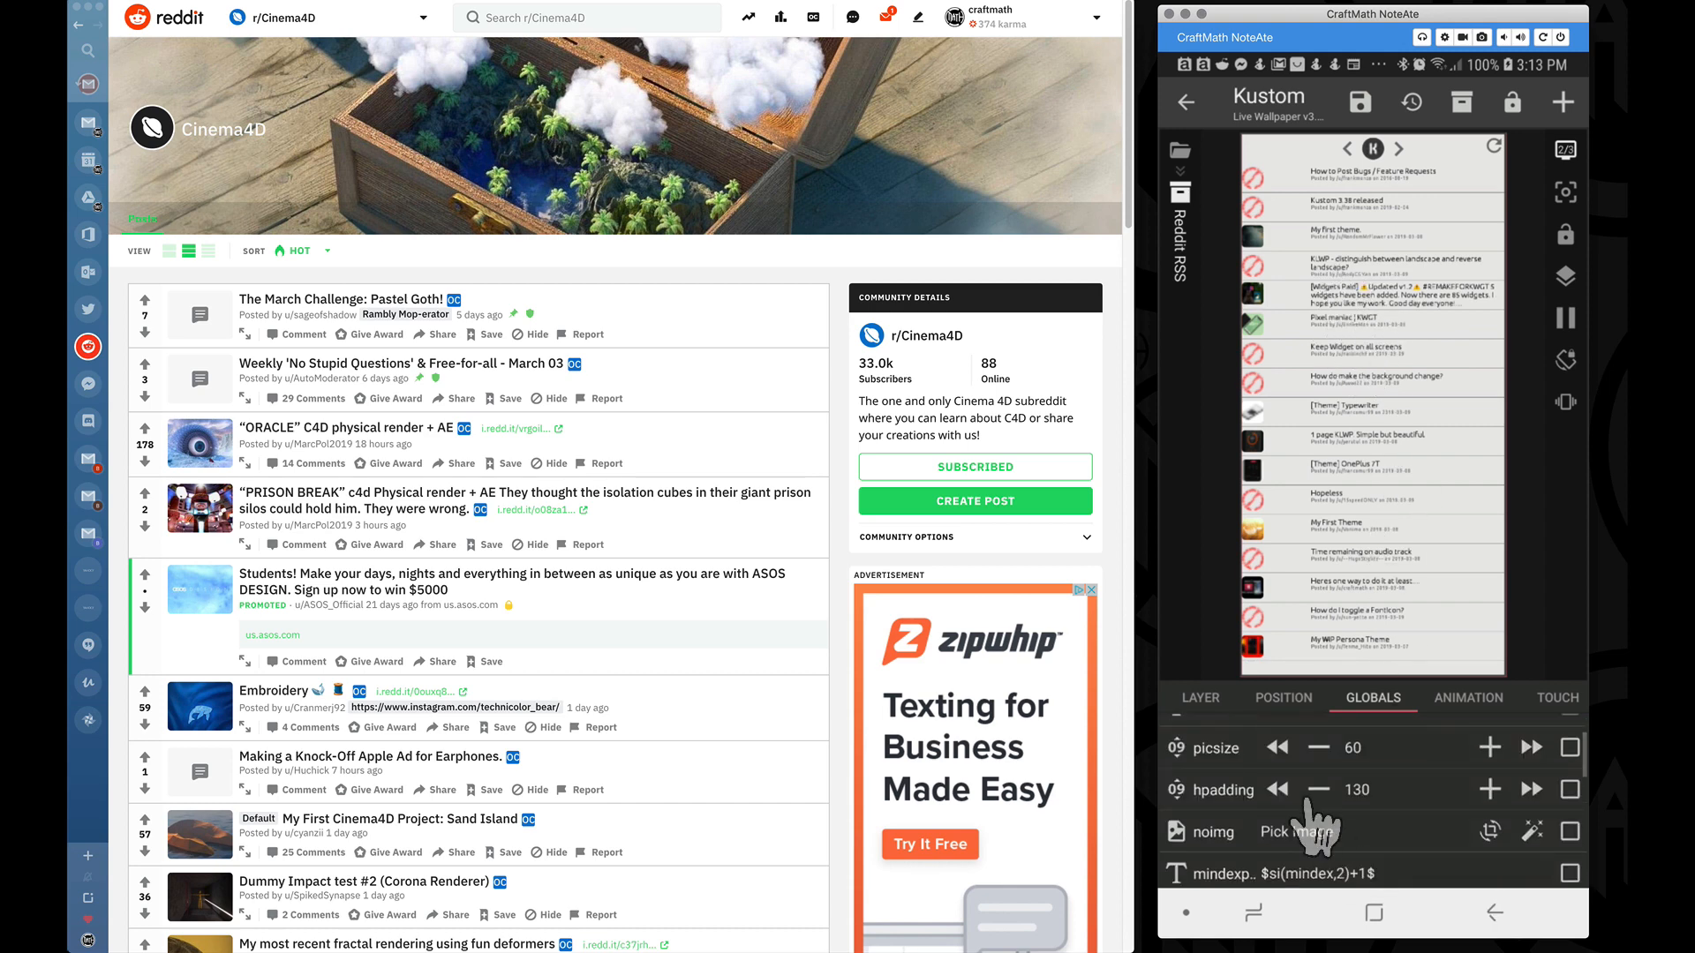
pyautogui.click(1279, 789)
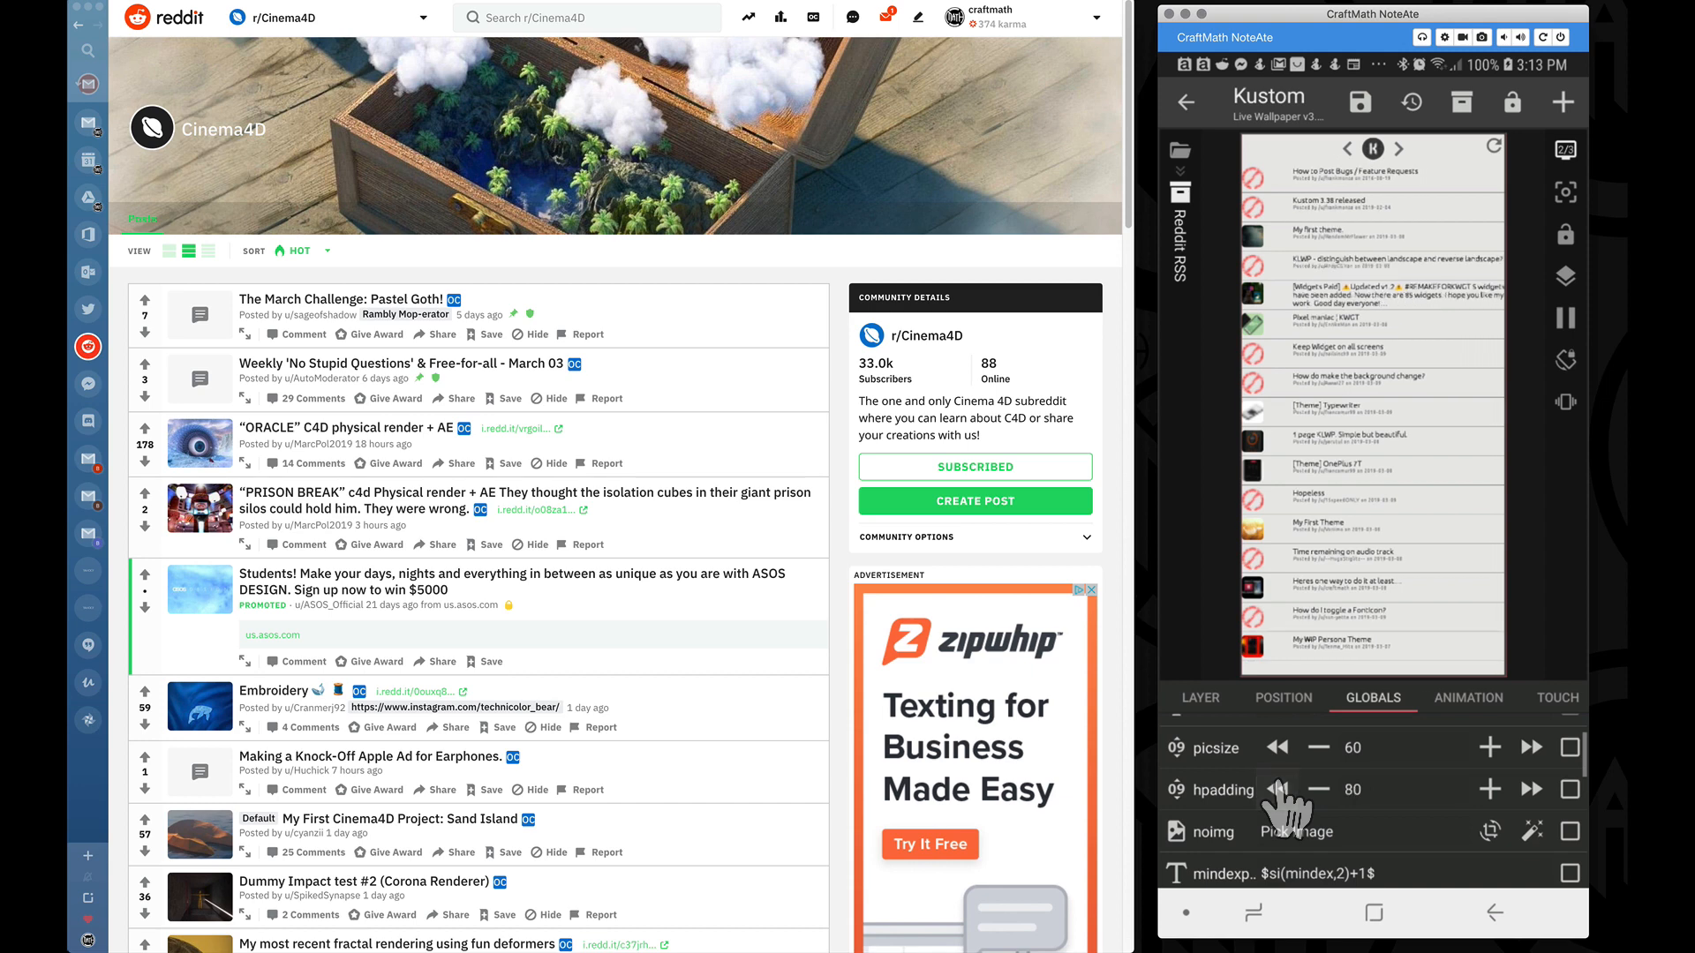
pyautogui.click(1318, 789)
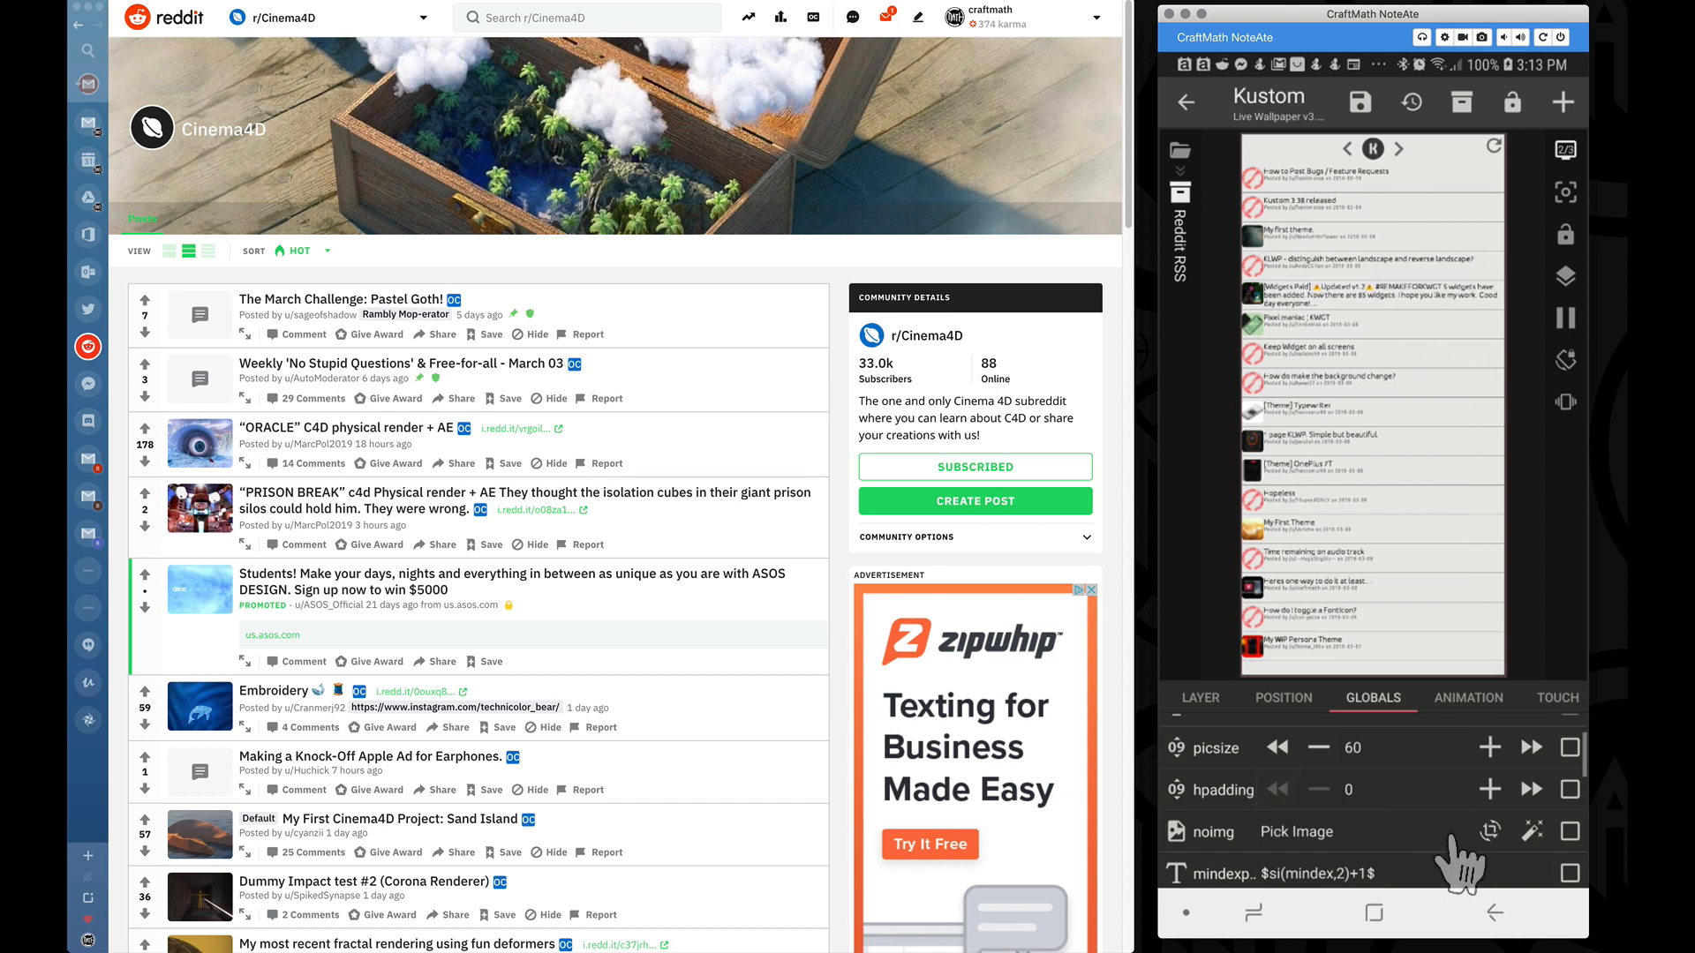
pyautogui.click(1530, 789)
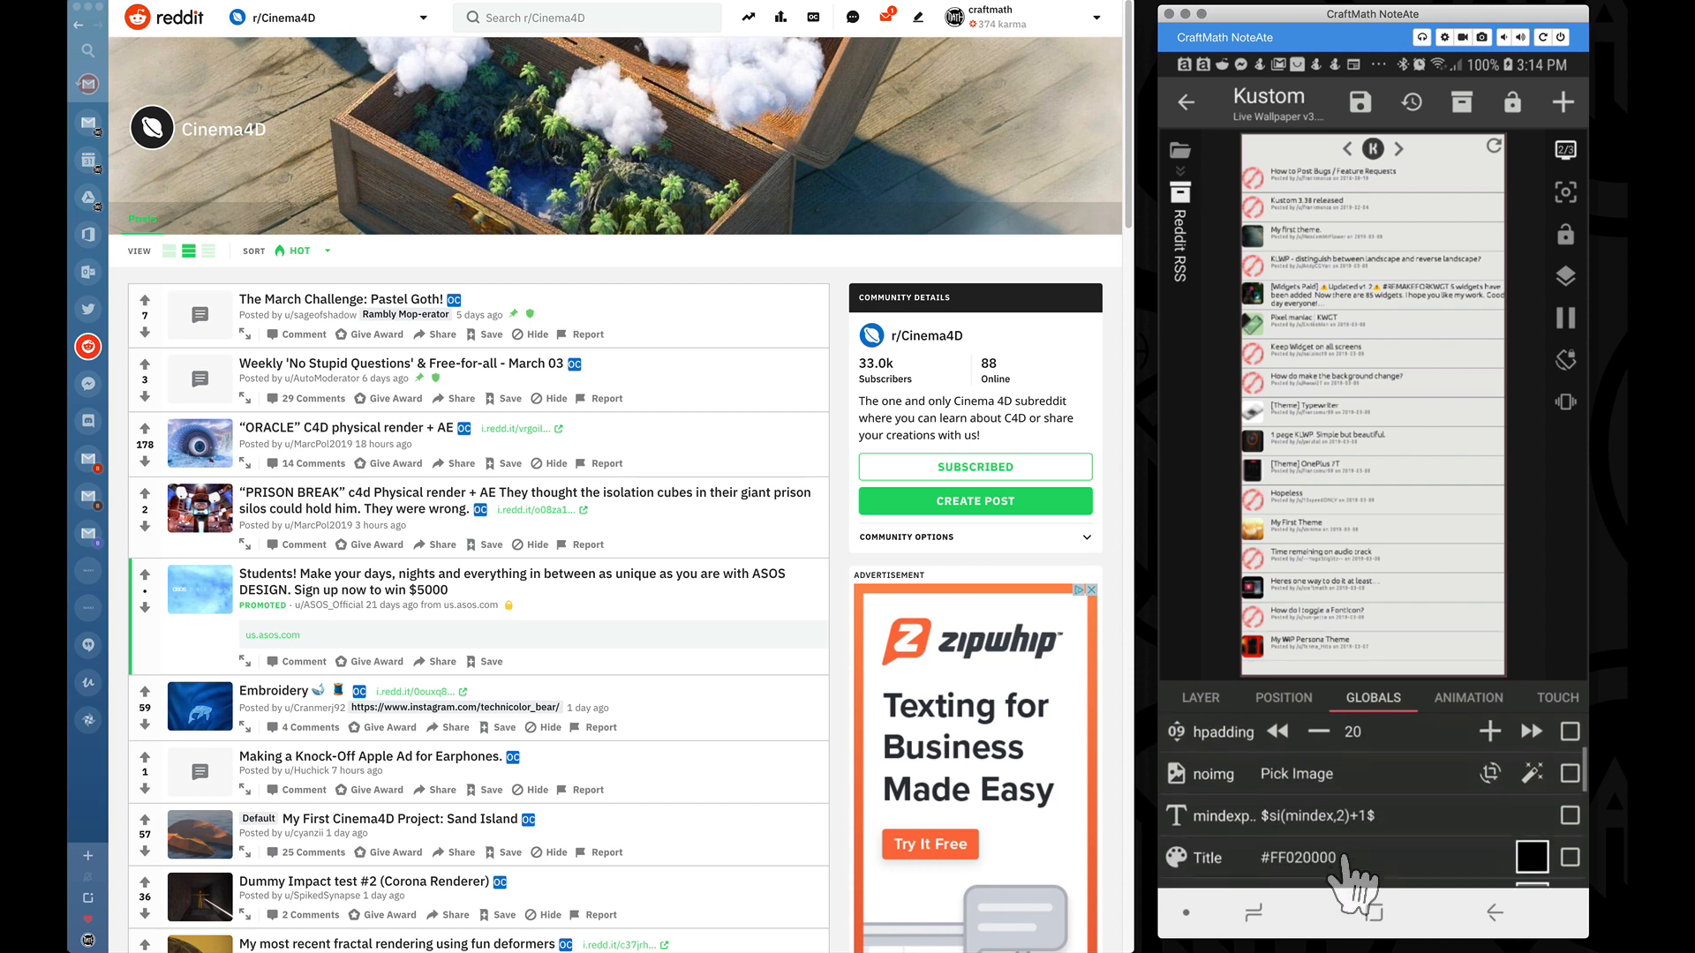
# - Try cheight 100 and 70, then settle the row height at 80 with fontsize 30
pyautogui.scroll(-3)
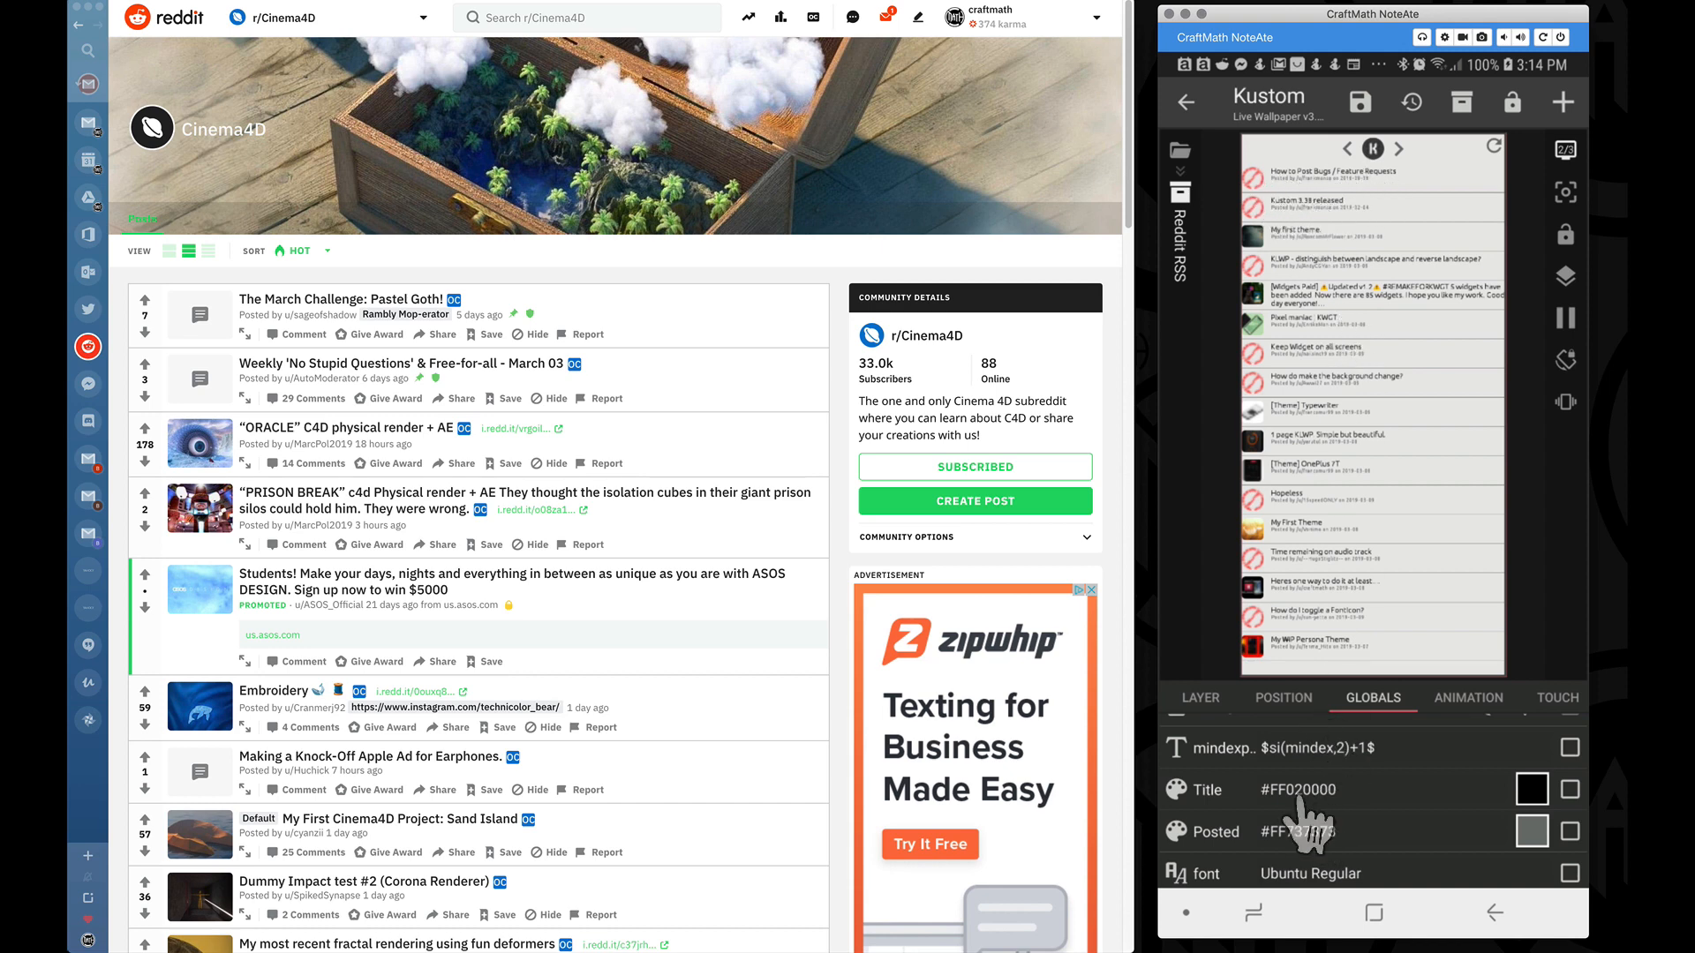
pyautogui.scroll(-3)
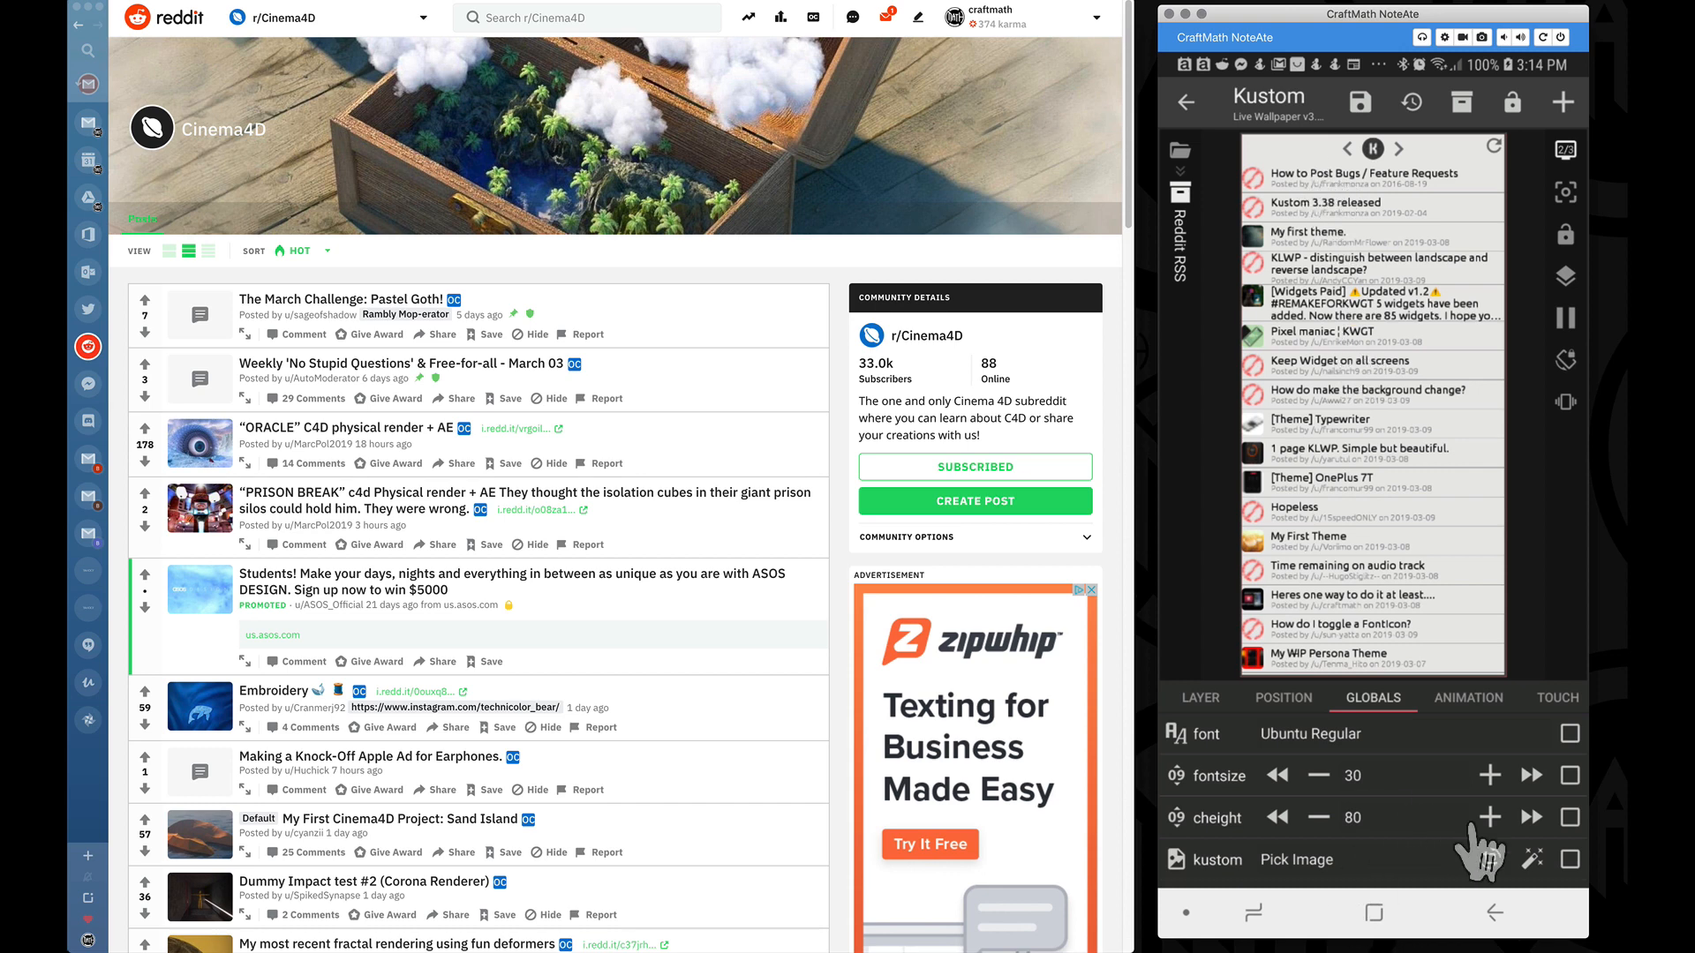
pyautogui.click(1528, 817)
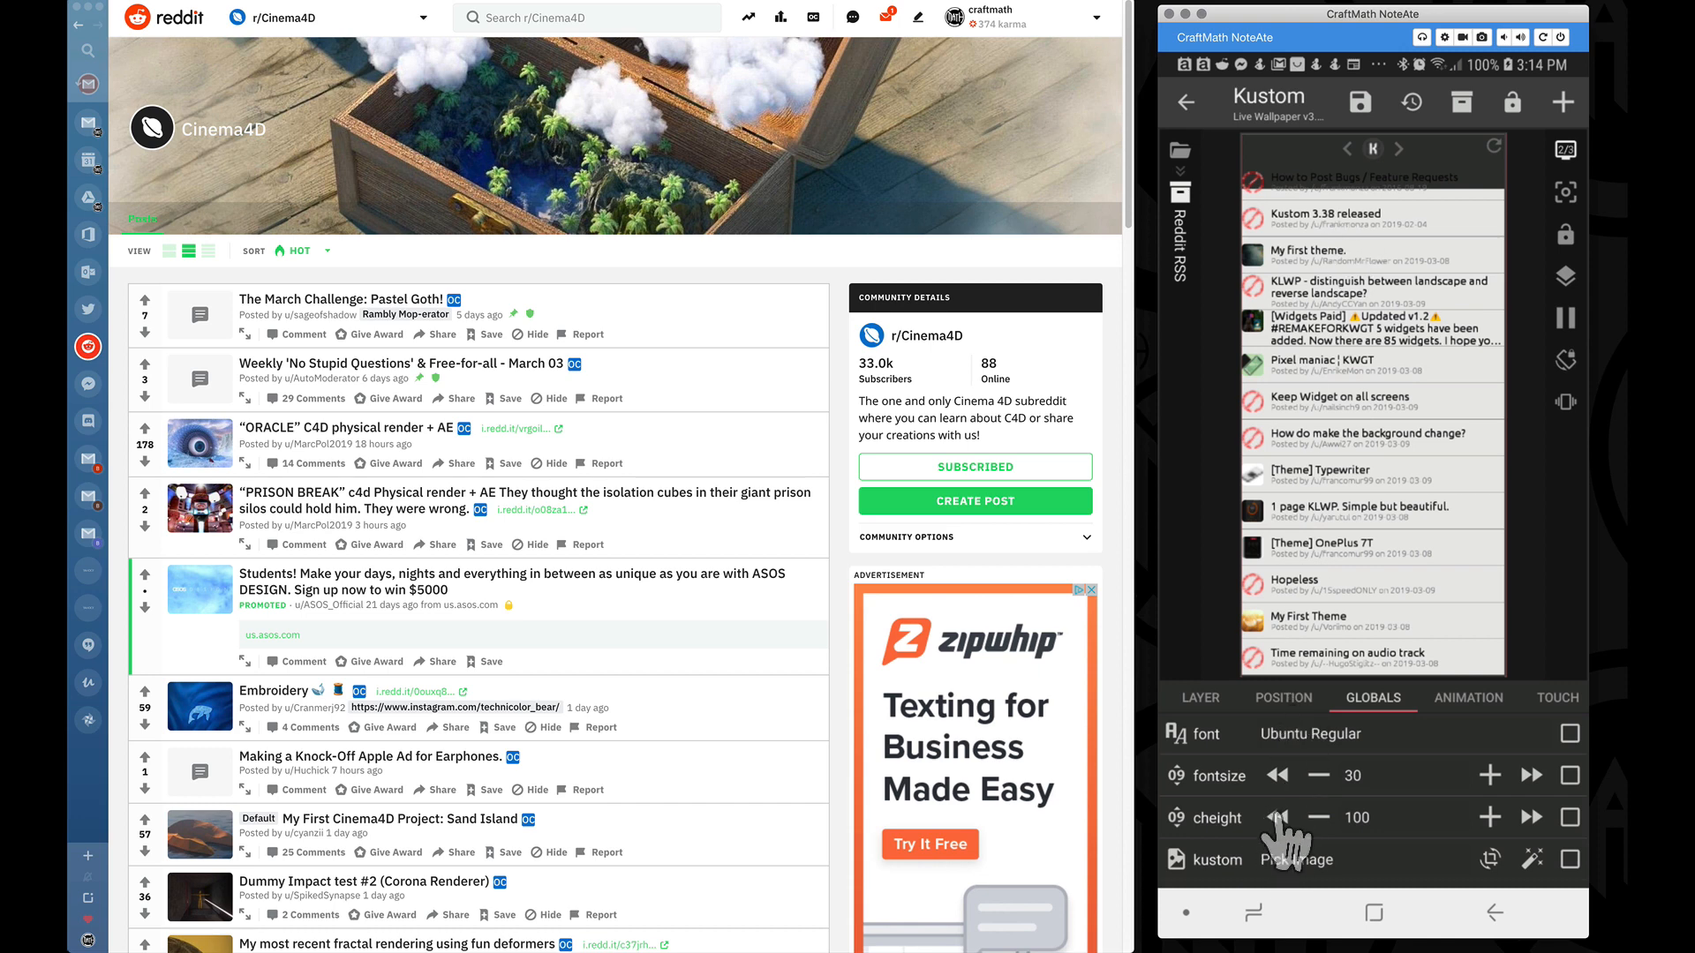
pyautogui.click(1279, 818)
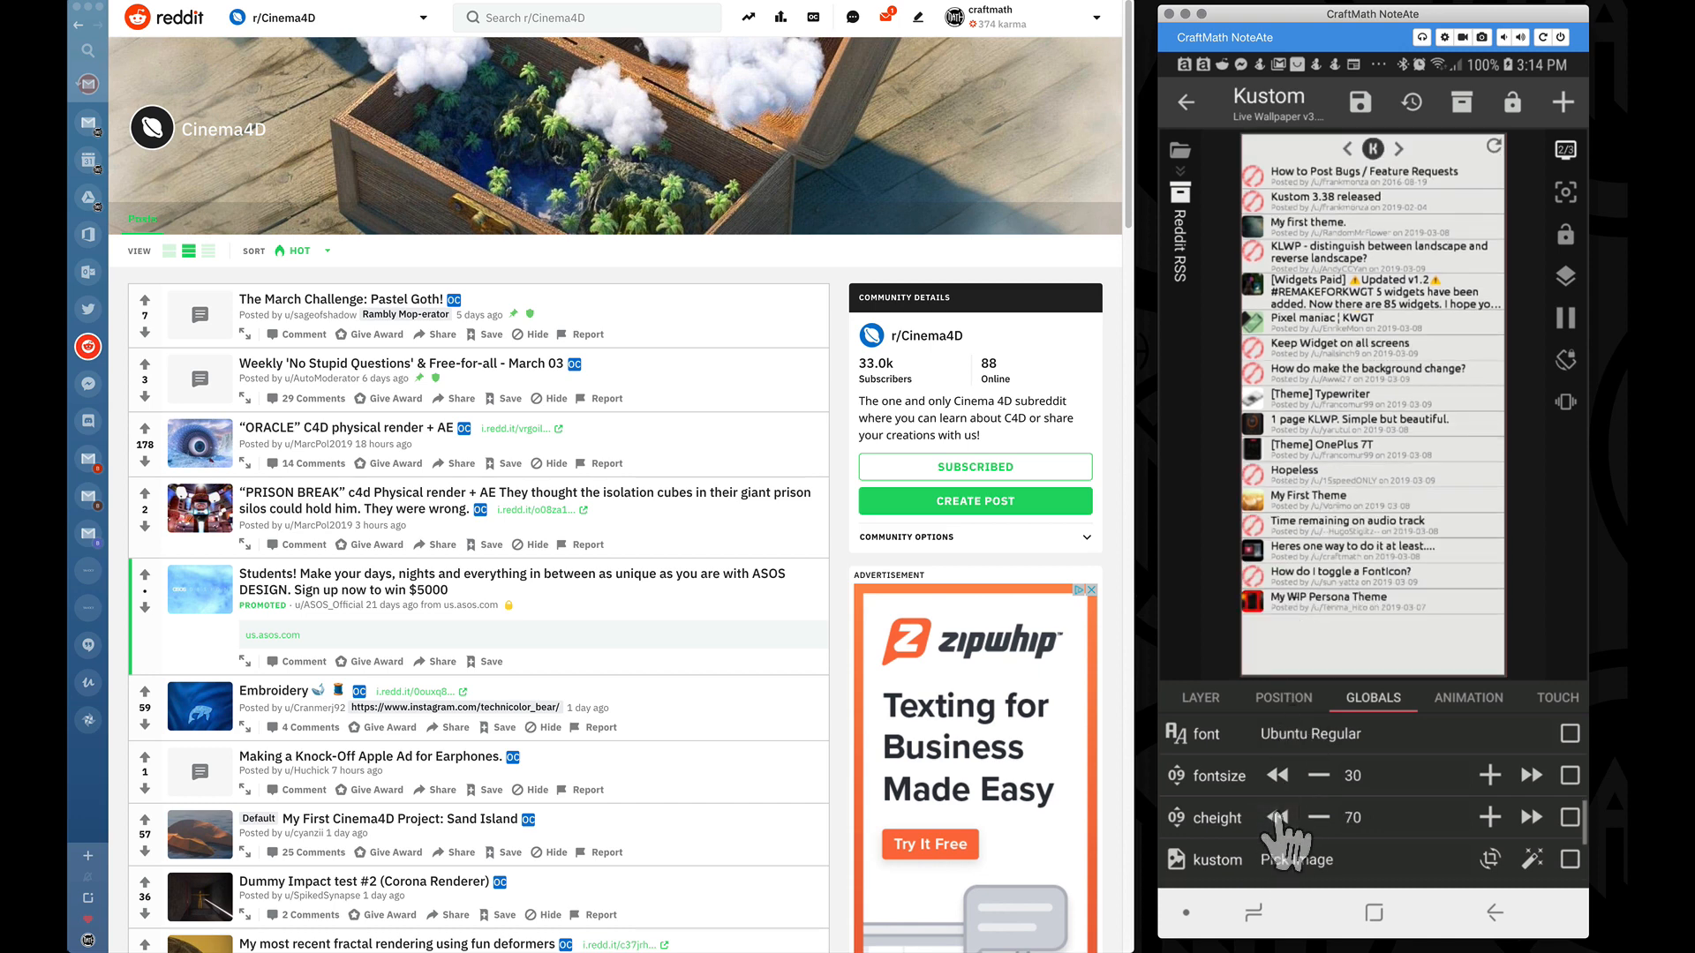
pyautogui.click(1528, 818)
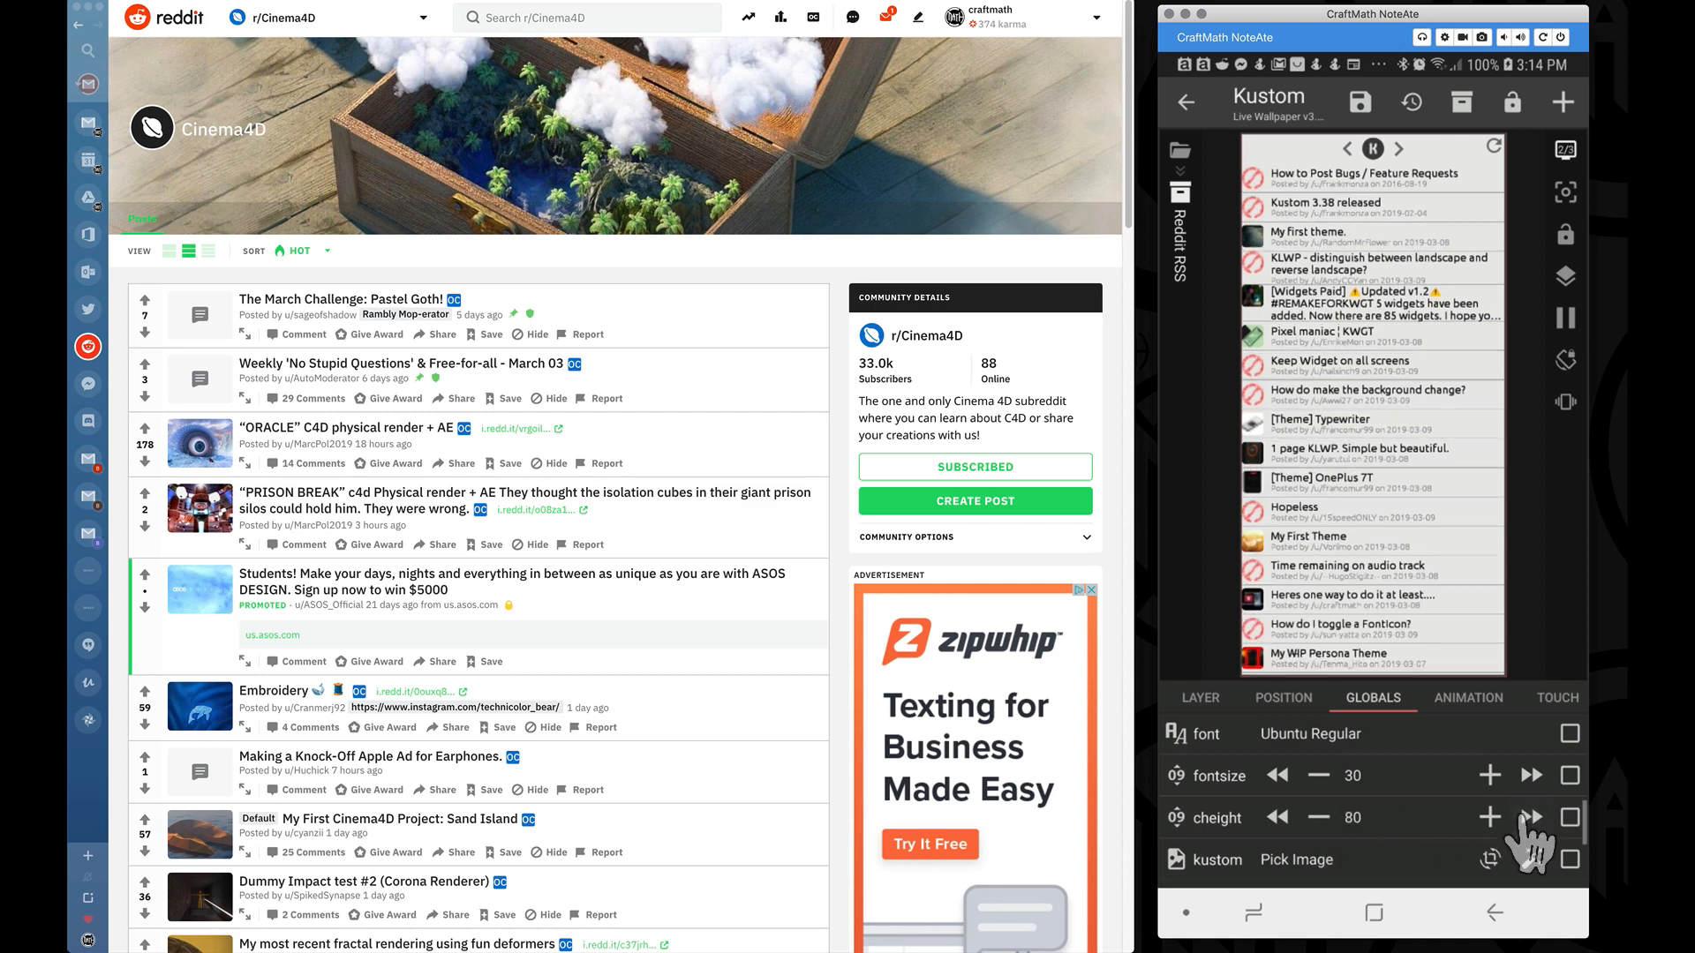
pyautogui.scroll(-3)
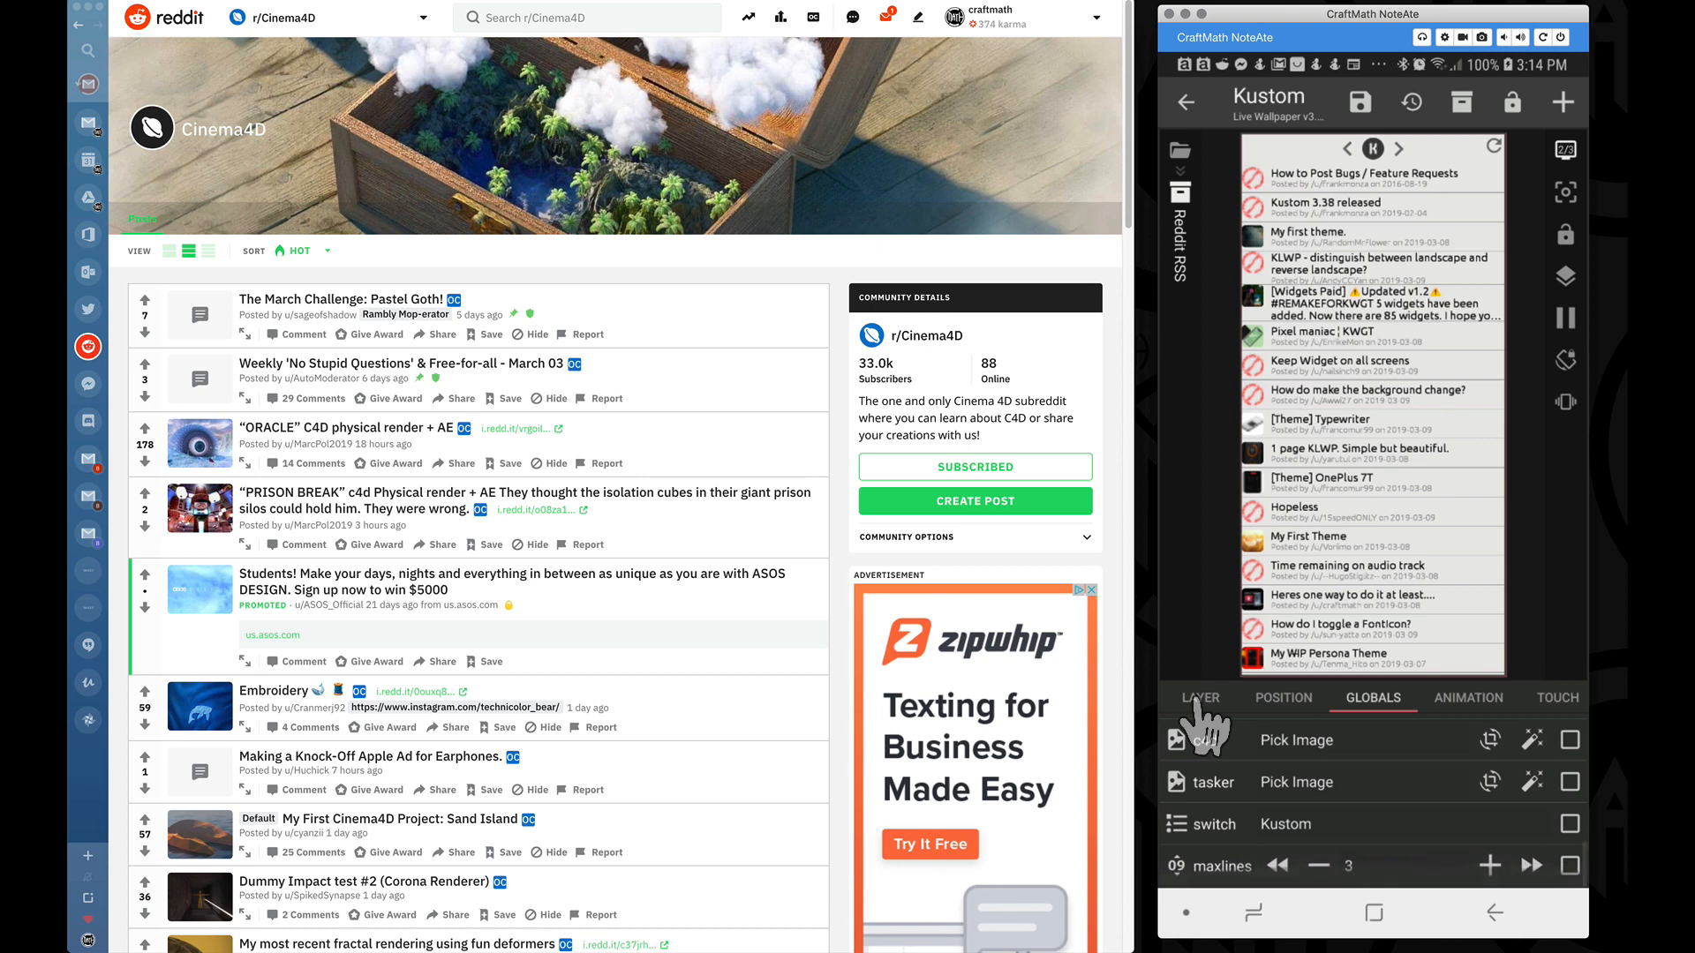
# - Show the komponent's items and open the Posts Stack Group listing each post's Overlap Group
pyautogui.click(1194, 698)
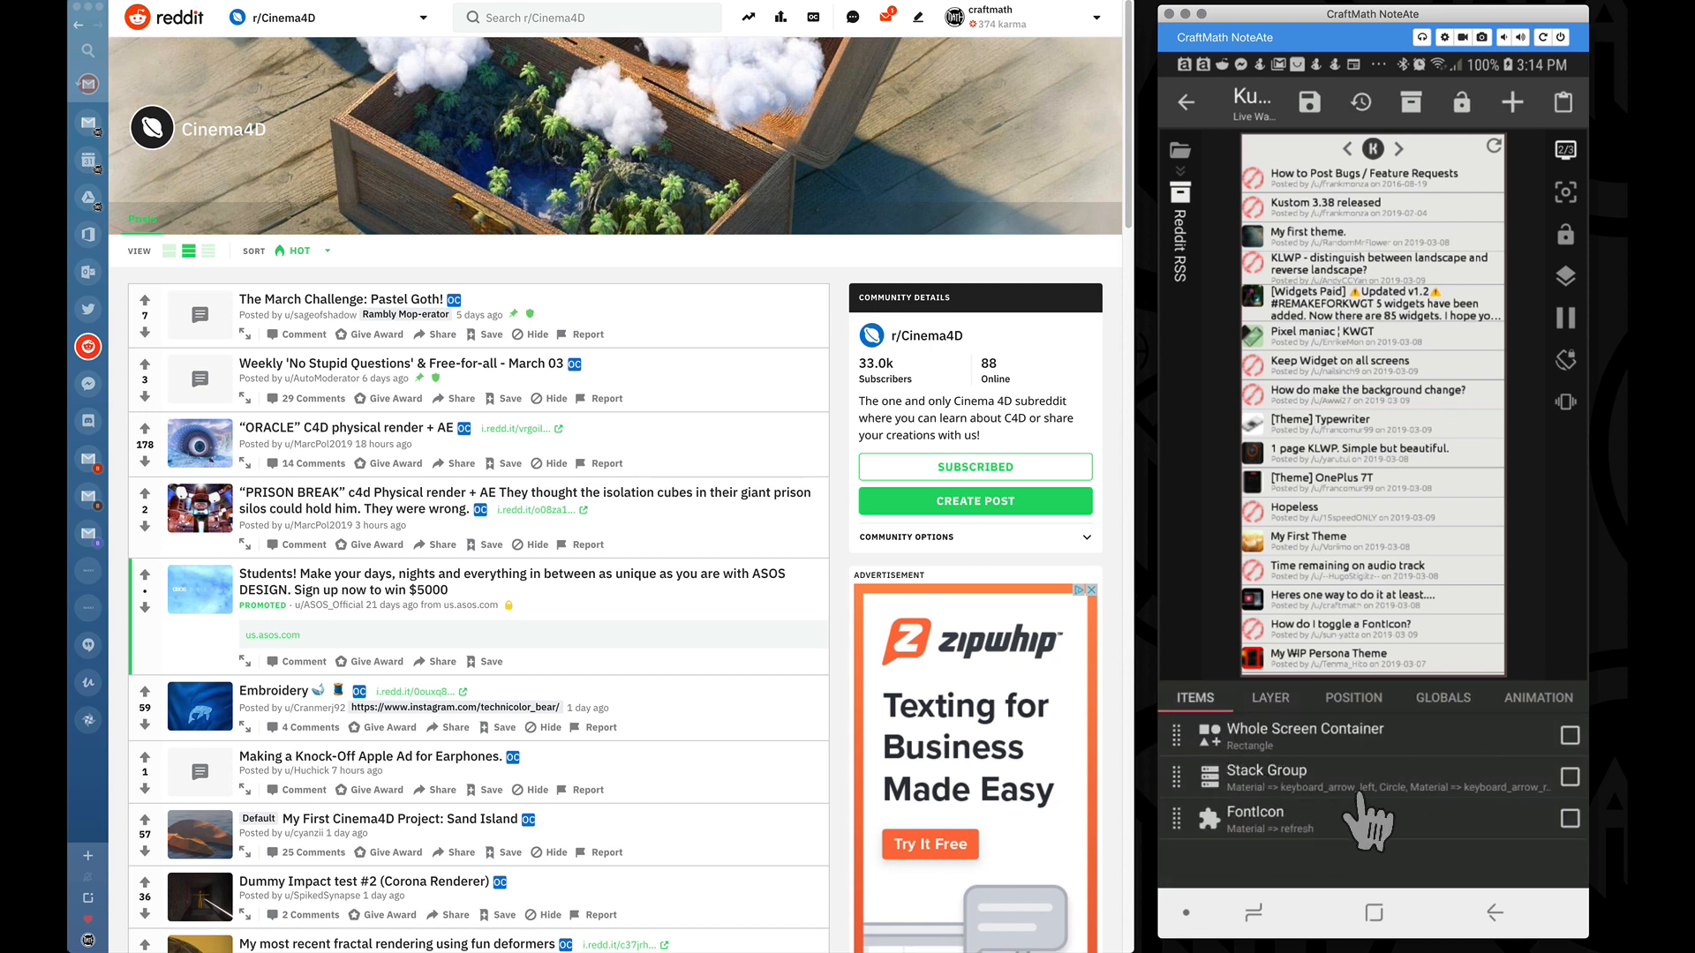
pyautogui.moveTo(1286, 809)
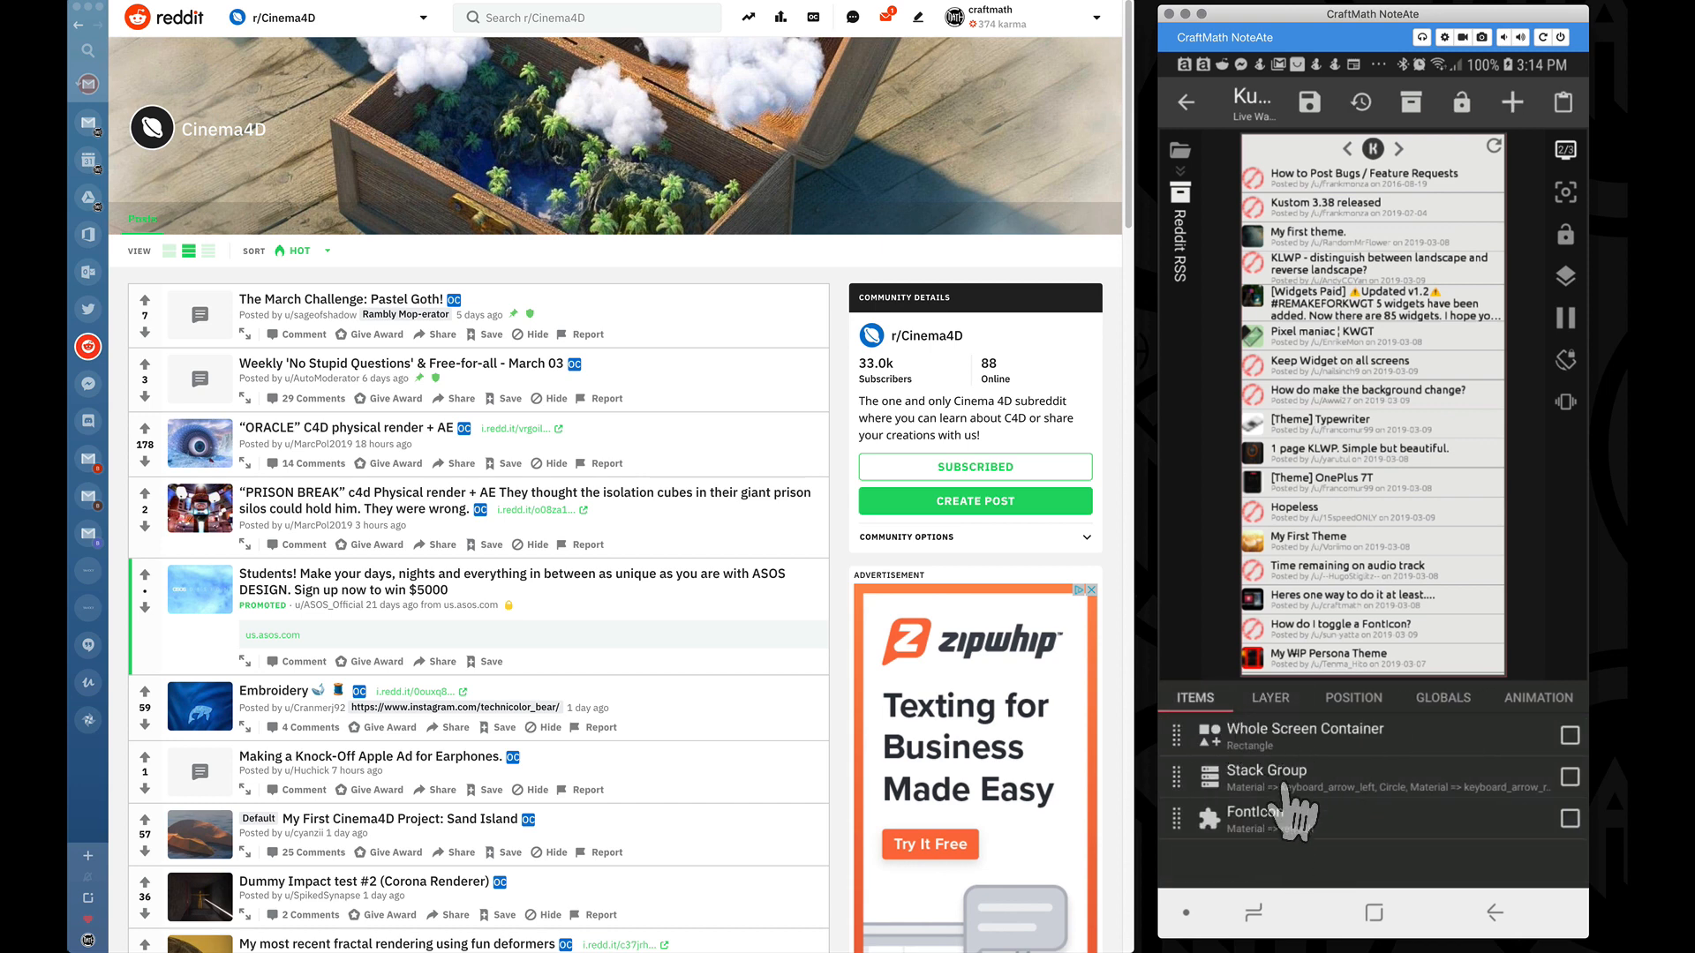
pyautogui.click(1265, 770)
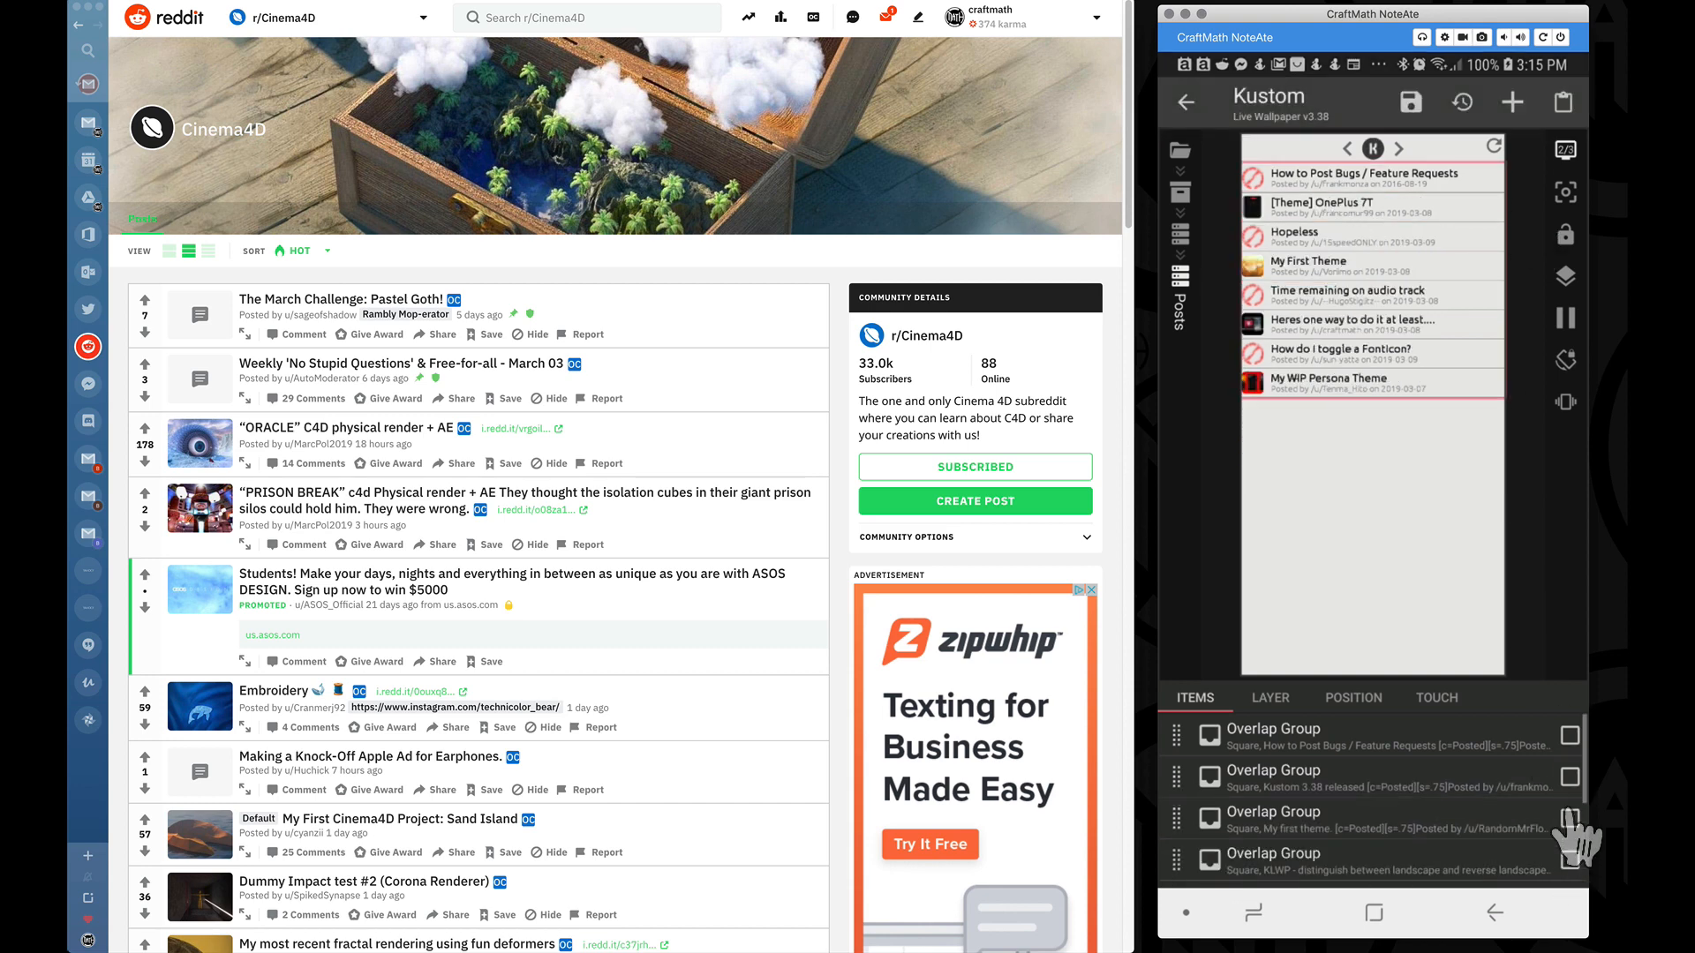
# - Delete the remaining Overlap Groups until a single post item is left in Posts
pyautogui.click(1569, 859)
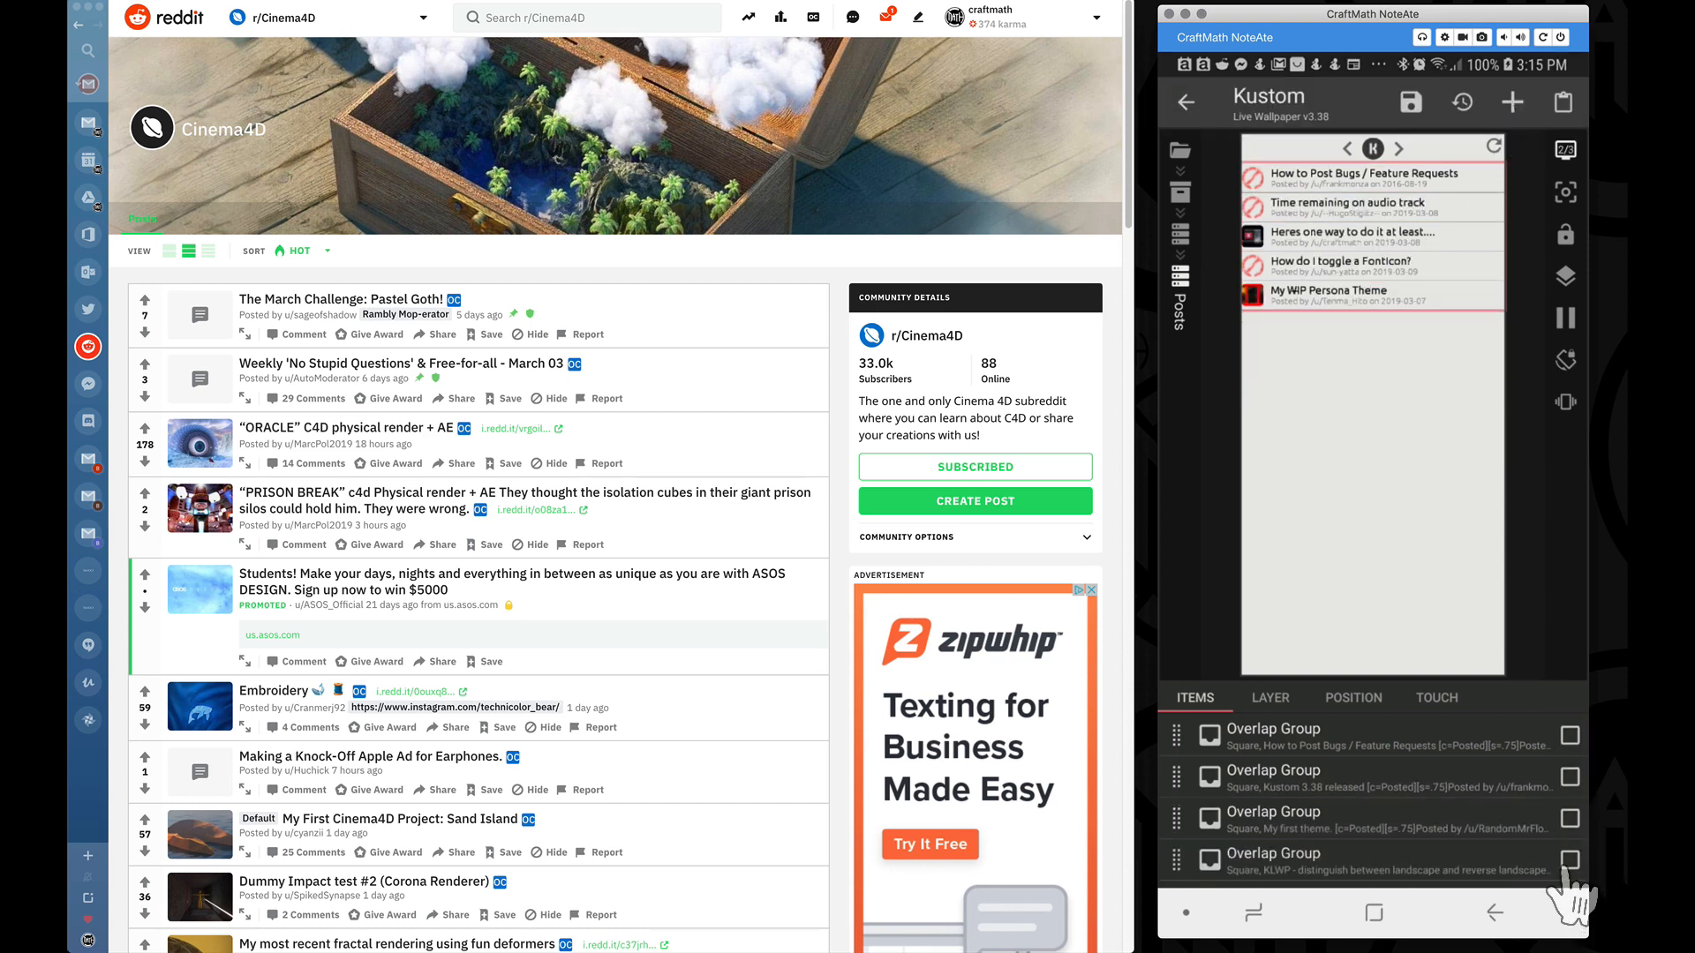
pyautogui.click(1570, 861)
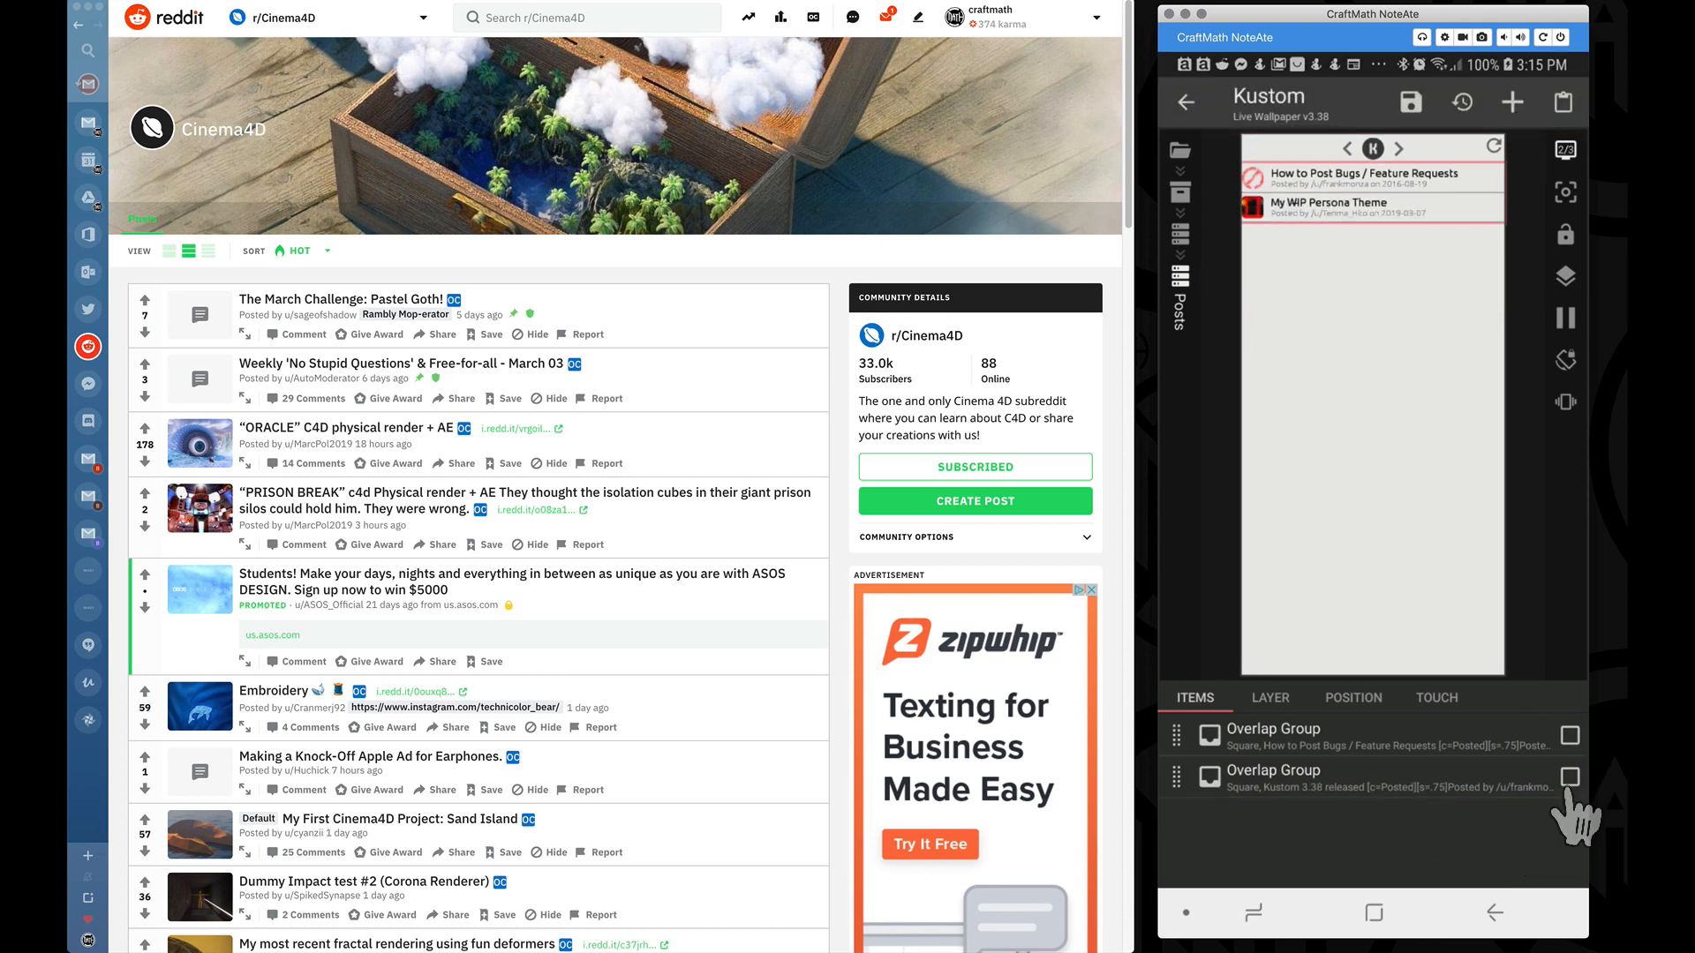
pyautogui.click(1570, 777)
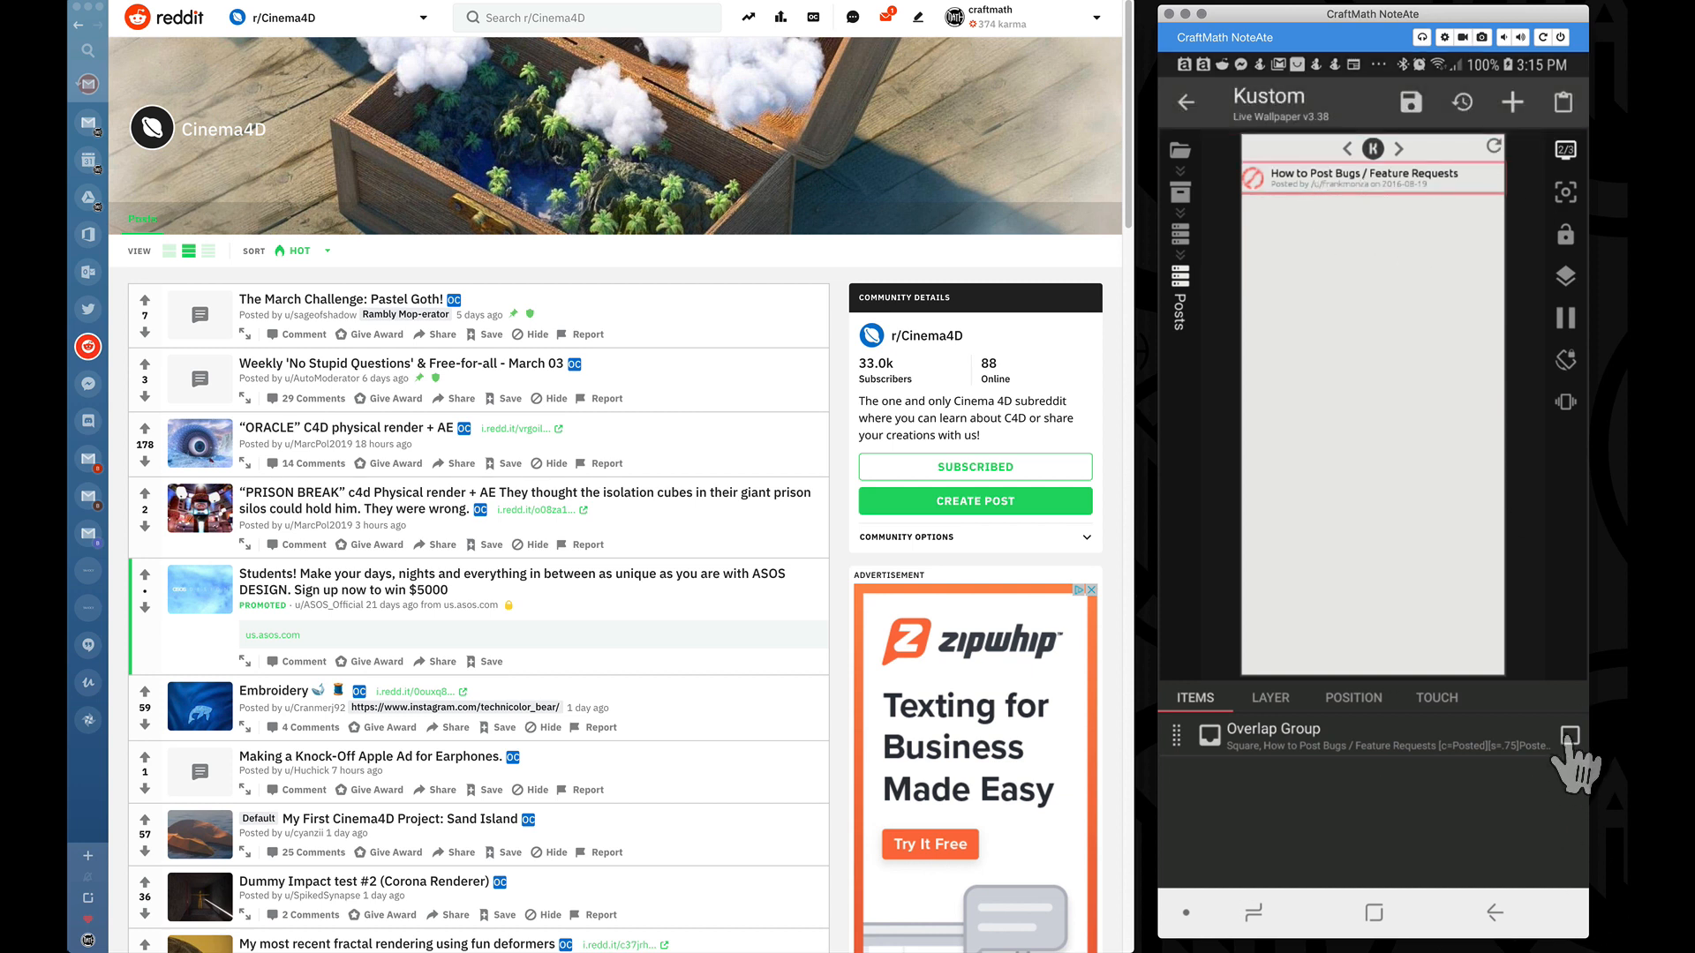
# - Select that last post item and copy-paste it so two posts appear
pyautogui.click(1569, 736)
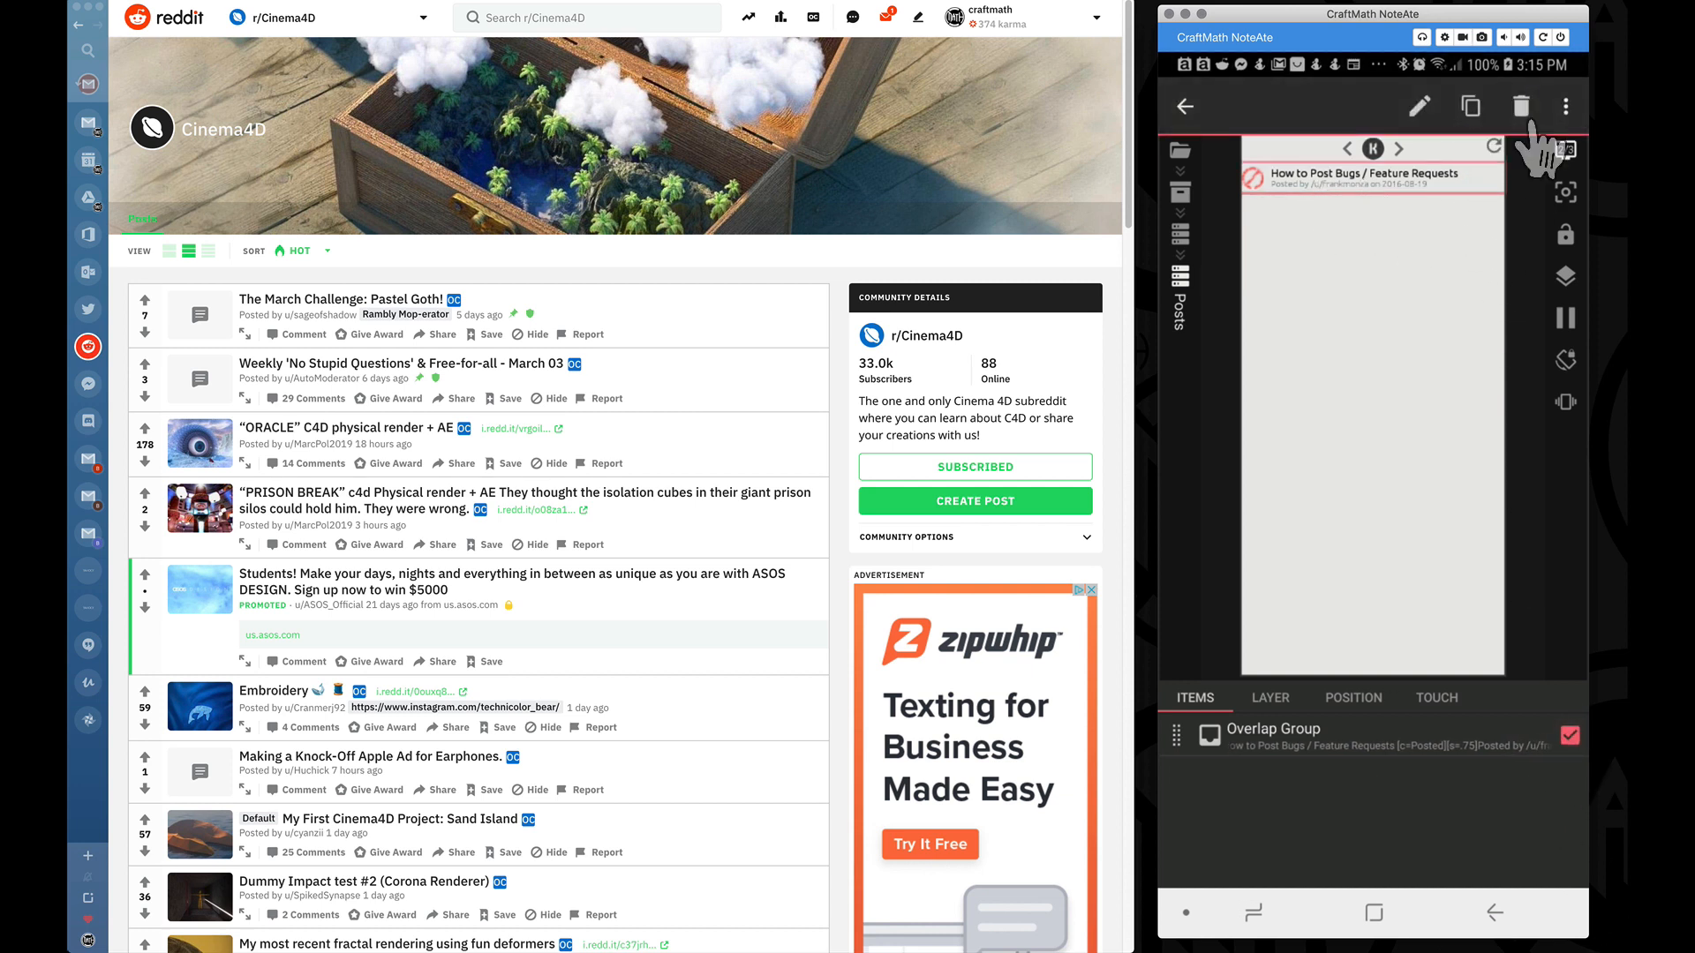
pyautogui.click(1563, 105)
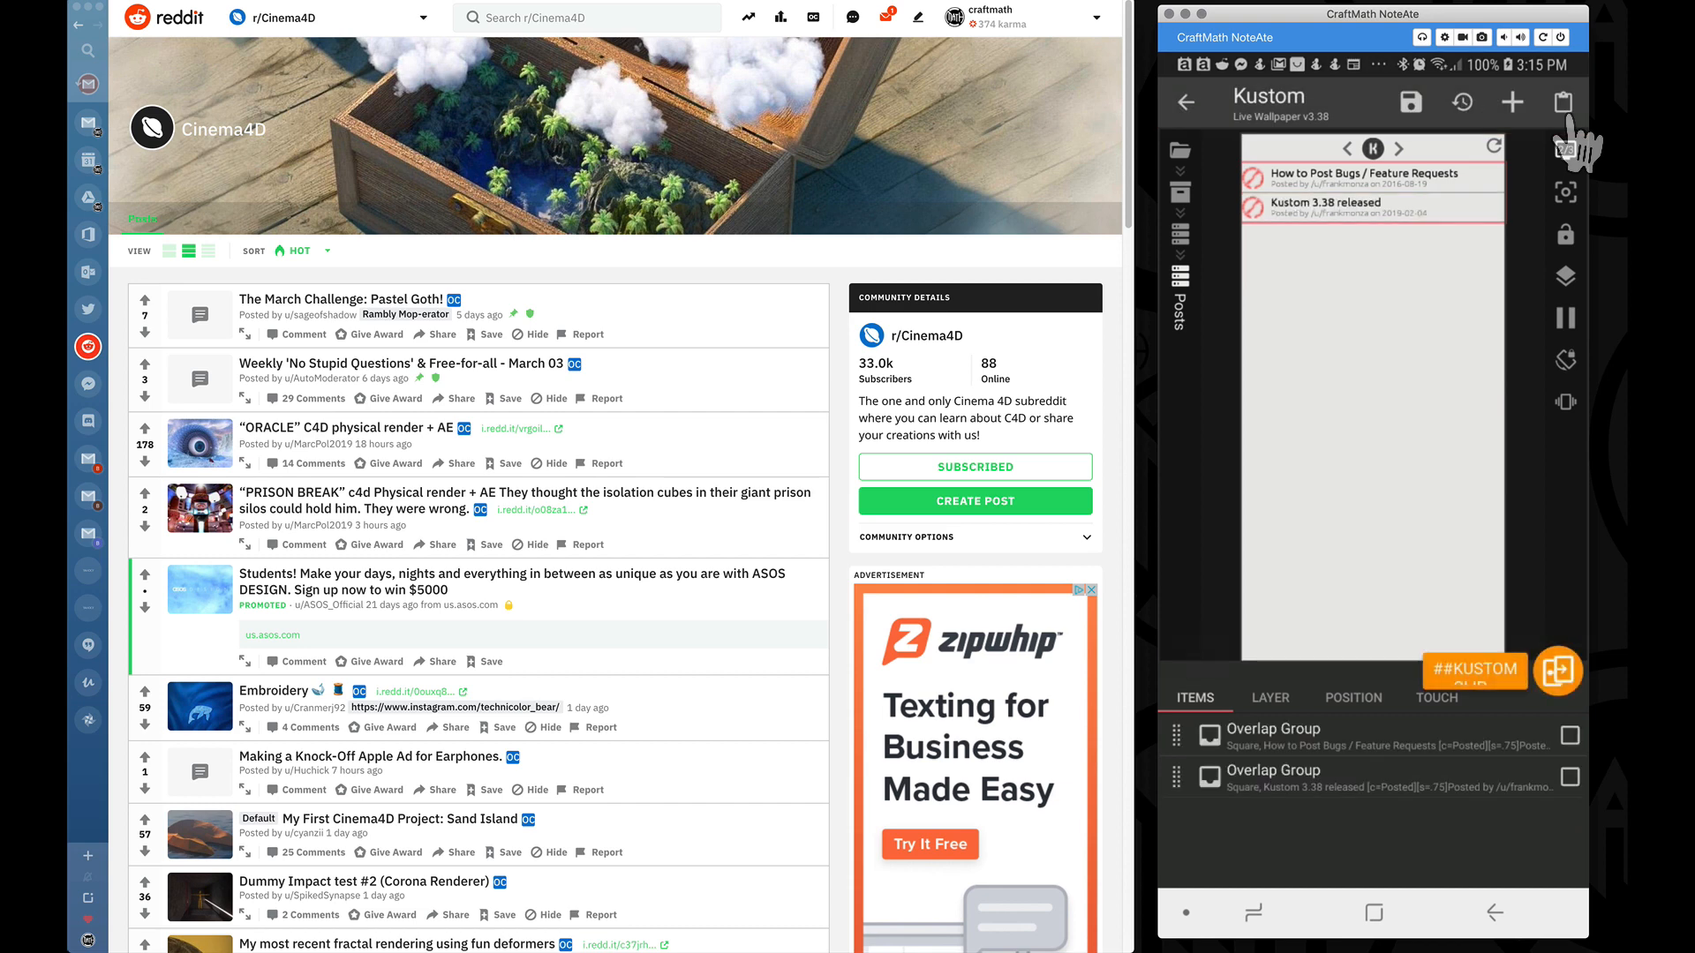